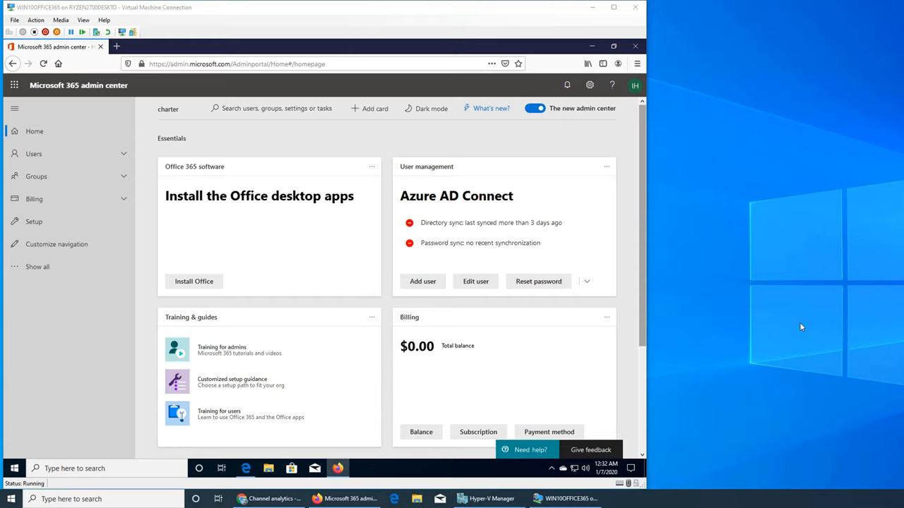
{"action": "mouse_move", "coordinate": [506, 313]}
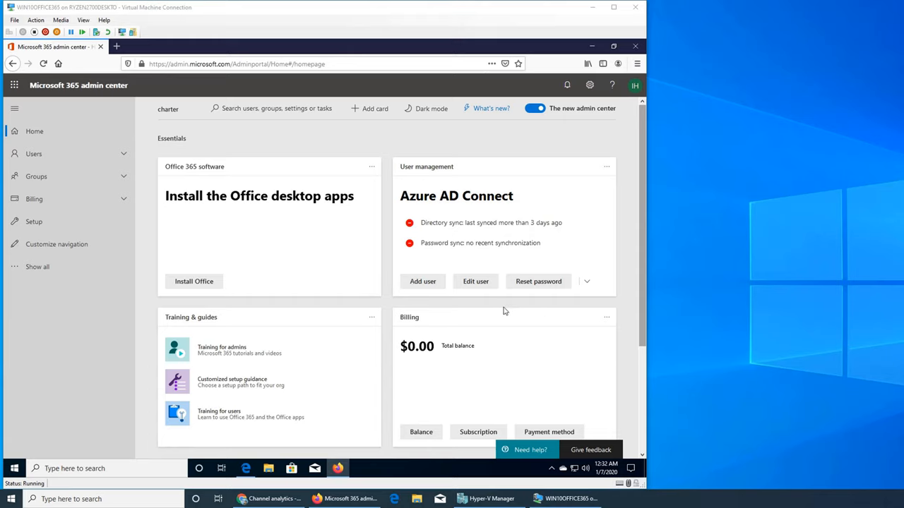
{"action": "mouse_move", "coordinate": [416, 330]}
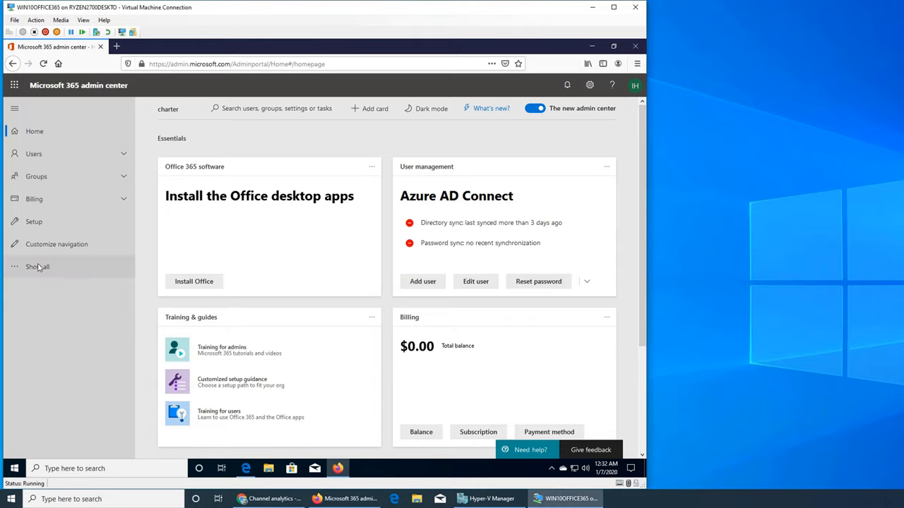
- Expand Show all so the navigation lists every admin area, including Exchange, SharePoint and Teams
{"action": "left_click", "coordinate": [37, 265]}
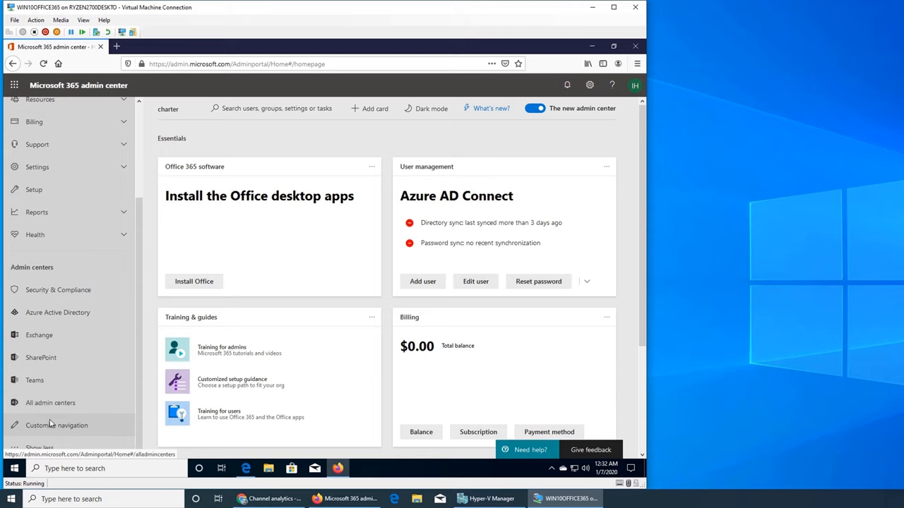
- Launch the Yammer network admin area in a new tab, landing on its Success welcome page
{"action": "left_click", "coordinate": [51, 403]}
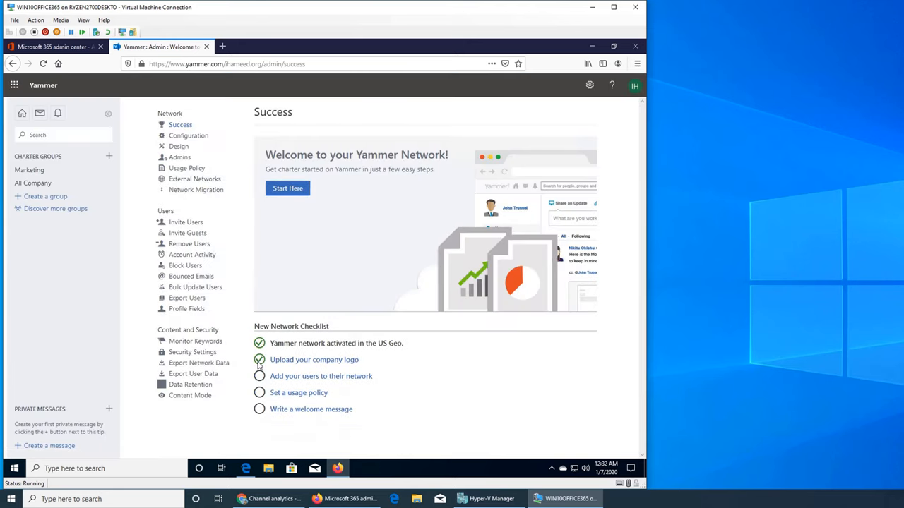
{"action": "mouse_move", "coordinate": [321, 375]}
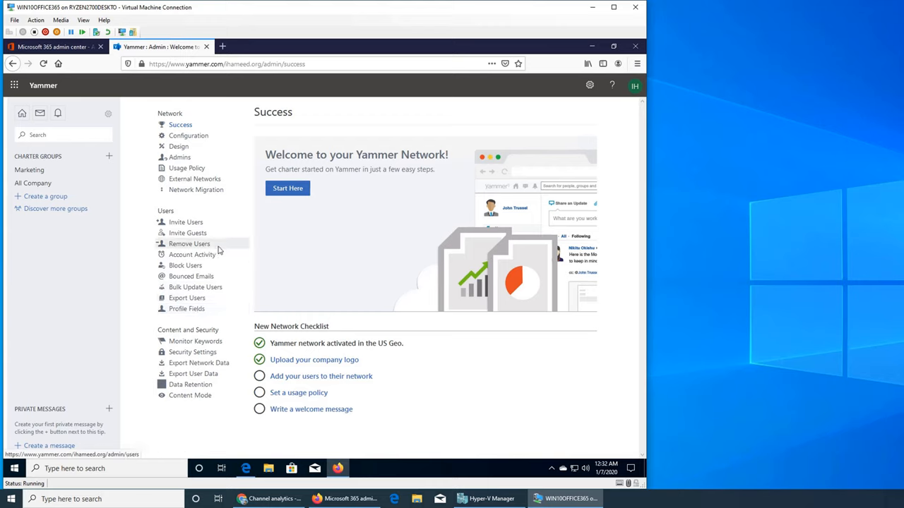
{"action": "mouse_move", "coordinate": [185, 265]}
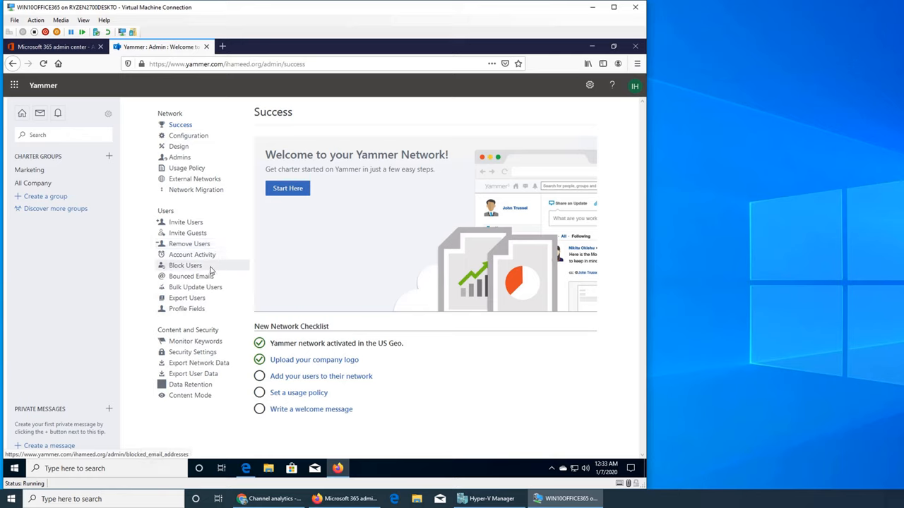
{"action": "mouse_move", "coordinate": [226, 290]}
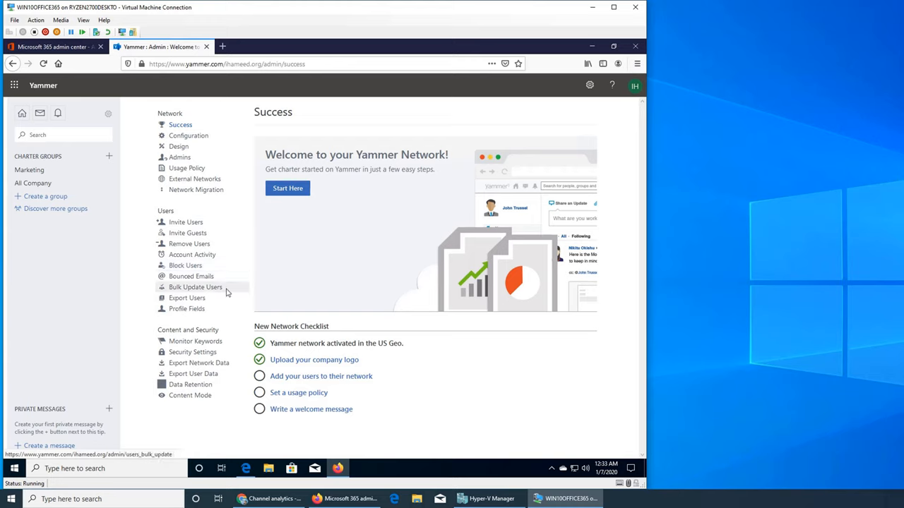
{"action": "mouse_move", "coordinate": [186, 297]}
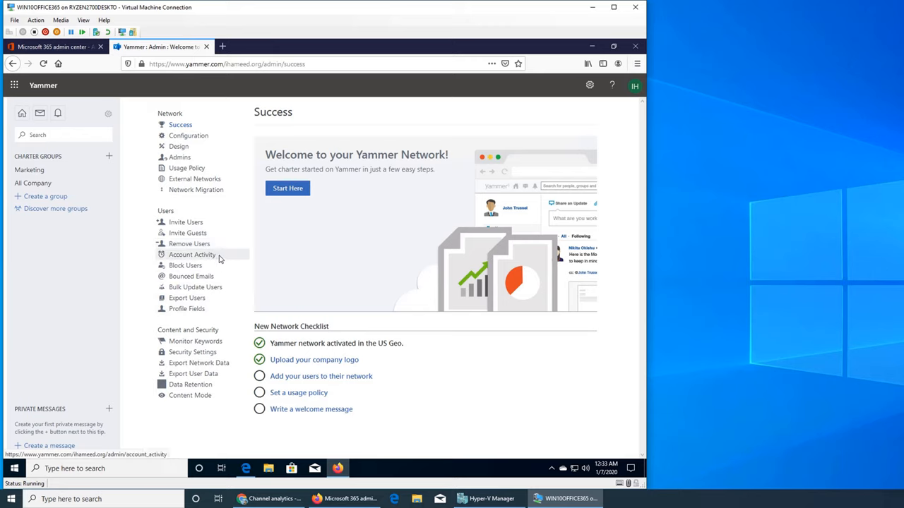
{"action": "mouse_move", "coordinate": [190, 276]}
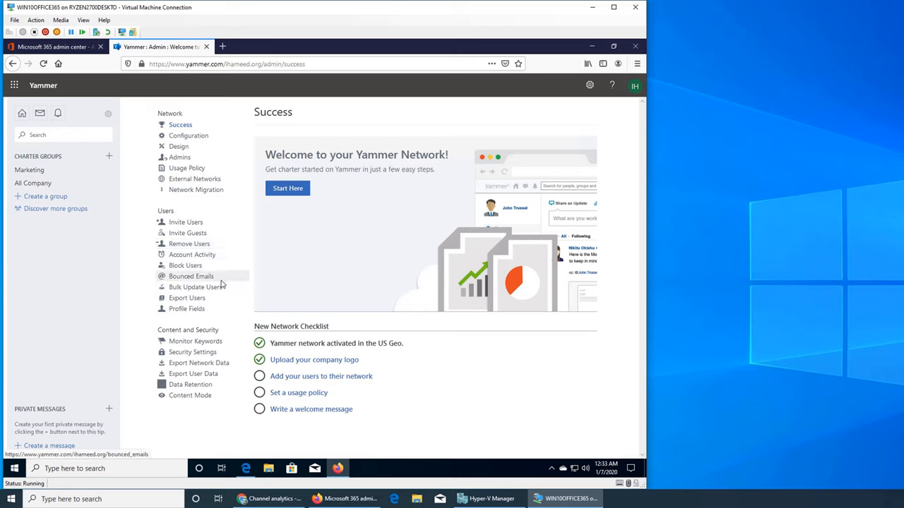
{"action": "mouse_move", "coordinate": [195, 286]}
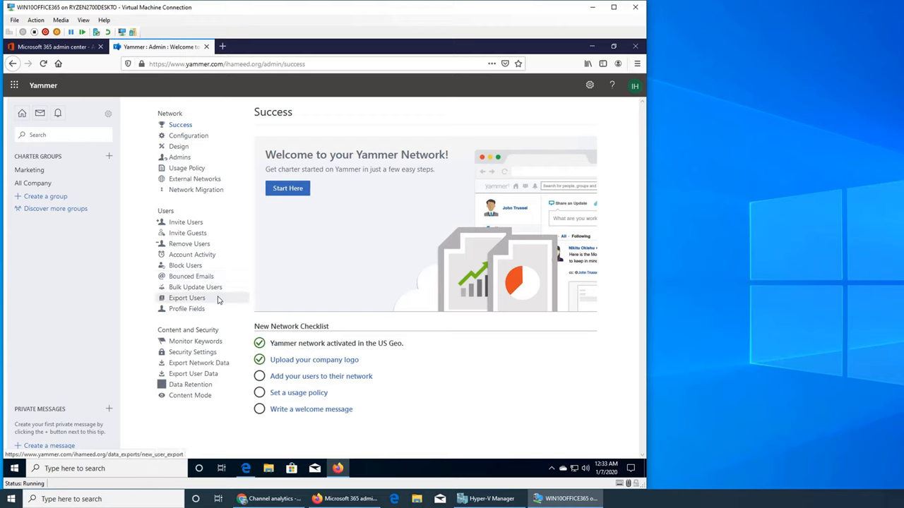
{"action": "mouse_move", "coordinate": [189, 243]}
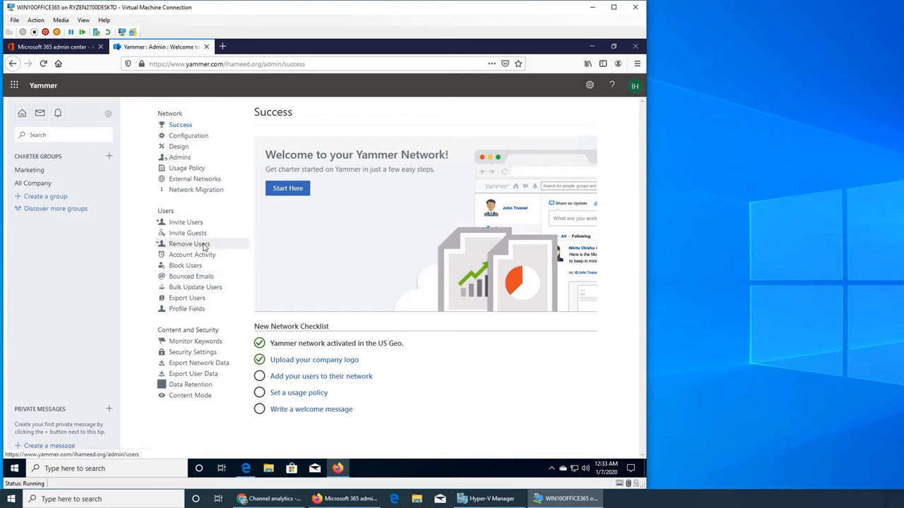
- Browse the Invite Users, Invite Guests, Remove Users and Account Activity admin pages
{"action": "left_click", "coordinate": [187, 222]}
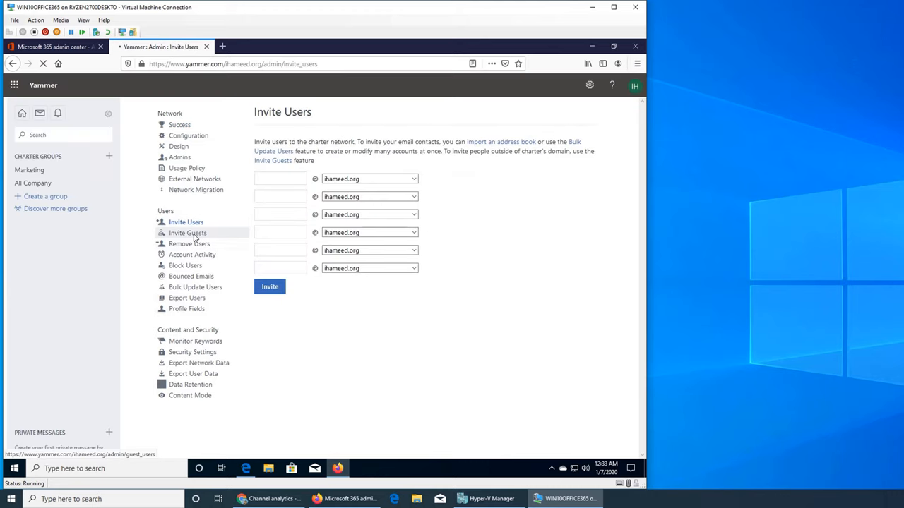
{"action": "left_click", "coordinate": [187, 233]}
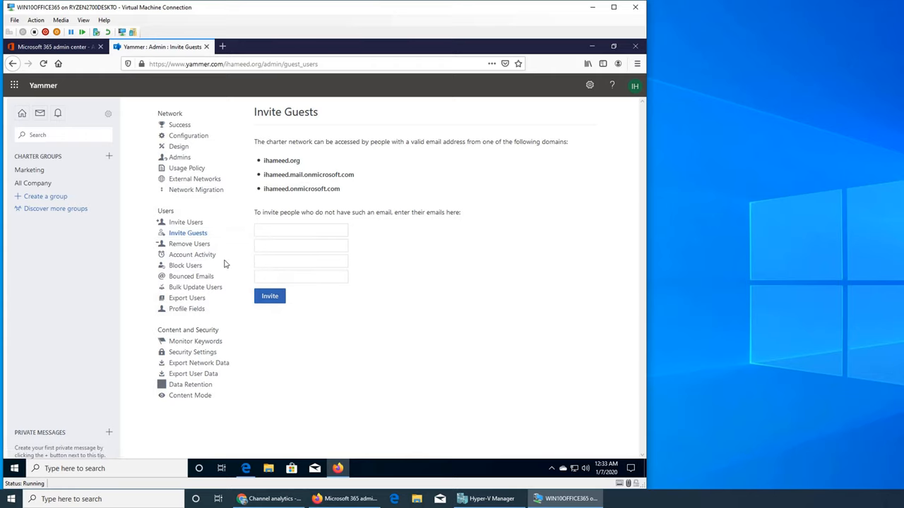
{"action": "left_click", "coordinate": [190, 243]}
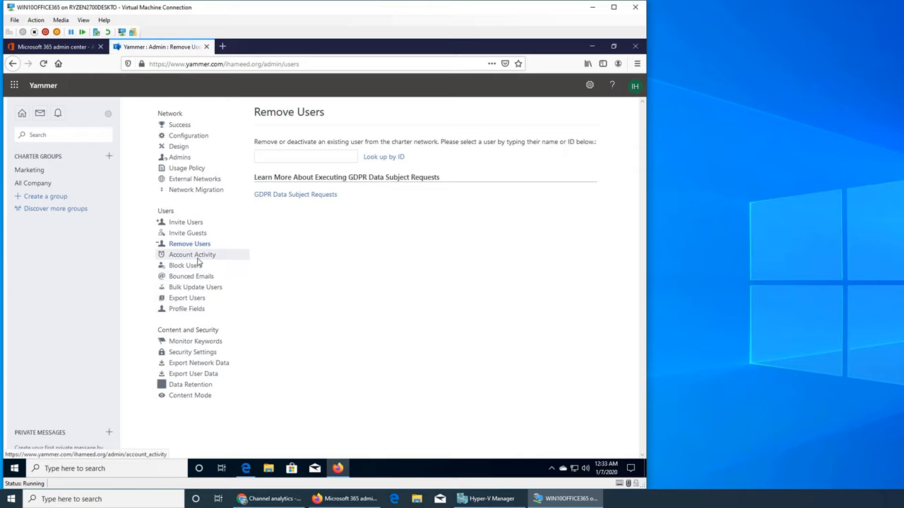
{"action": "left_click", "coordinate": [192, 254]}
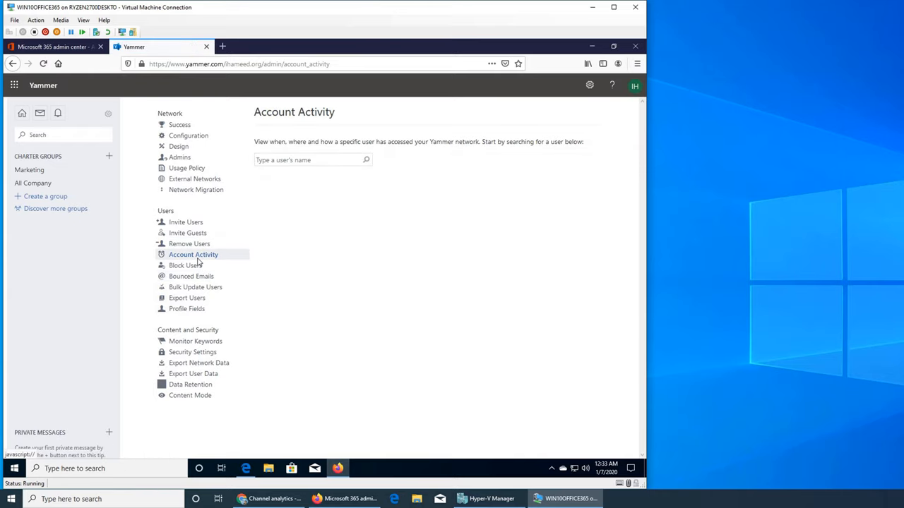
{"action": "mouse_move", "coordinate": [185, 266]}
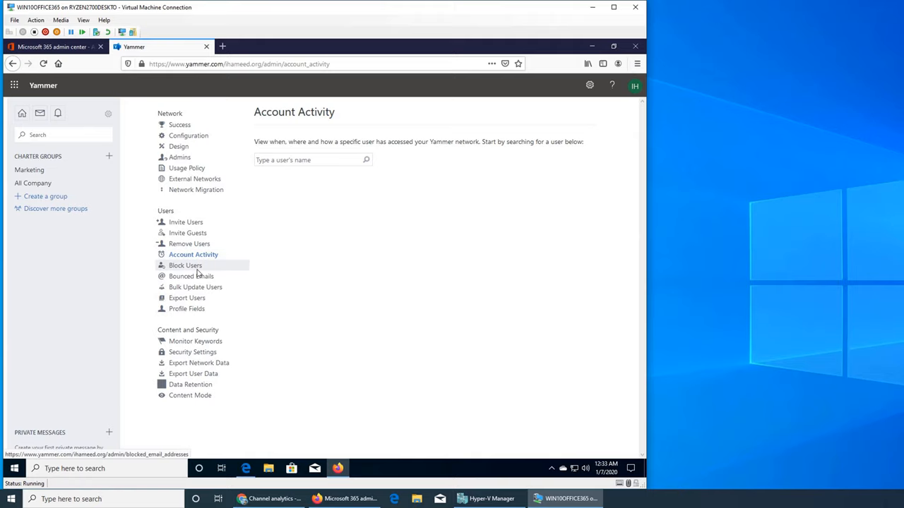
- Visit Block Users, Account Activity again, then Bounced Emails showing no bouncing emails
{"action": "left_click", "coordinate": [185, 265]}
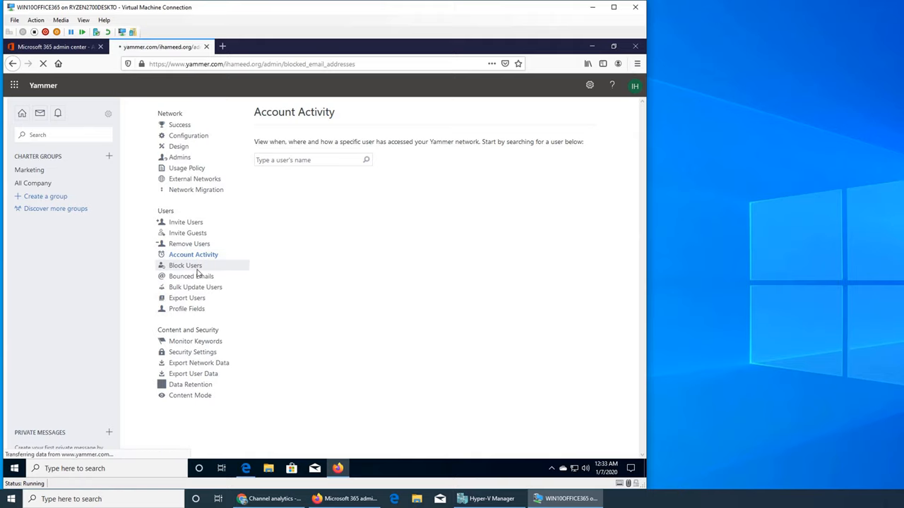
{"action": "left_click", "coordinate": [185, 265]}
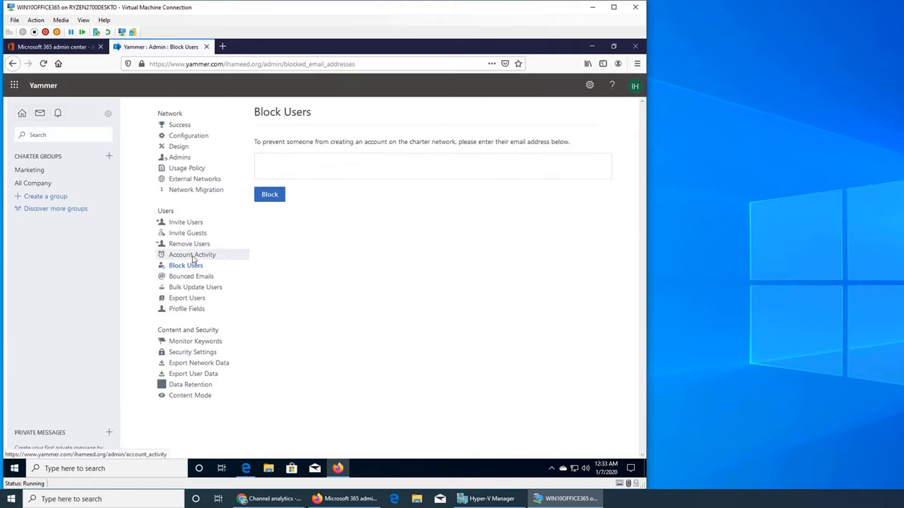
{"action": "left_click", "coordinate": [192, 254]}
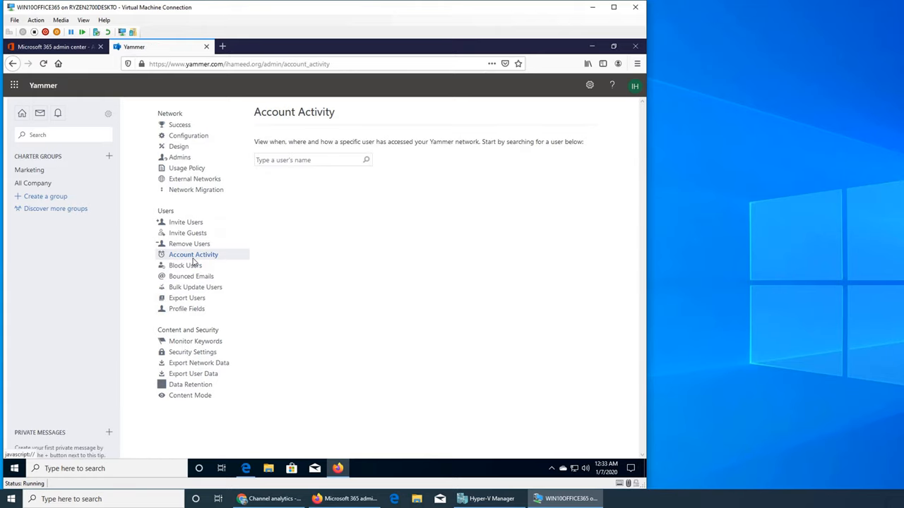
{"action": "mouse_move", "coordinate": [201, 266]}
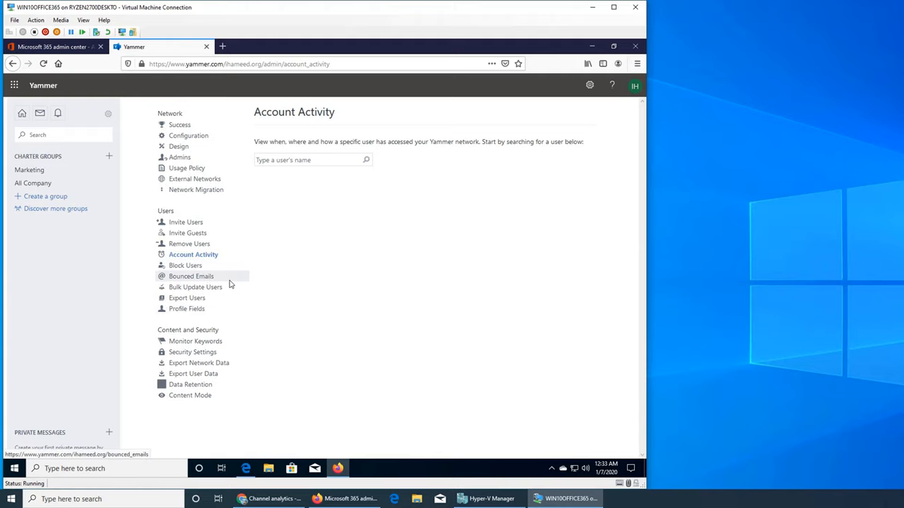
{"action": "left_click", "coordinate": [191, 275]}
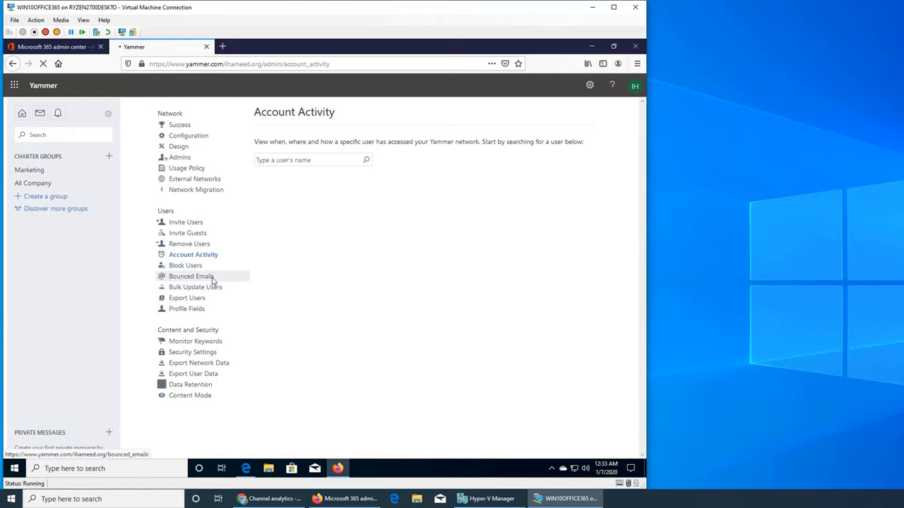
{"action": "left_click", "coordinate": [191, 275]}
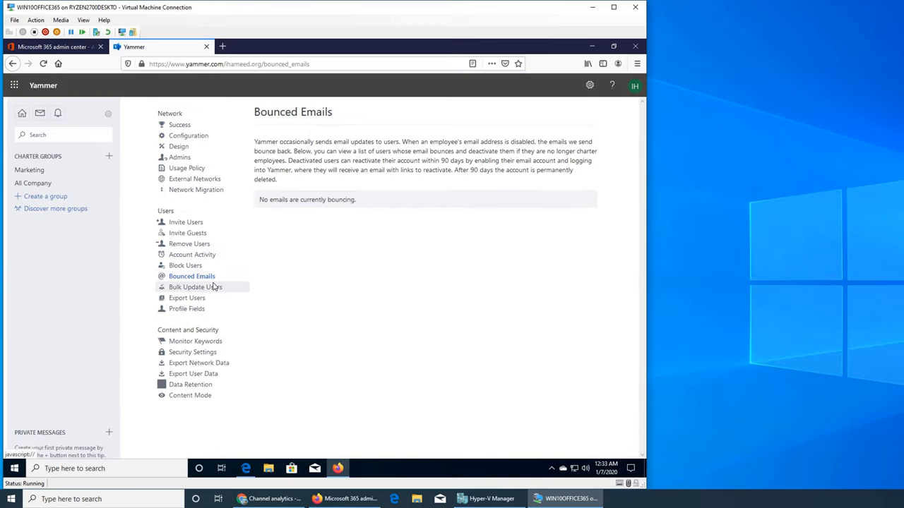
{"action": "mouse_move", "coordinate": [186, 296]}
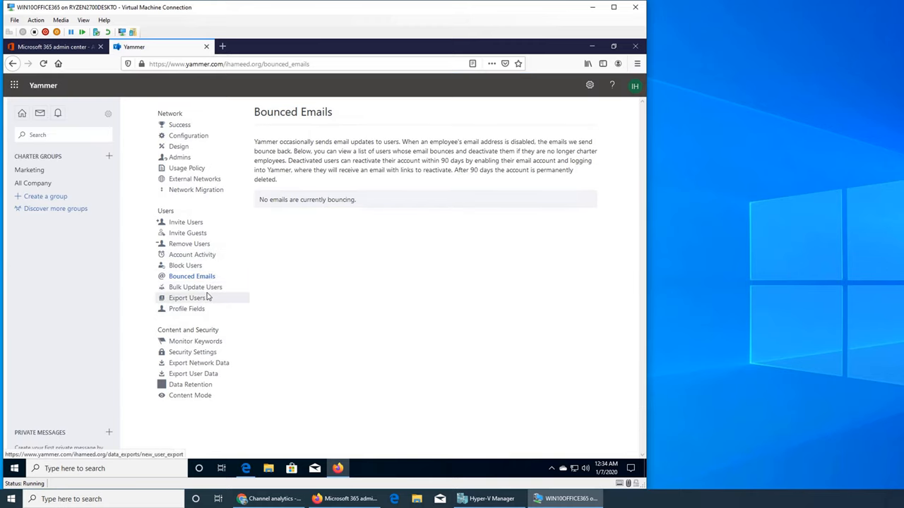
{"action": "left_click", "coordinate": [195, 286]}
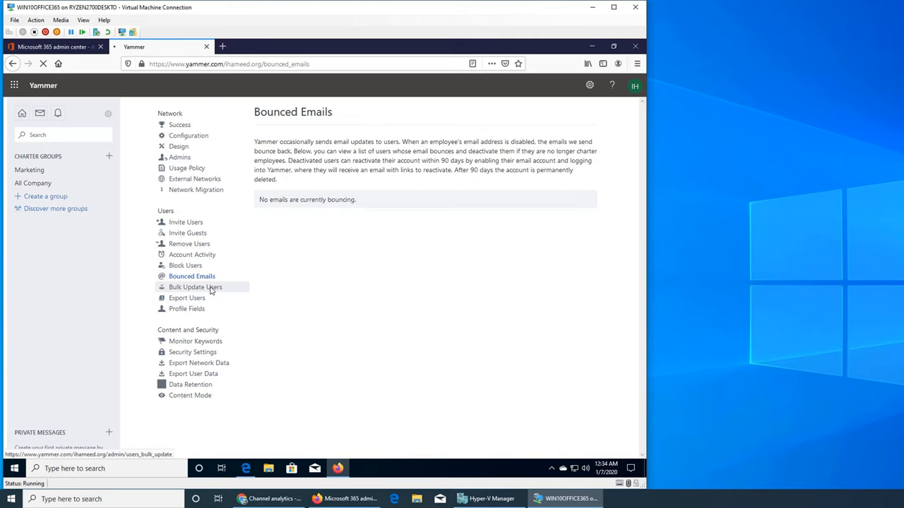
- View Bulk Update Users and Profile Fields, then land on Export Users set to export since a date
{"action": "left_click", "coordinate": [194, 287]}
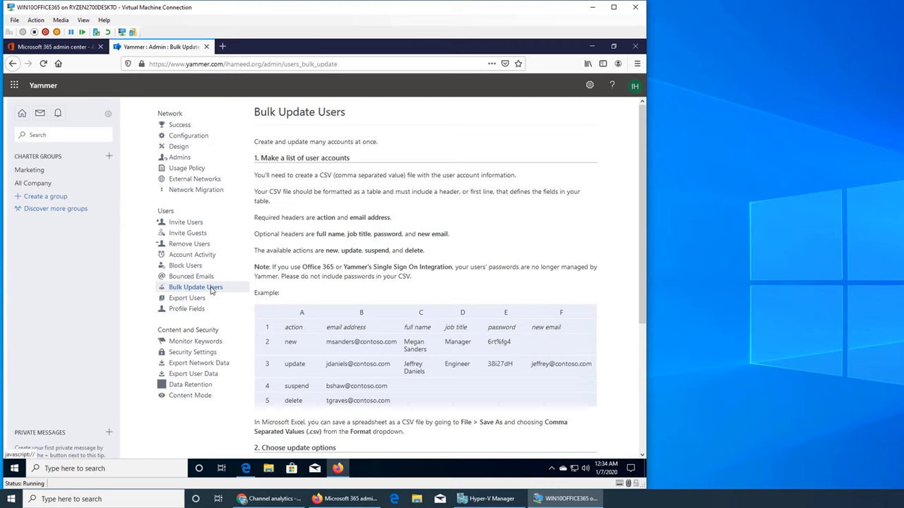
{"action": "scroll", "scroll_direction": "down", "scroll_amount": 3}
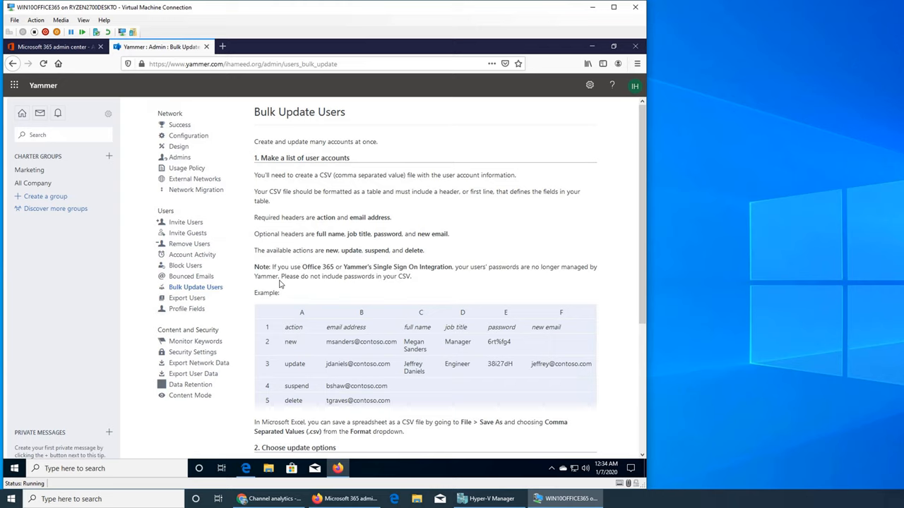
{"action": "mouse_move", "coordinate": [186, 221]}
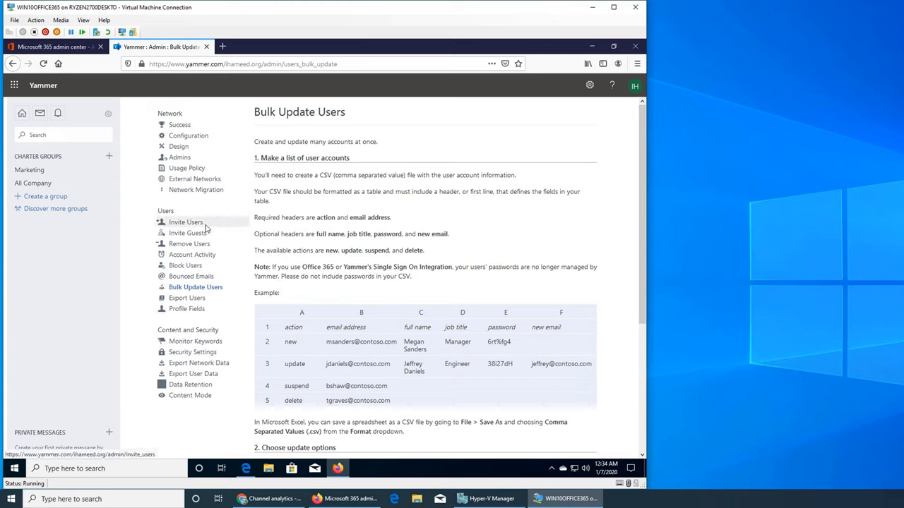
{"action": "mouse_move", "coordinate": [218, 298]}
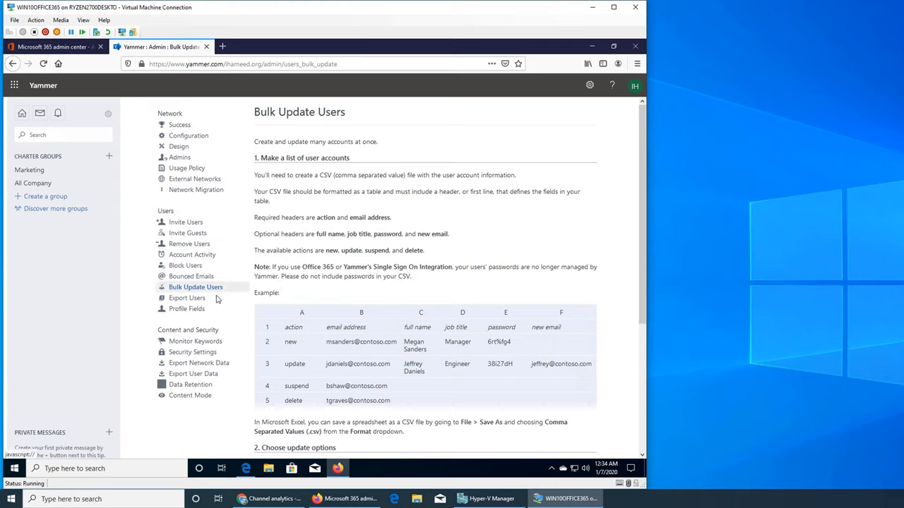
{"action": "left_click", "coordinate": [187, 296]}
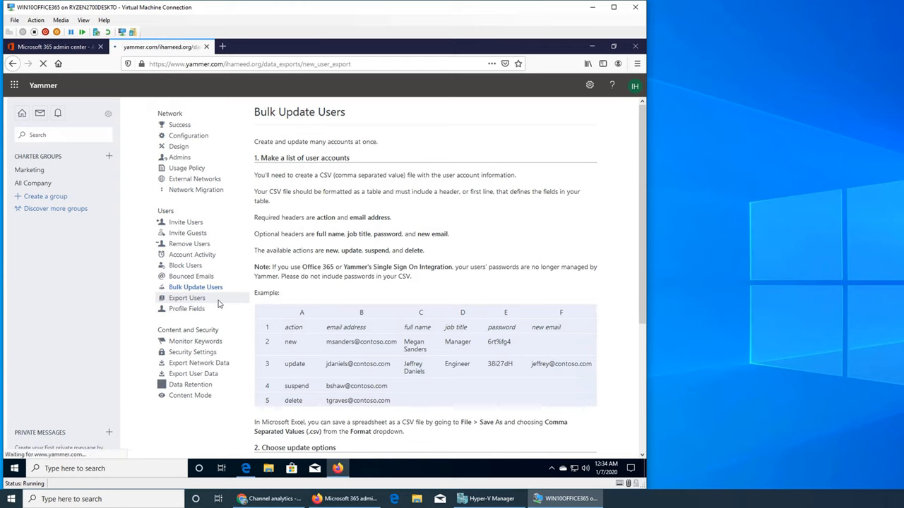
{"action": "left_click", "coordinate": [187, 296]}
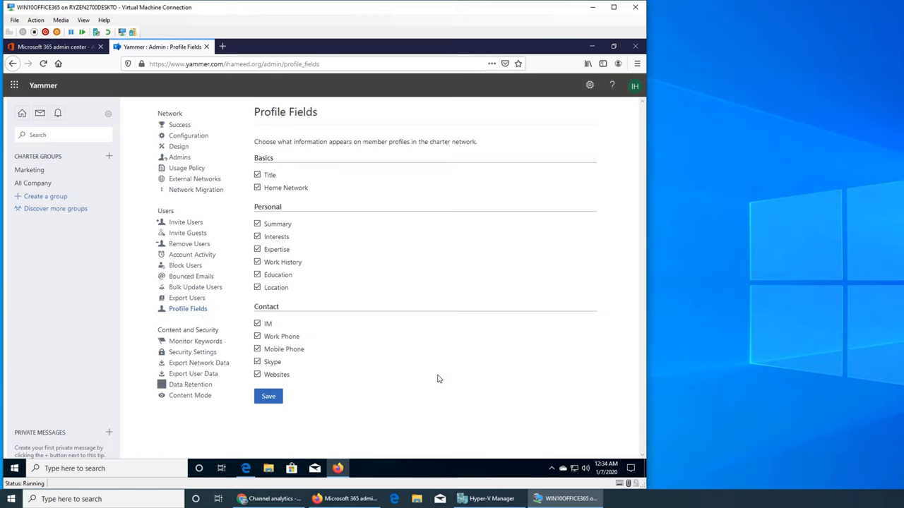
{"action": "mouse_move", "coordinate": [187, 297]}
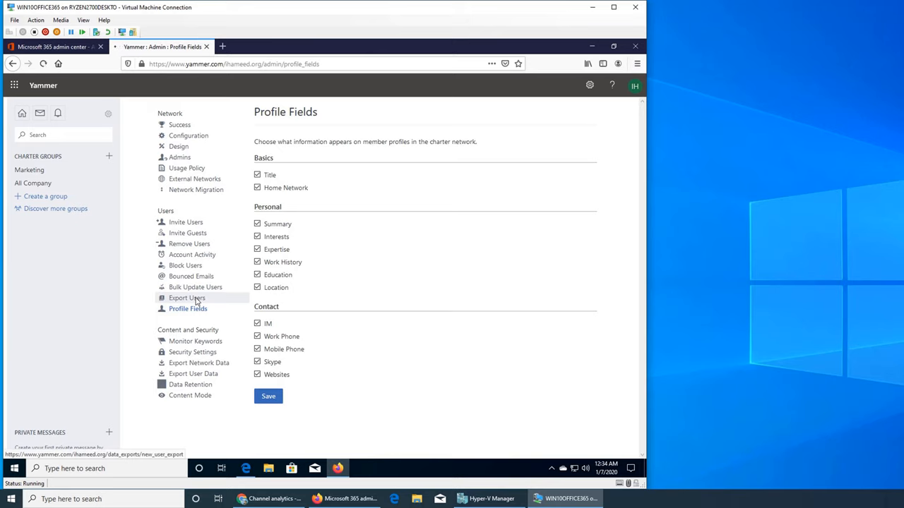
{"action": "left_click", "coordinate": [186, 296]}
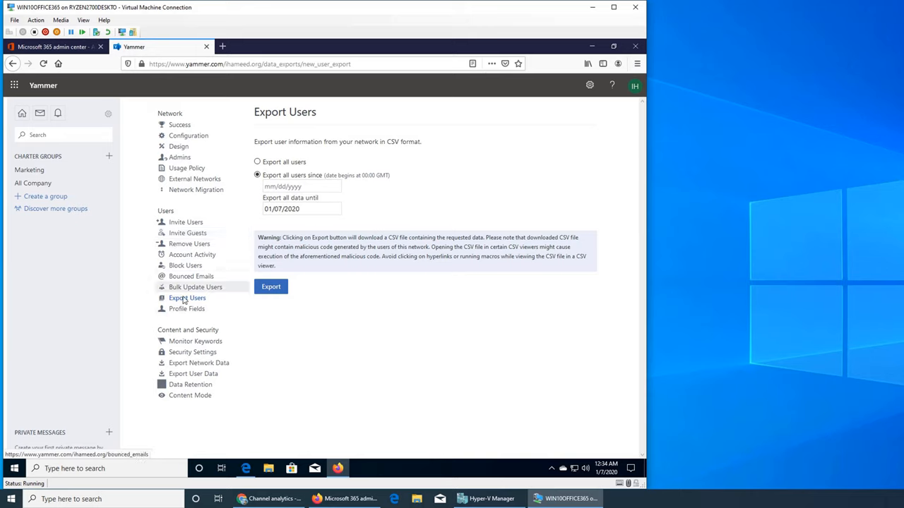
{"action": "mouse_move", "coordinate": [186, 222]}
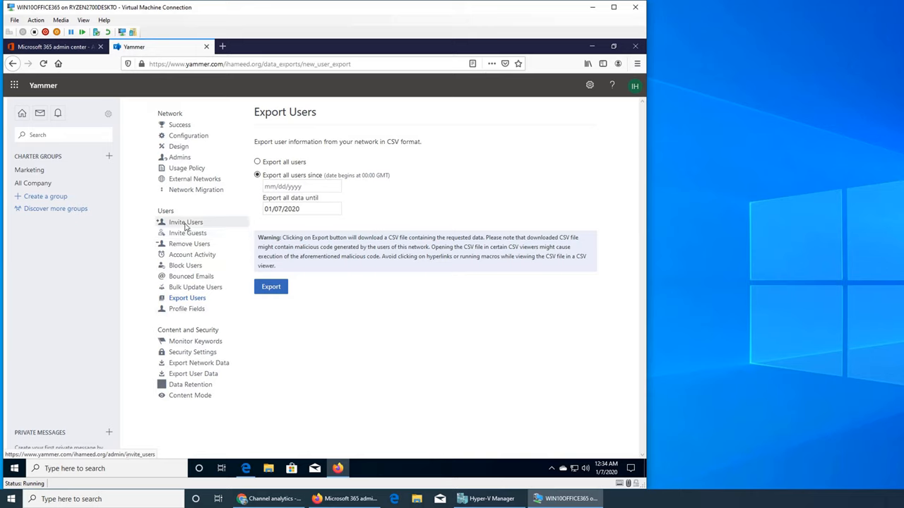
{"action": "mouse_move", "coordinate": [217, 228]}
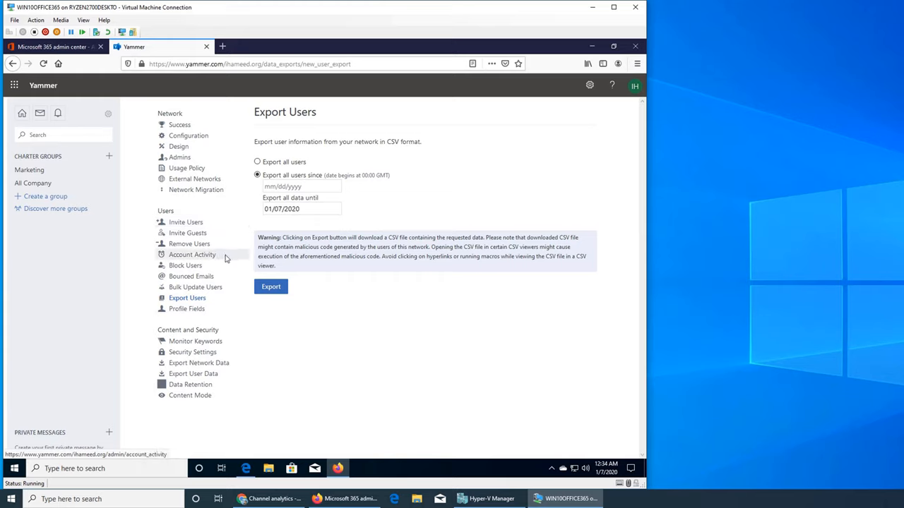
{"action": "mouse_move", "coordinate": [195, 288]}
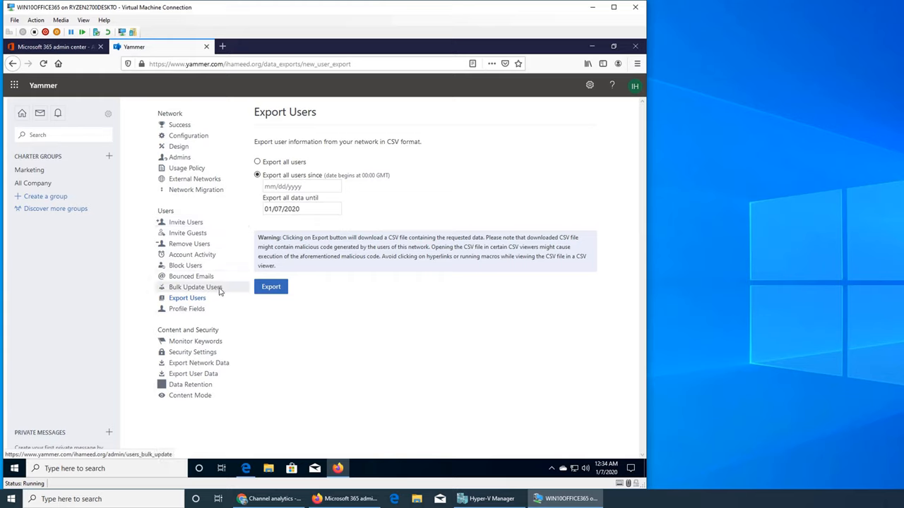
{"action": "mouse_move", "coordinate": [214, 304]}
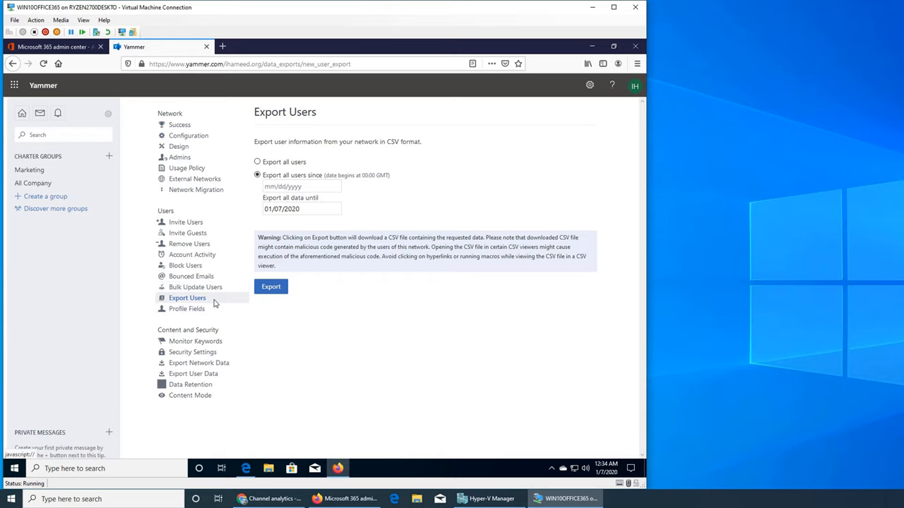
{"action": "mouse_move", "coordinate": [186, 221]}
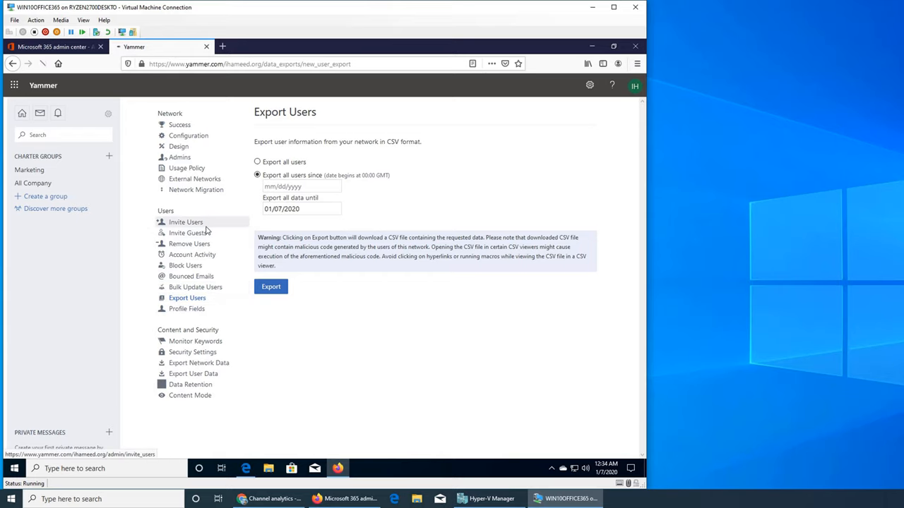
- Return to the Invite Users page with its empty username rows for the network domain
{"action": "left_click", "coordinate": [186, 221]}
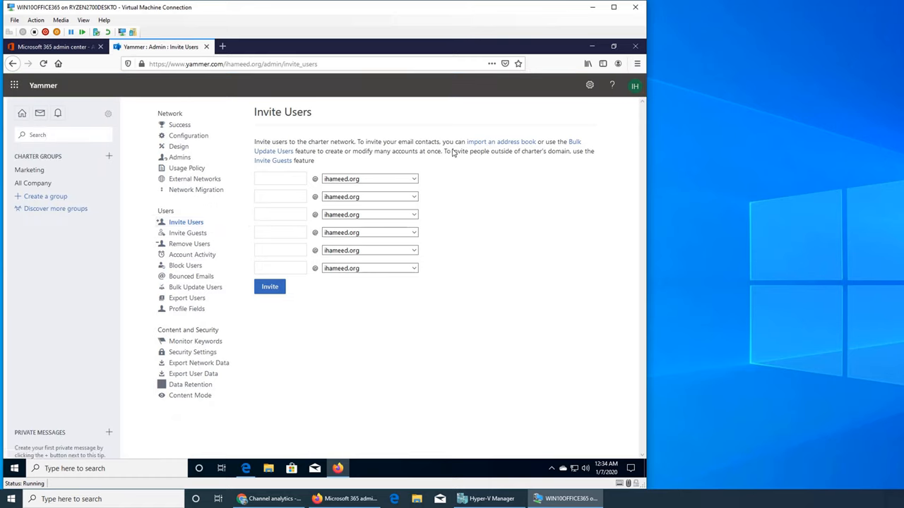
{"action": "mouse_move", "coordinate": [514, 151]}
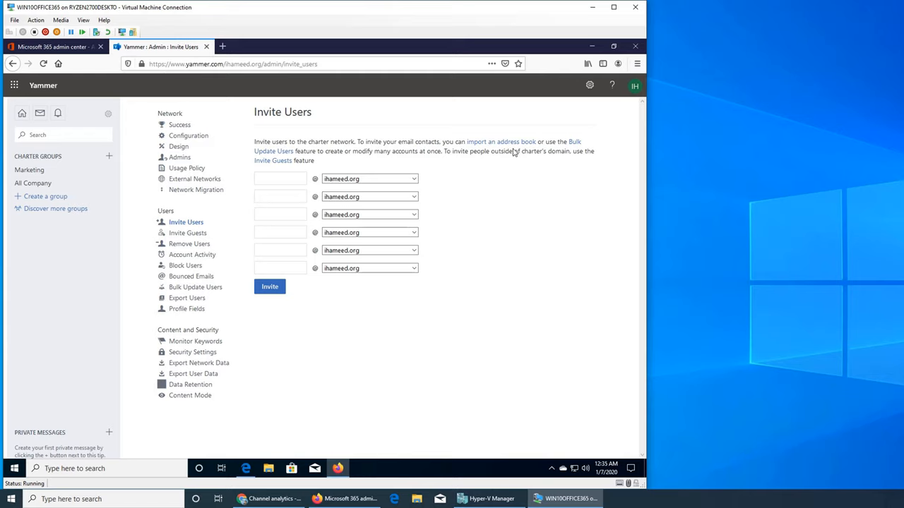
{"action": "mouse_move", "coordinate": [347, 170]}
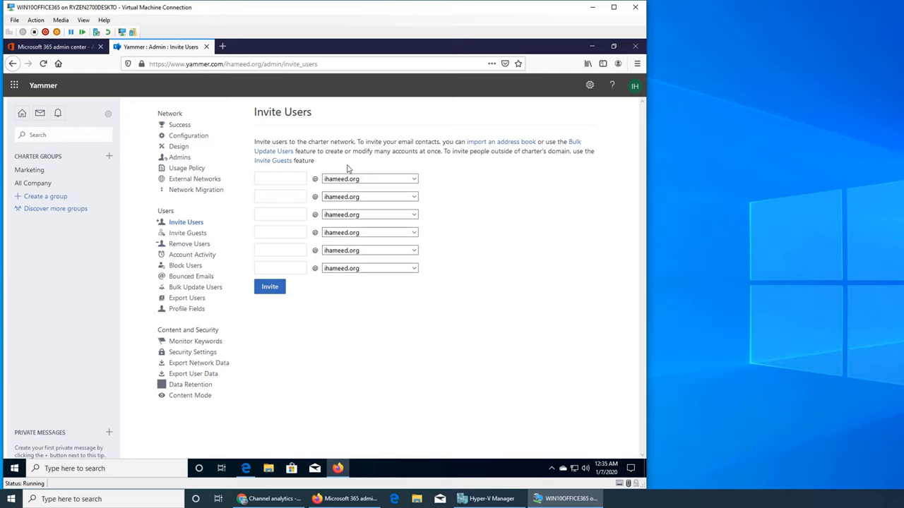
{"action": "mouse_move", "coordinate": [583, 268]}
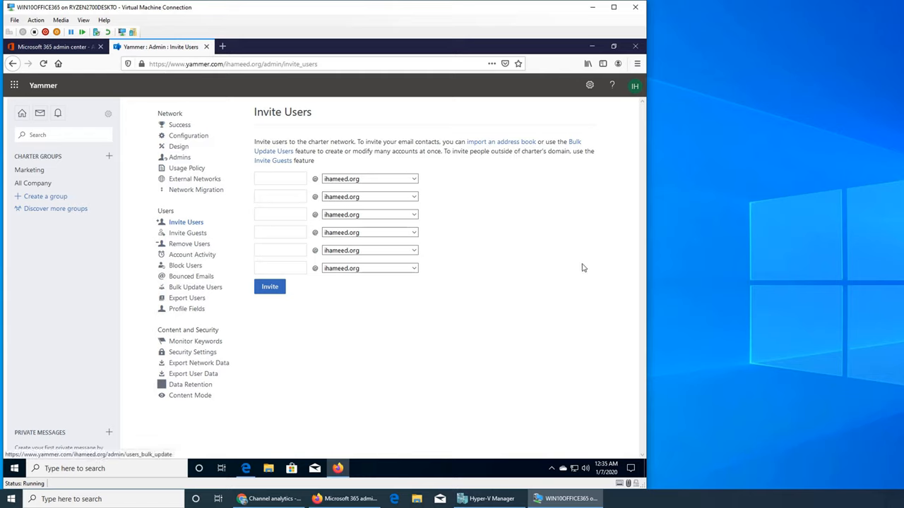
{"action": "mouse_move", "coordinate": [339, 308]}
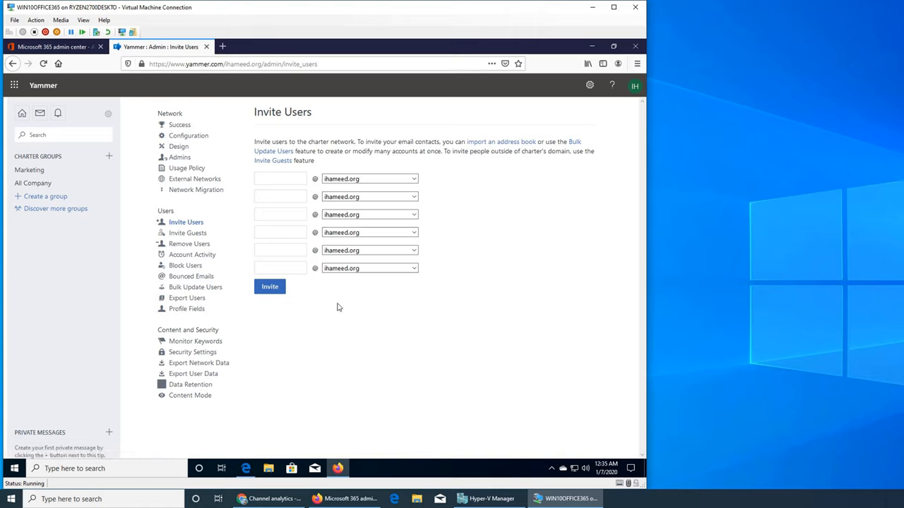
{"action": "mouse_move", "coordinate": [398, 319]}
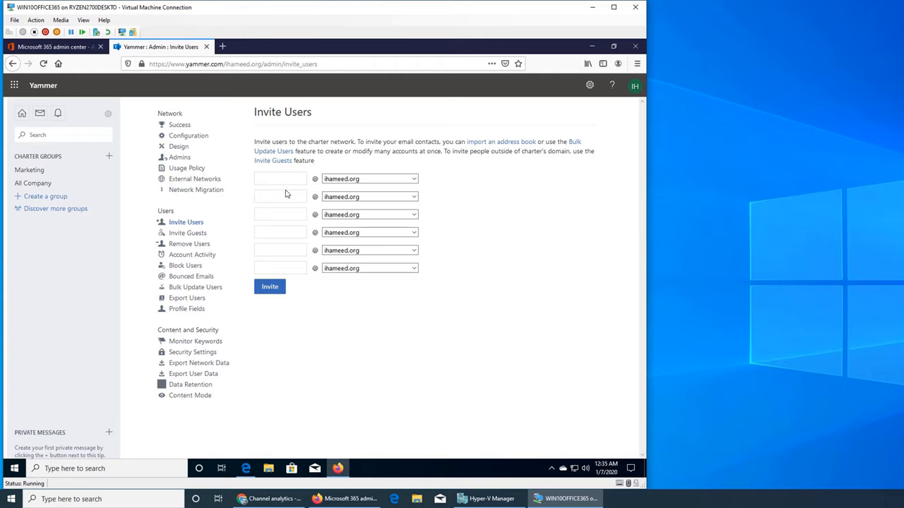
{"action": "mouse_move", "coordinate": [286, 172]}
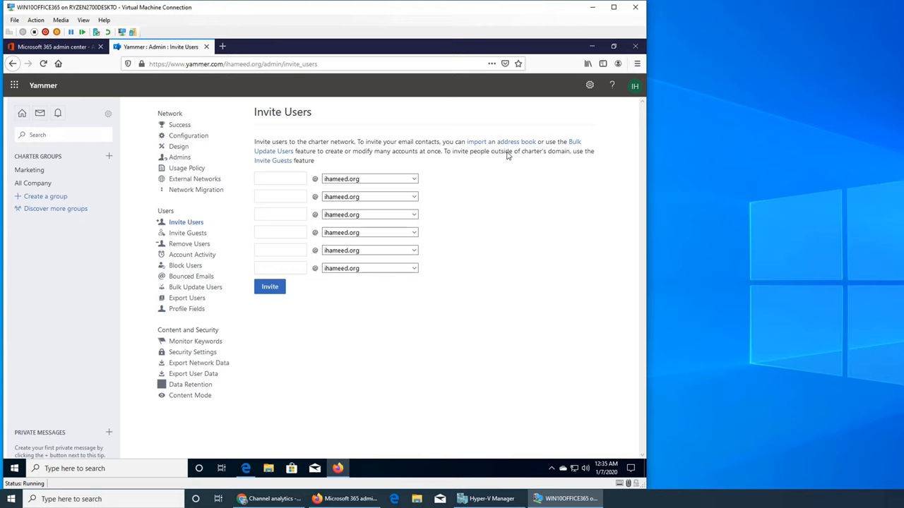
{"action": "left_click", "coordinate": [501, 141]}
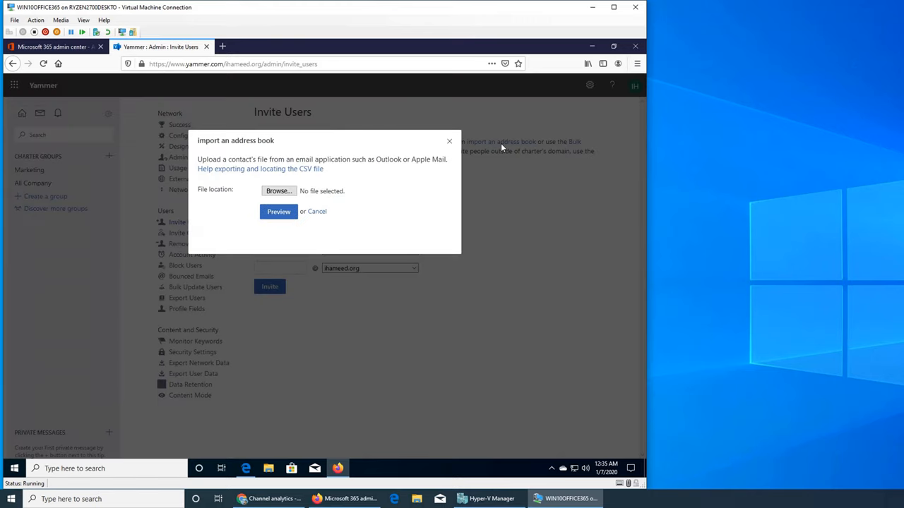
{"action": "mouse_move", "coordinate": [297, 175]}
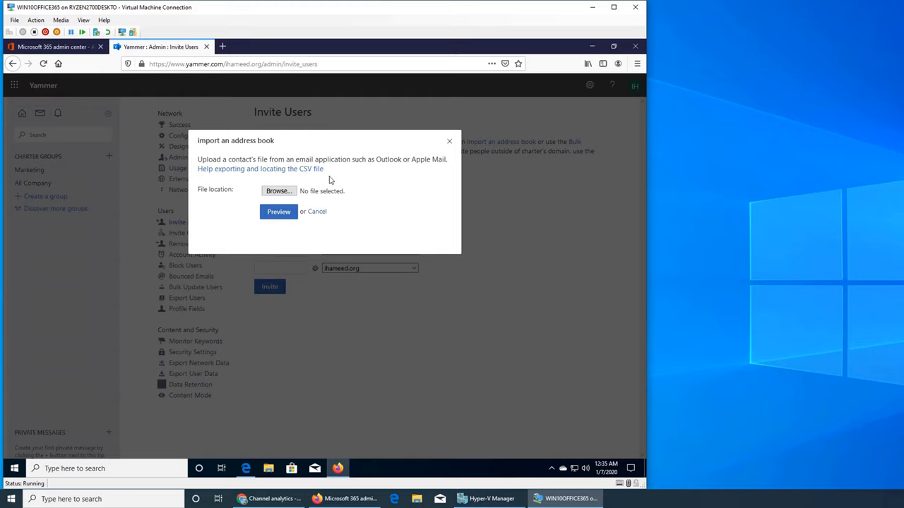
{"action": "mouse_move", "coordinate": [432, 161]}
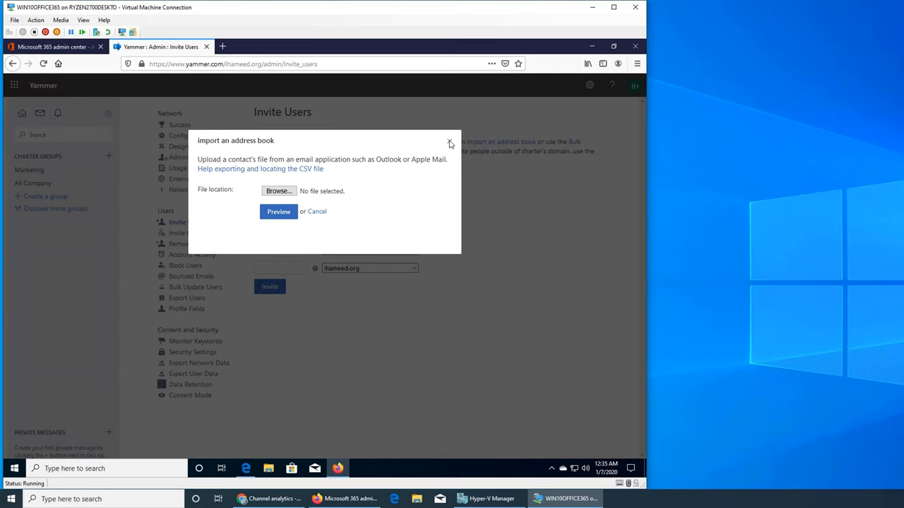
{"action": "left_click", "coordinate": [449, 144]}
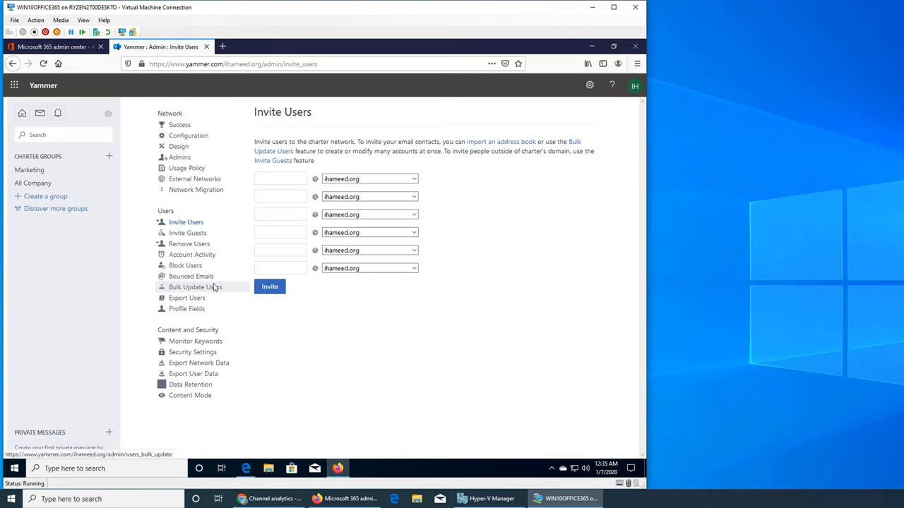
{"action": "mouse_move", "coordinate": [203, 293]}
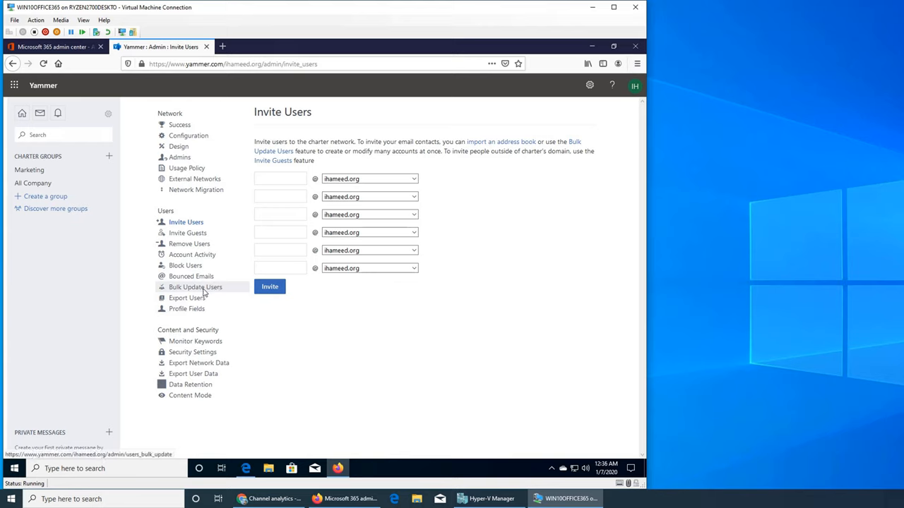
{"action": "mouse_move", "coordinate": [412, 210]}
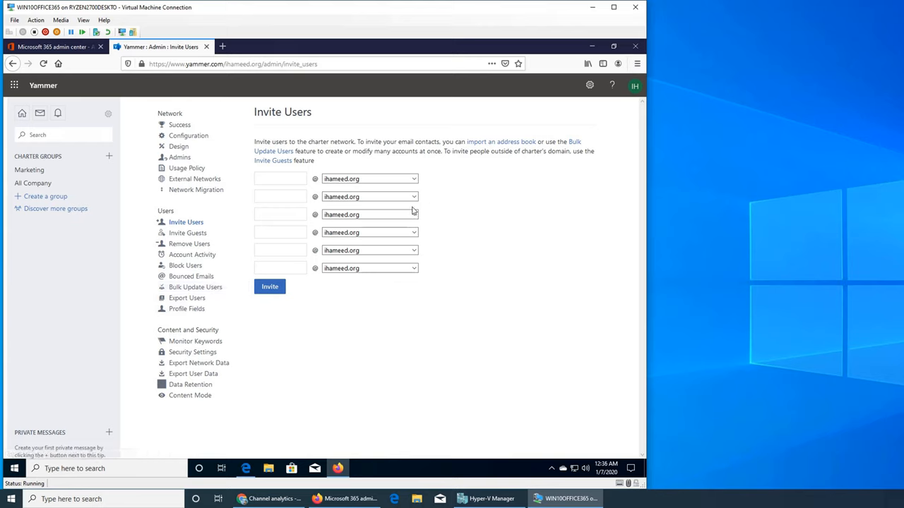
- Enter invitee usernames bill, obama, trump, bush, aslan and aslanh in the invitation rows
{"action": "left_click", "coordinate": [280, 178]}
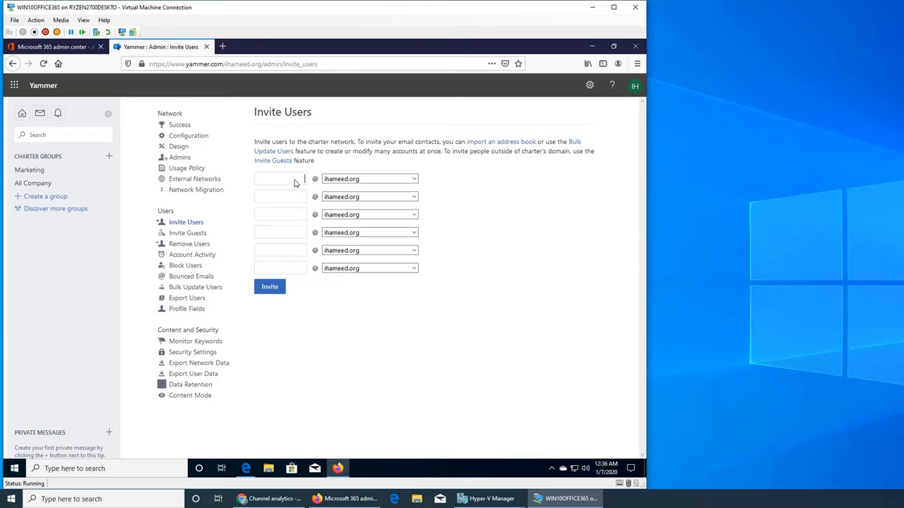
{"action": "type", "text": "bill"}
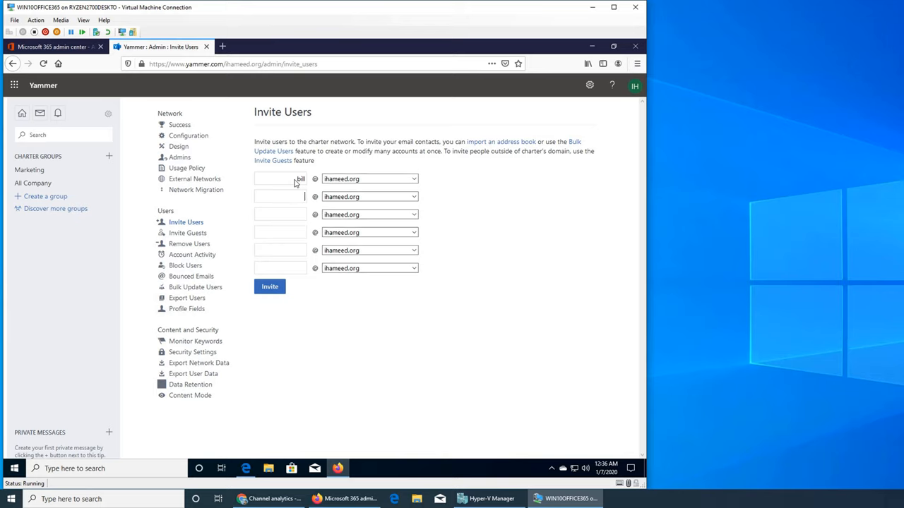
{"action": "type", "text": "obama"}
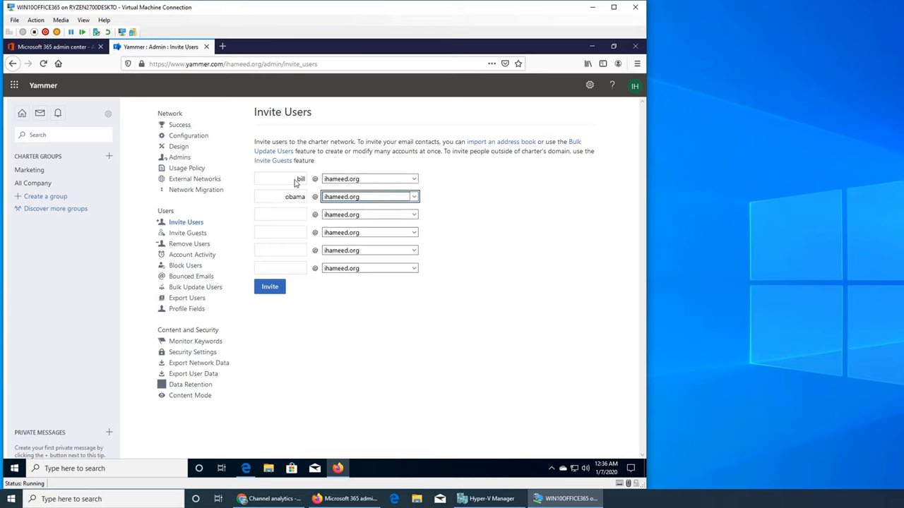
{"action": "type", "text": "trump"}
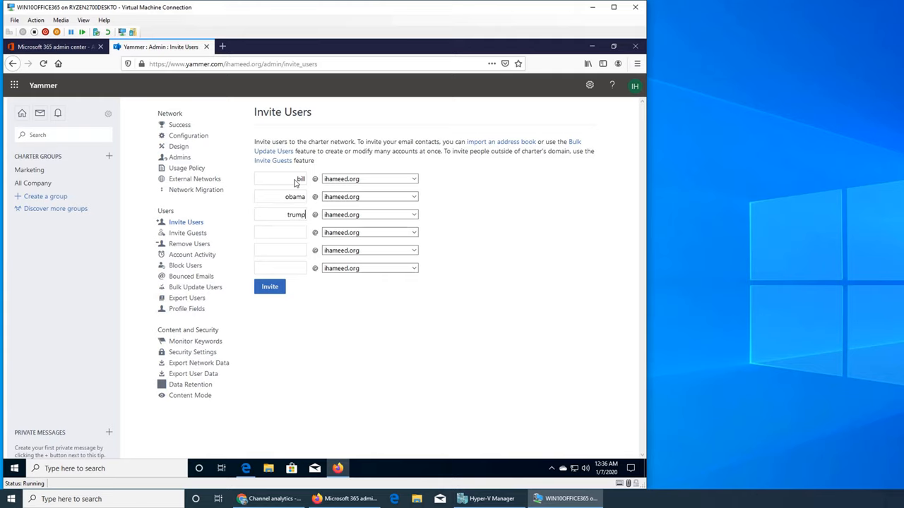
{"action": "type", "text": "bush"}
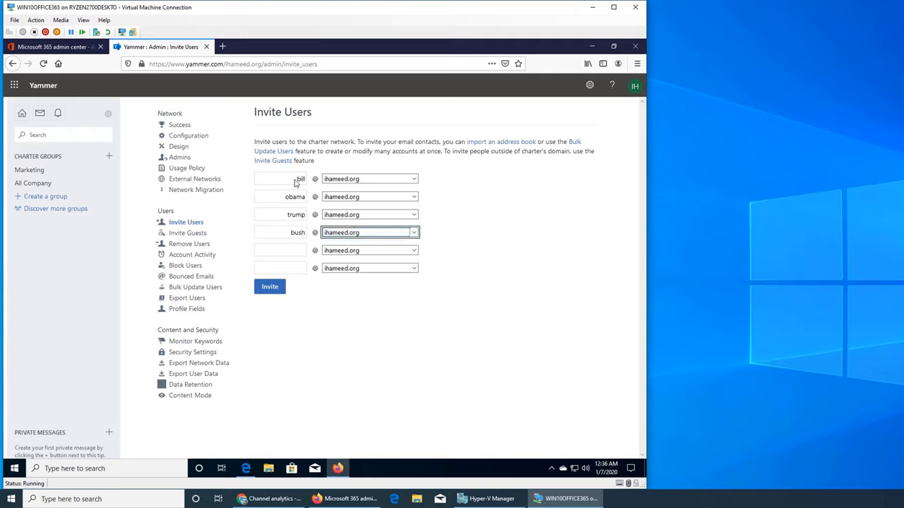
{"action": "type", "text": "aslan"}
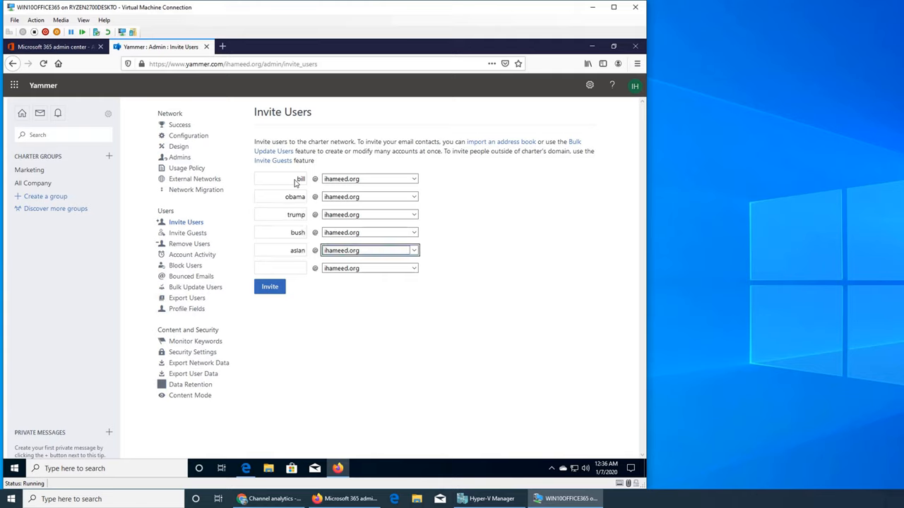
{"action": "type", "text": "asl"}
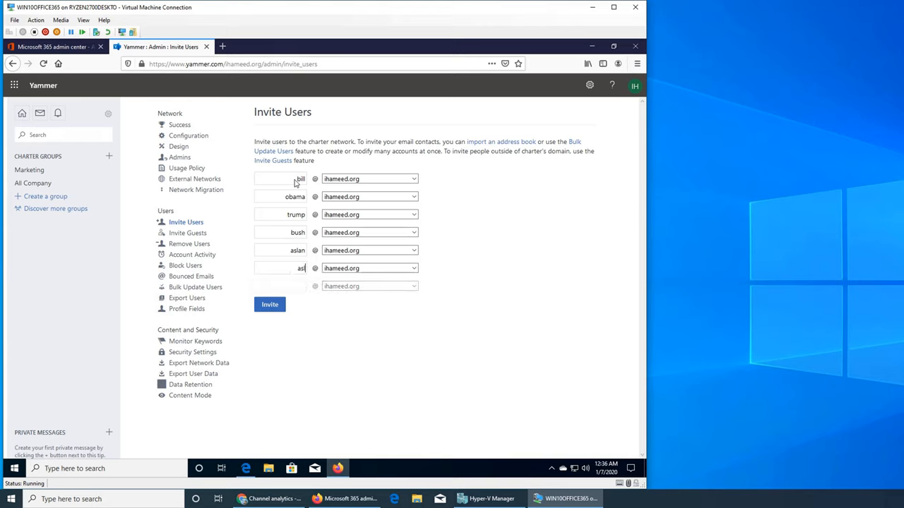
{"action": "type", "text": "aslanh"}
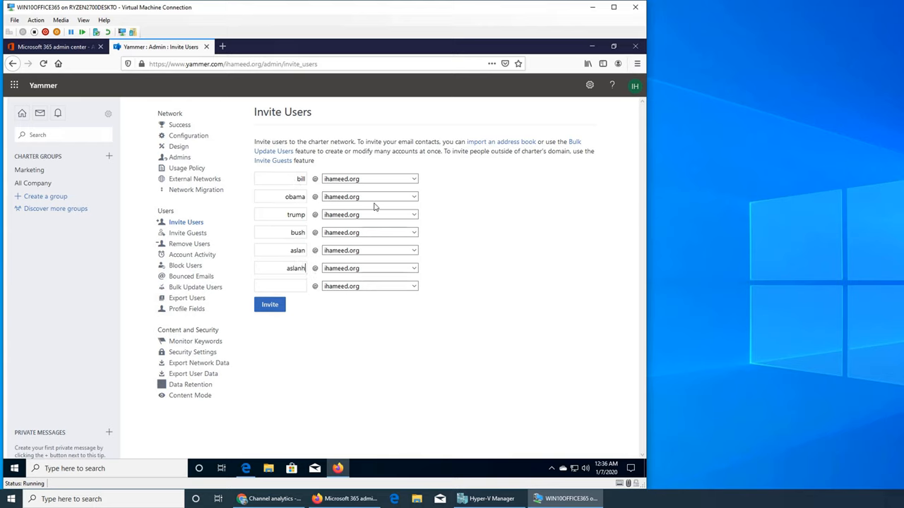
{"action": "left_click", "coordinate": [368, 269]}
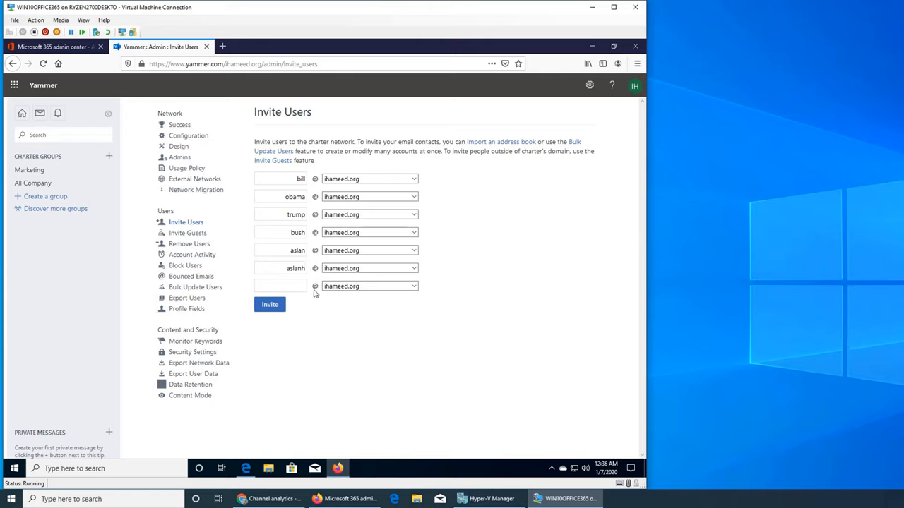
{"action": "mouse_move", "coordinate": [295, 293]}
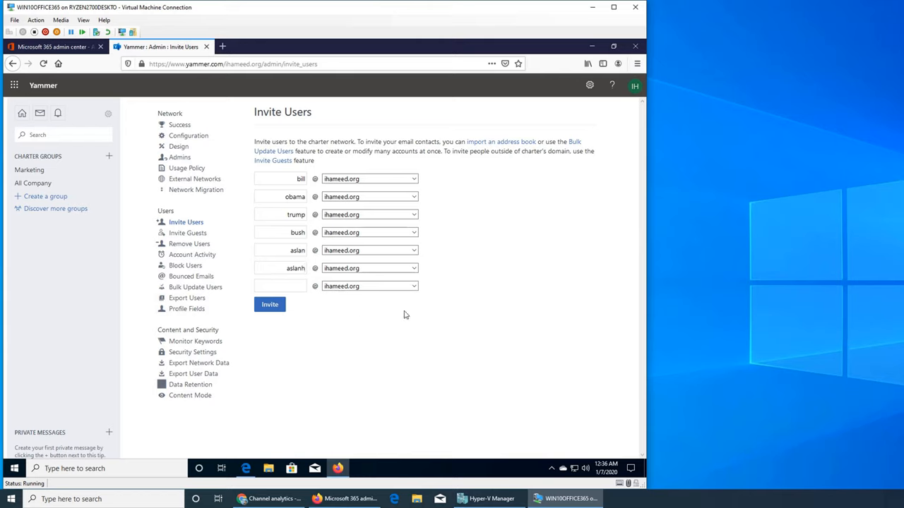
- Add further usernames asl, ali and imran in the next empty invitation rows
{"action": "left_click", "coordinate": [279, 285]}
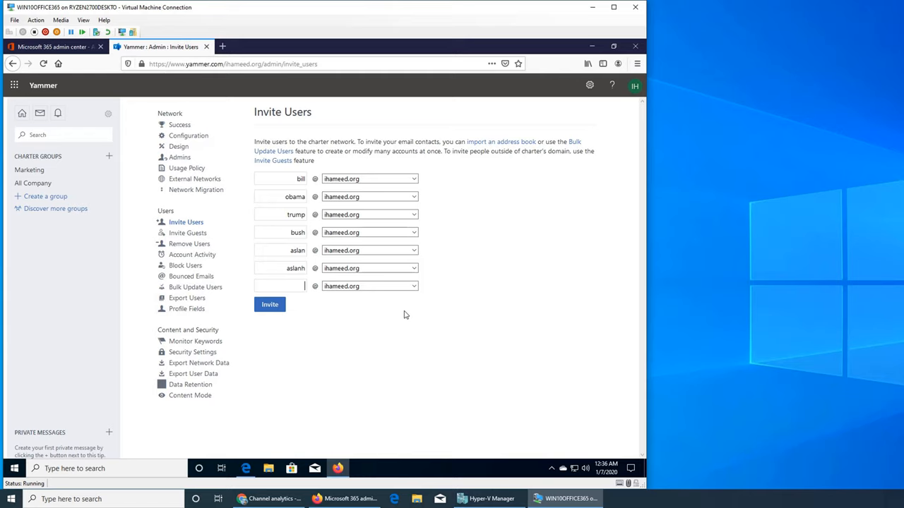
{"action": "type", "text": "aslan"}
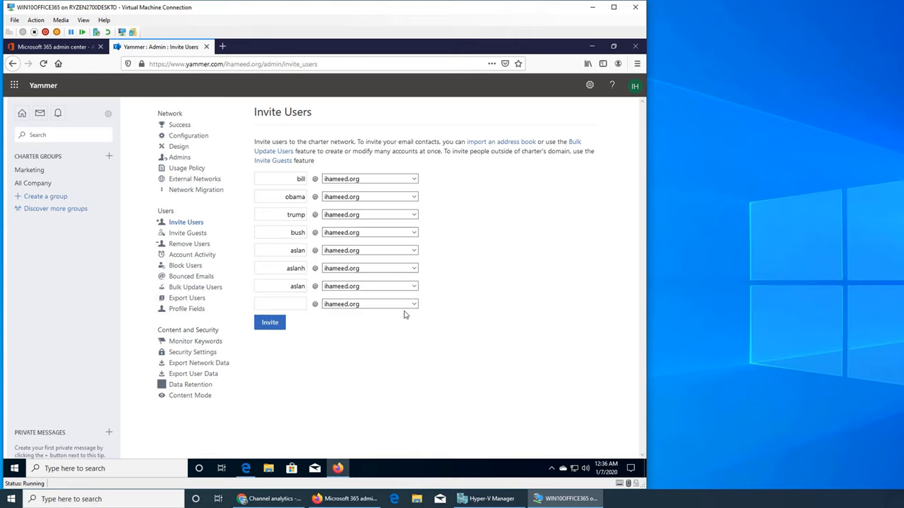
{"action": "type", "text": "ali"}
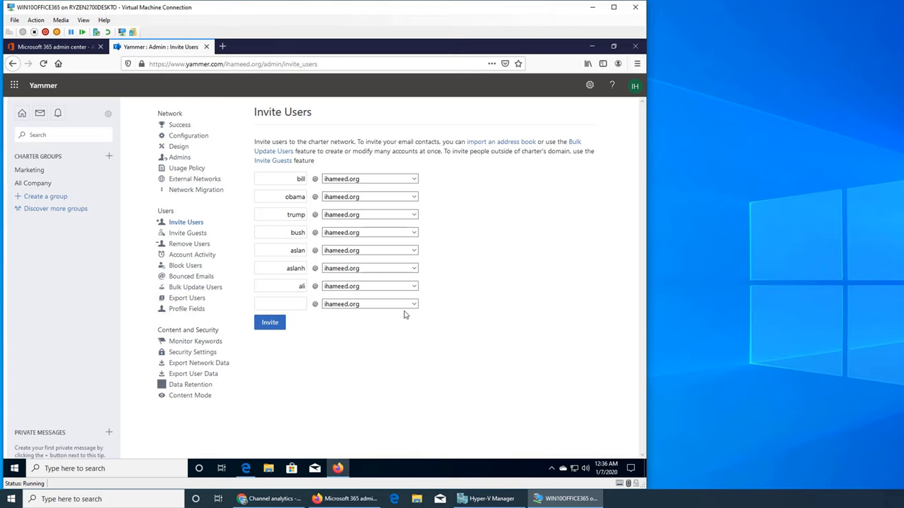
{"action": "type", "text": "imran"}
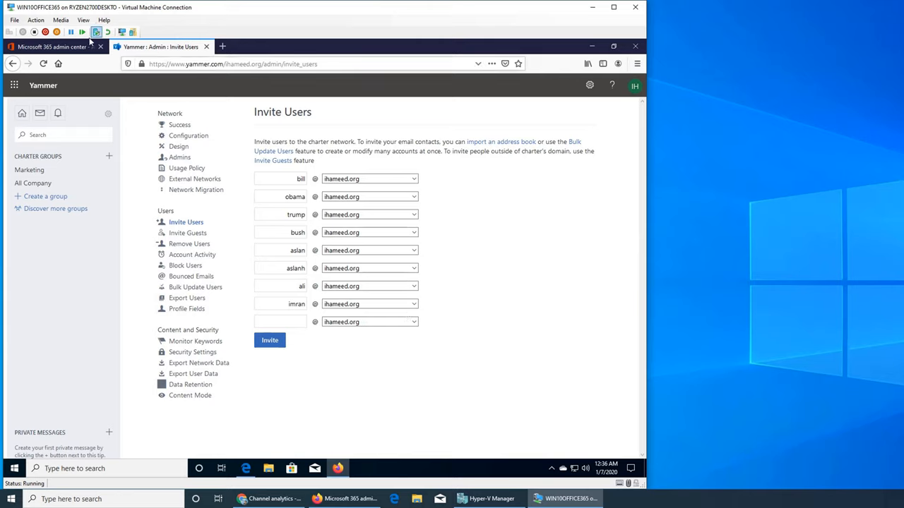
- Consult the Microsoft 365 Active users list and enter a matching username in the Yammer invite row
{"action": "left_click", "coordinate": [54, 46]}
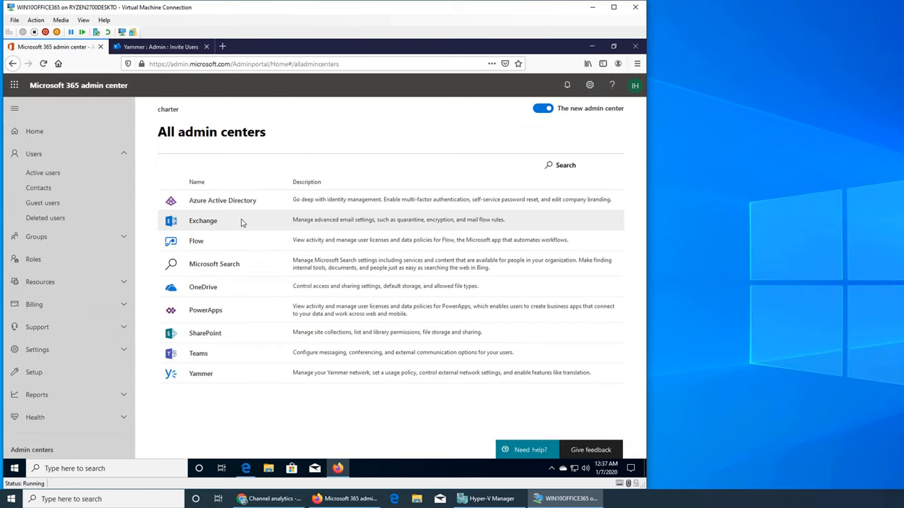
{"action": "left_click", "coordinate": [42, 172]}
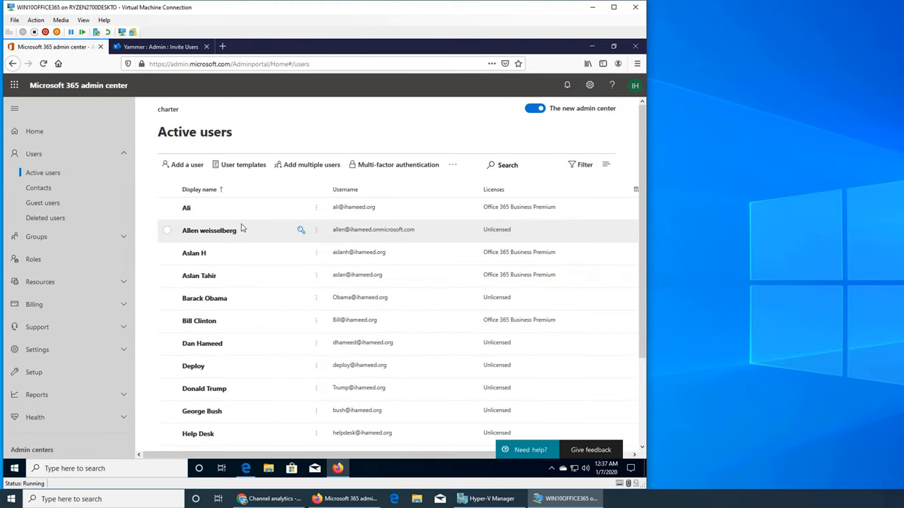
{"action": "left_click", "coordinate": [161, 46]}
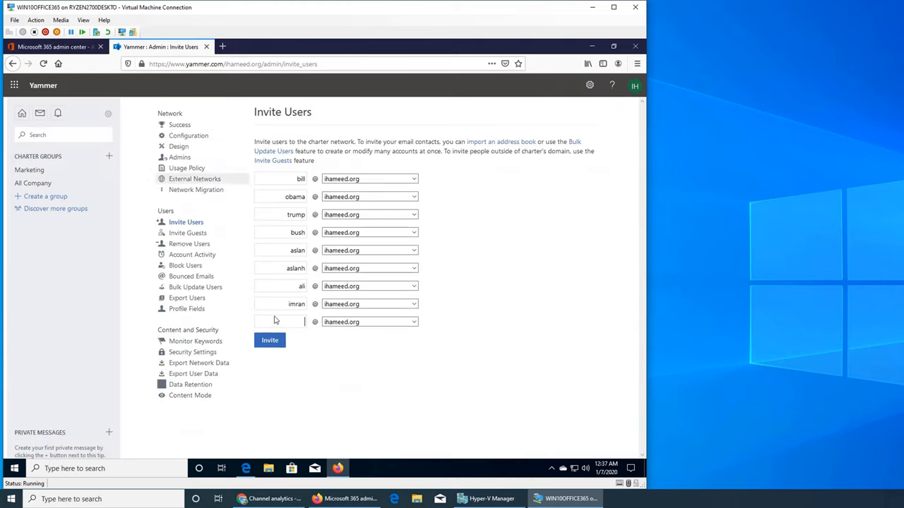
{"action": "type", "text": "allen"}
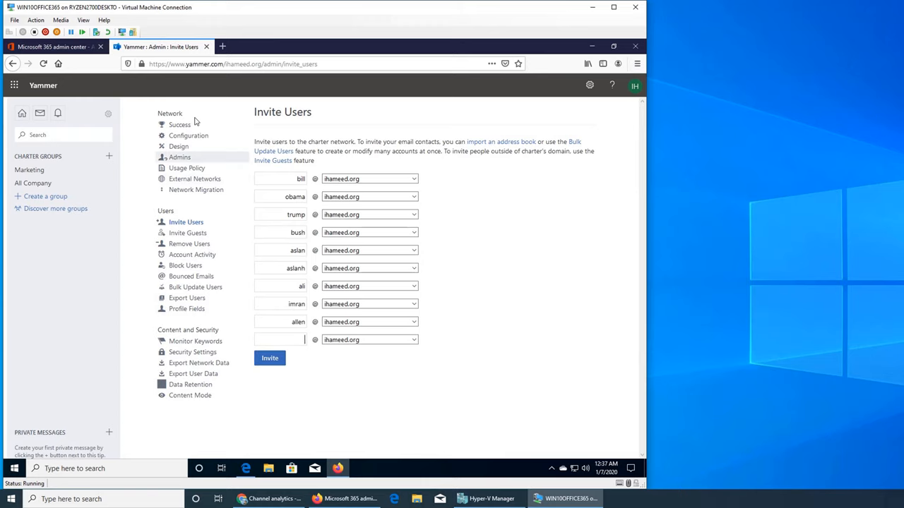
- Re-check the Active users list for another username and fill the next invite row
{"action": "left_click", "coordinate": [53, 46]}
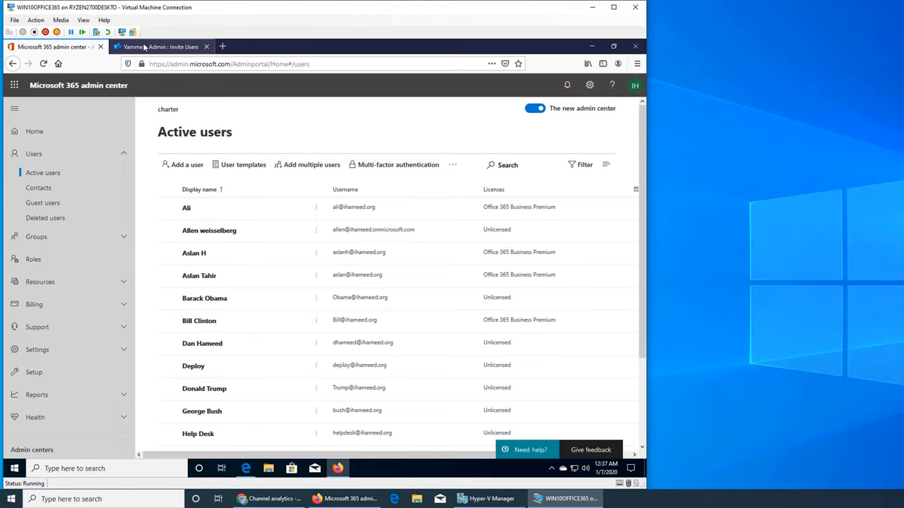
{"action": "left_click", "coordinate": [162, 47]}
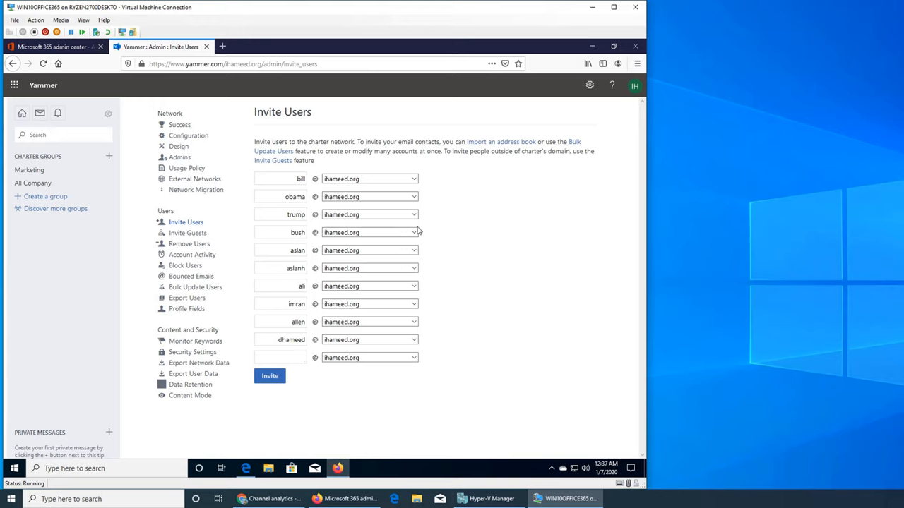
{"action": "mouse_move", "coordinate": [469, 238]}
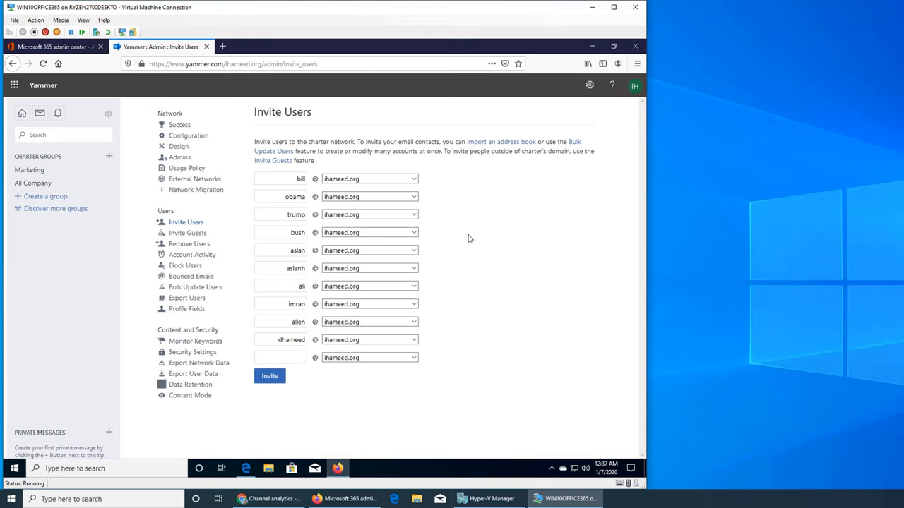
{"action": "left_click", "coordinate": [279, 357]}
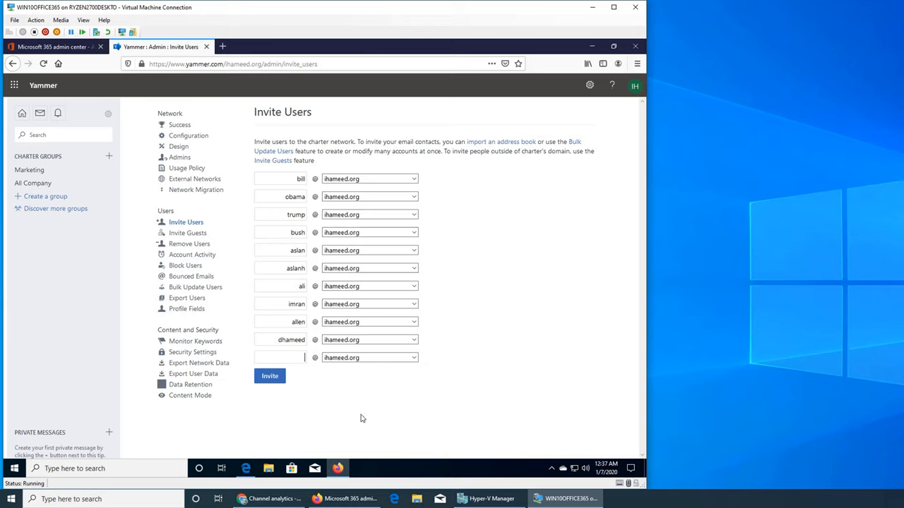
{"action": "mouse_move", "coordinate": [503, 149]}
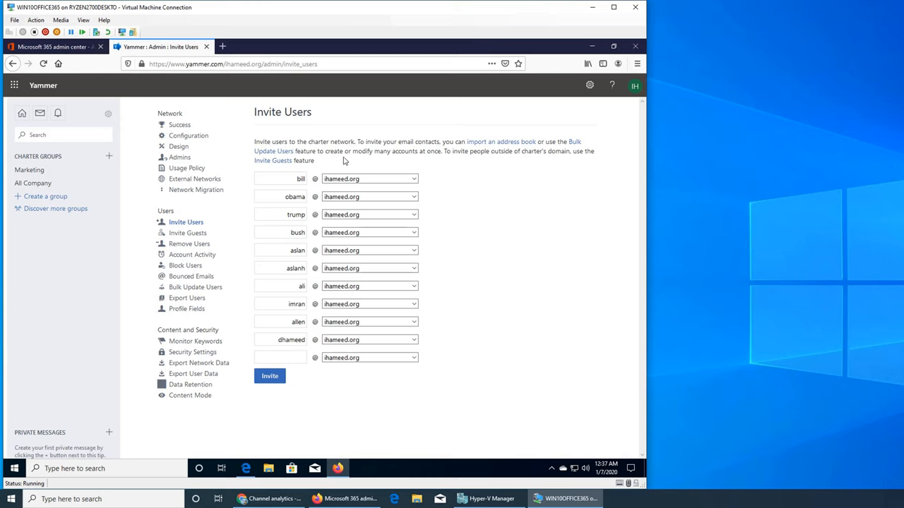
{"action": "left_click", "coordinate": [51, 46]}
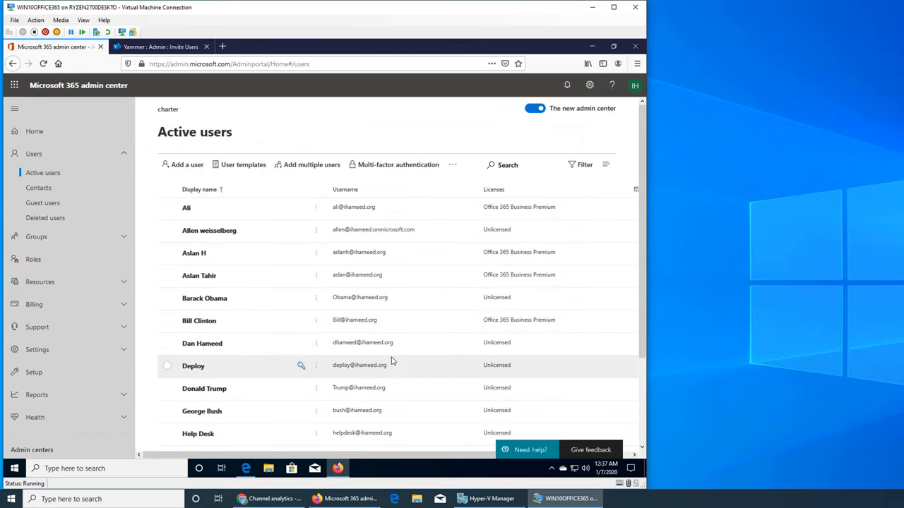
{"action": "scroll", "scroll_direction": "down", "scroll_amount": 3}
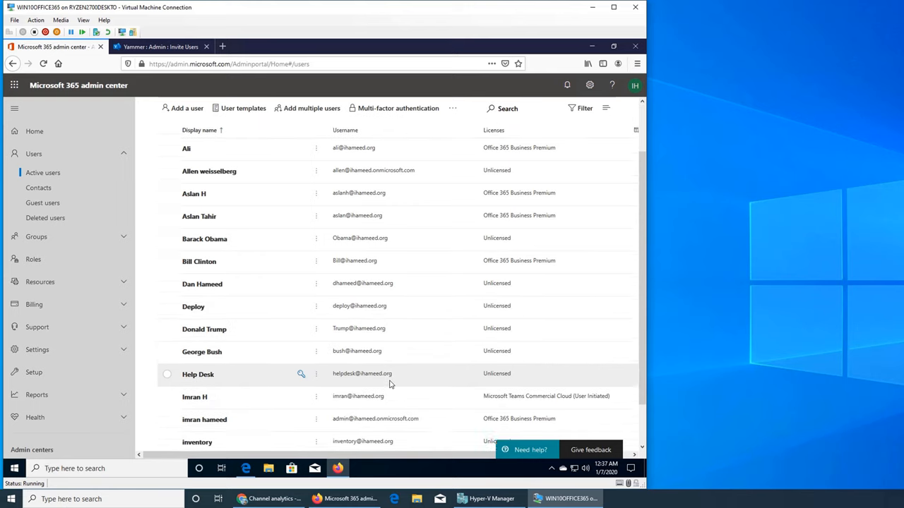
{"action": "scroll", "scroll_direction": "down", "scroll_amount": 3}
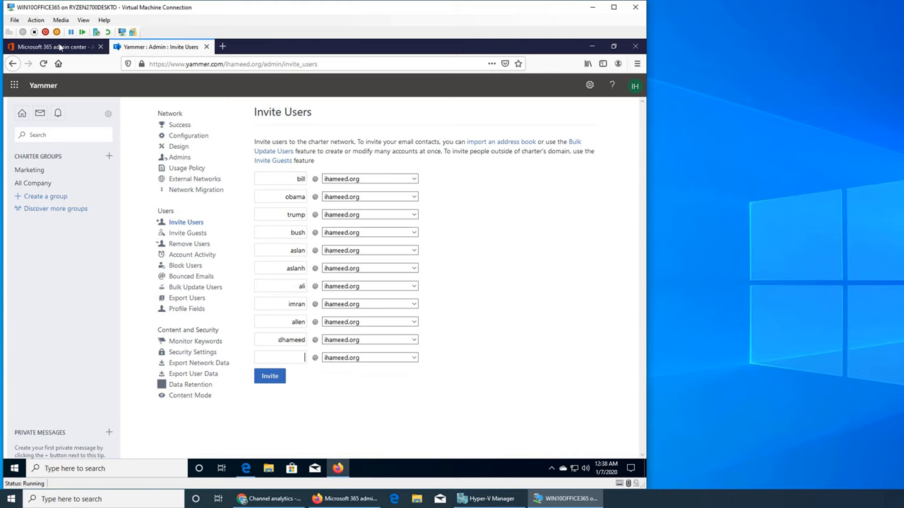
{"action": "left_click", "coordinate": [50, 47]}
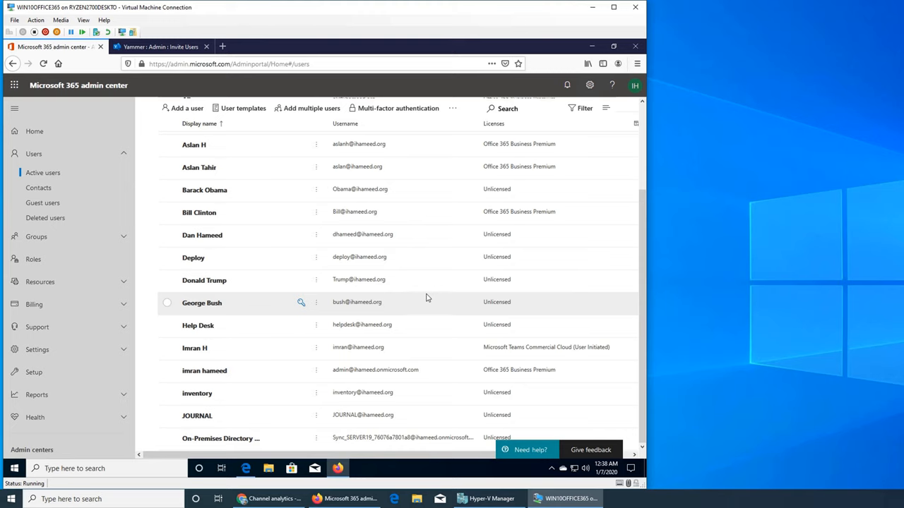
{"action": "left_click", "coordinate": [158, 47]}
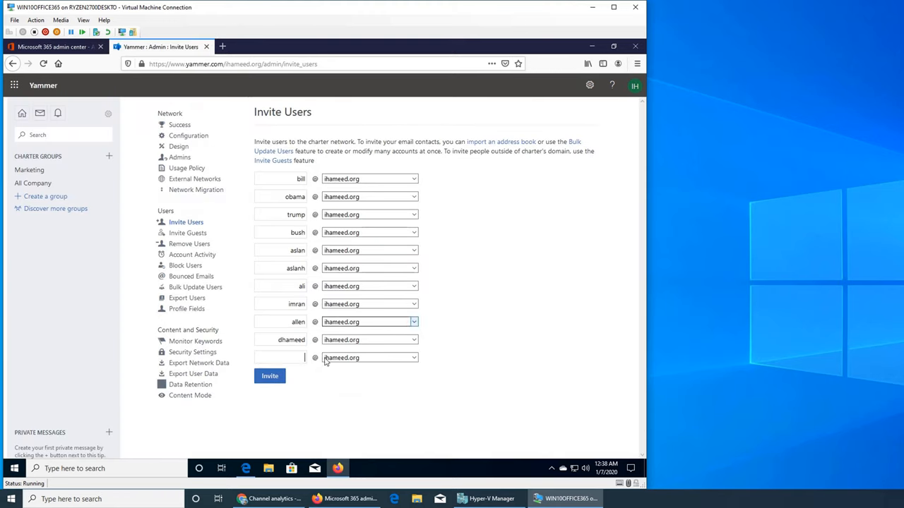
- Send the invitations for all listed usernames, leaving the form with fresh blank rows
{"action": "left_click", "coordinate": [268, 375]}
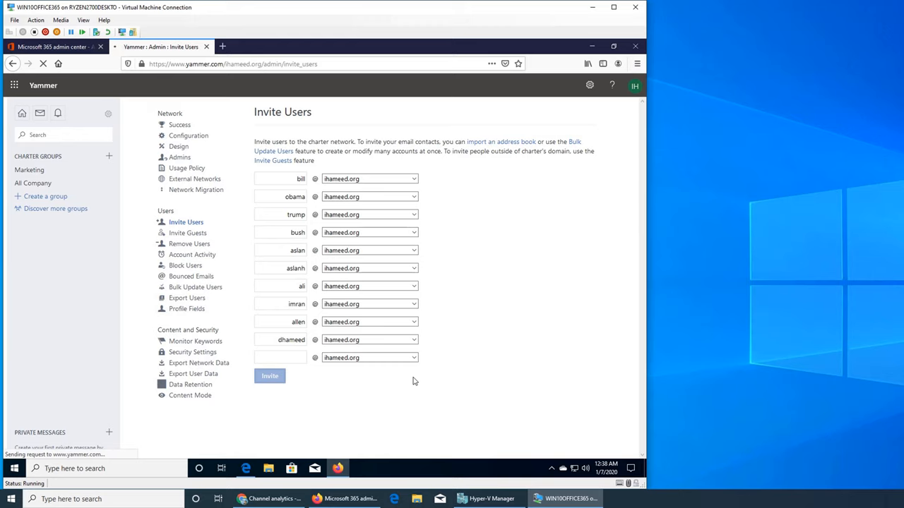
{"action": "mouse_move", "coordinate": [345, 386]}
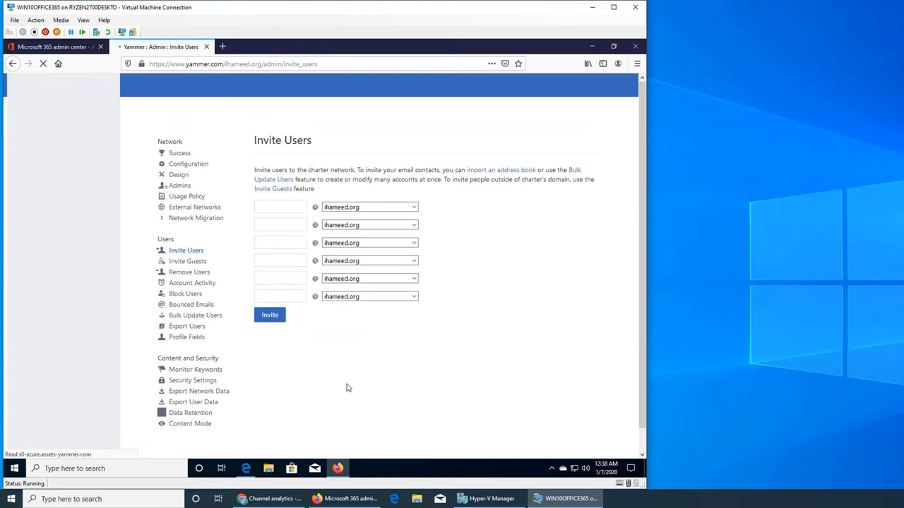
{"action": "left_click", "coordinate": [269, 315]}
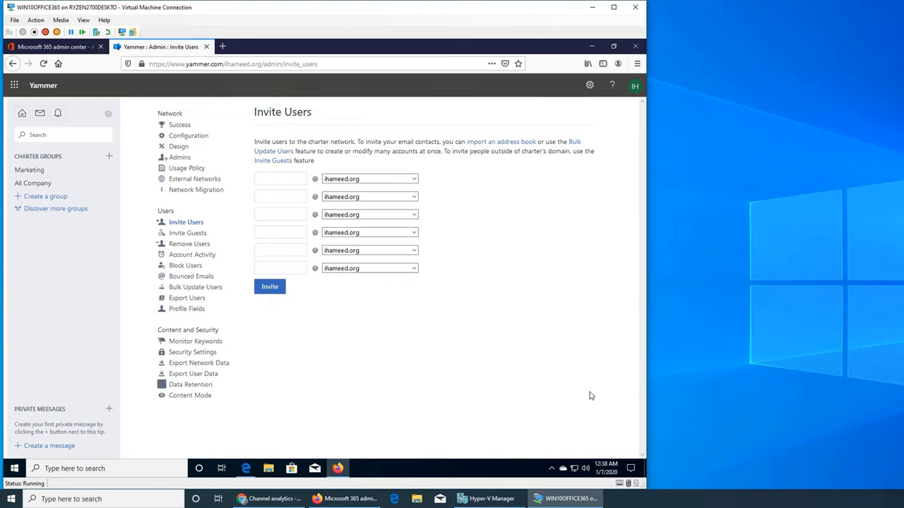
{"action": "mouse_move", "coordinate": [570, 368]}
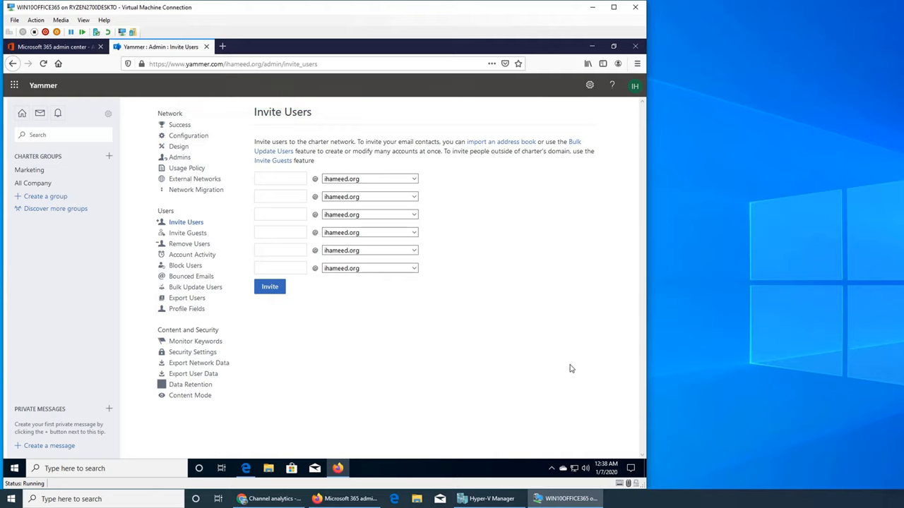
{"action": "mouse_move", "coordinate": [553, 274]}
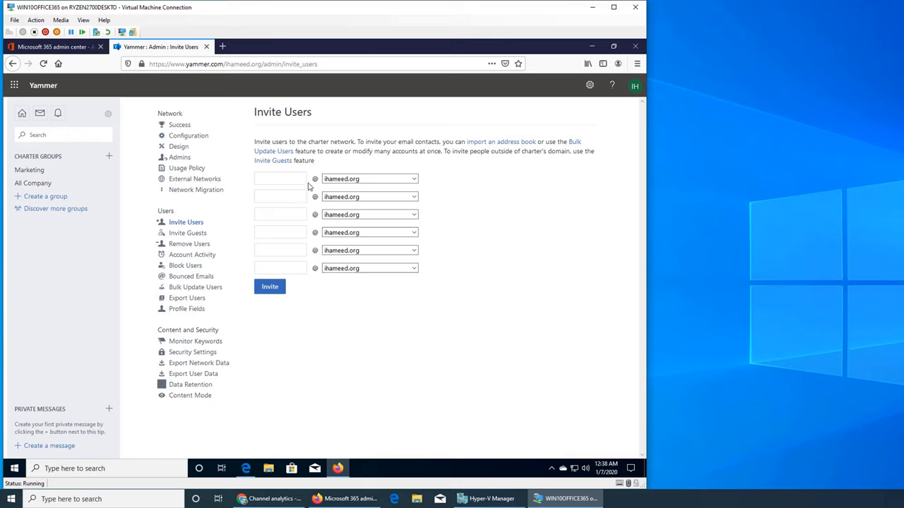
{"action": "mouse_move", "coordinate": [234, 220]}
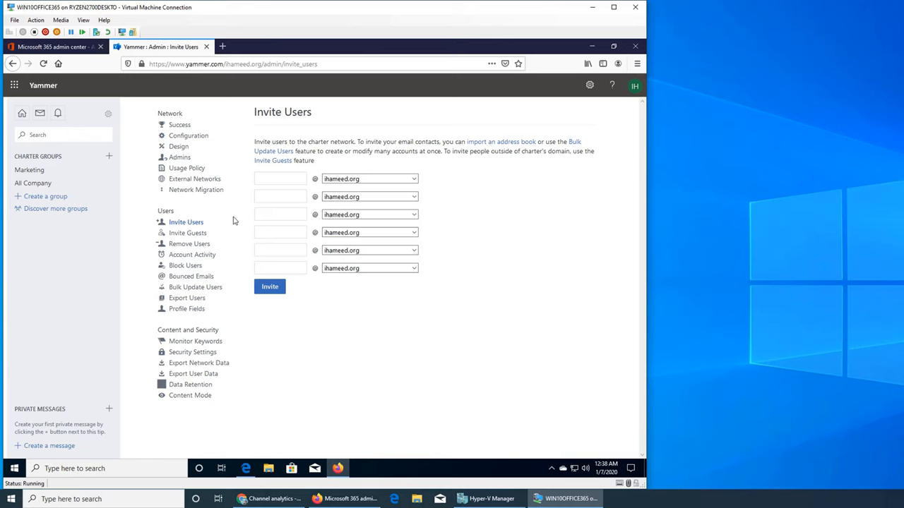
- On Invite Guests, enter the first external addresses at outlook for the hameed guests
{"action": "left_click", "coordinate": [187, 233]}
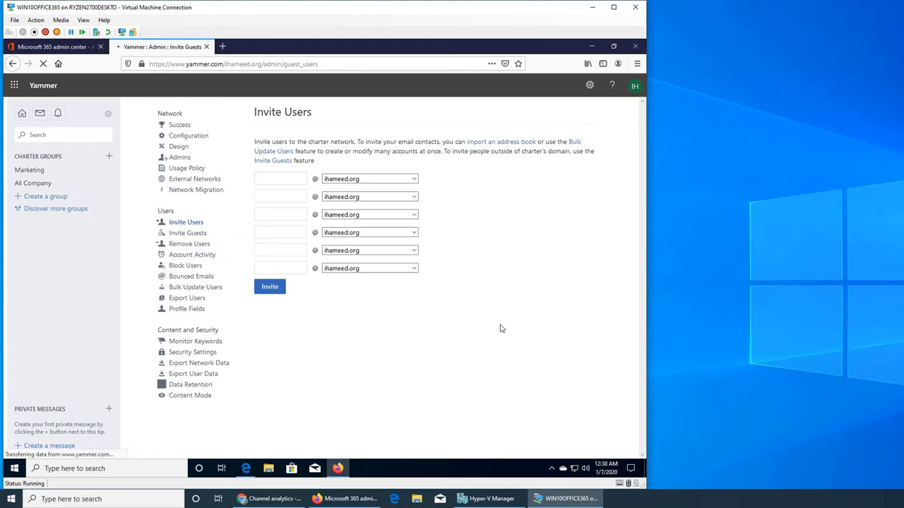
{"action": "left_click", "coordinate": [188, 233]}
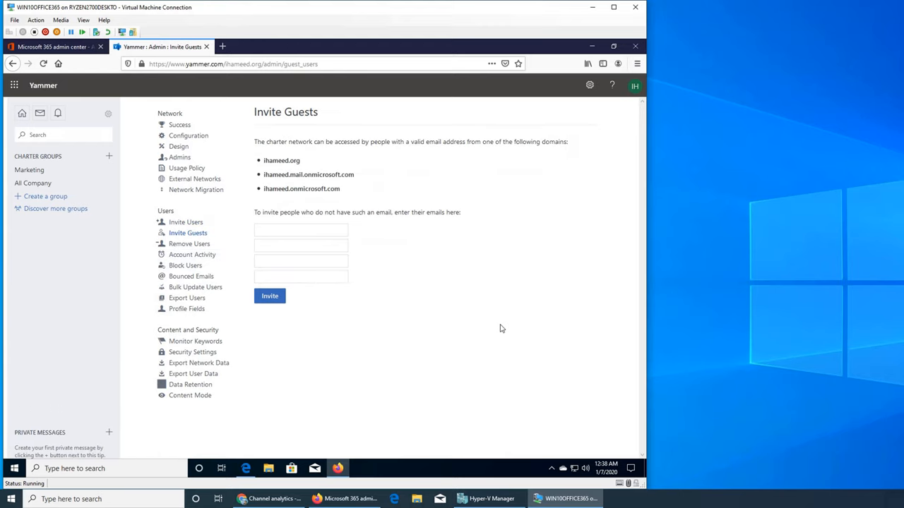
{"action": "mouse_move", "coordinate": [313, 180]}
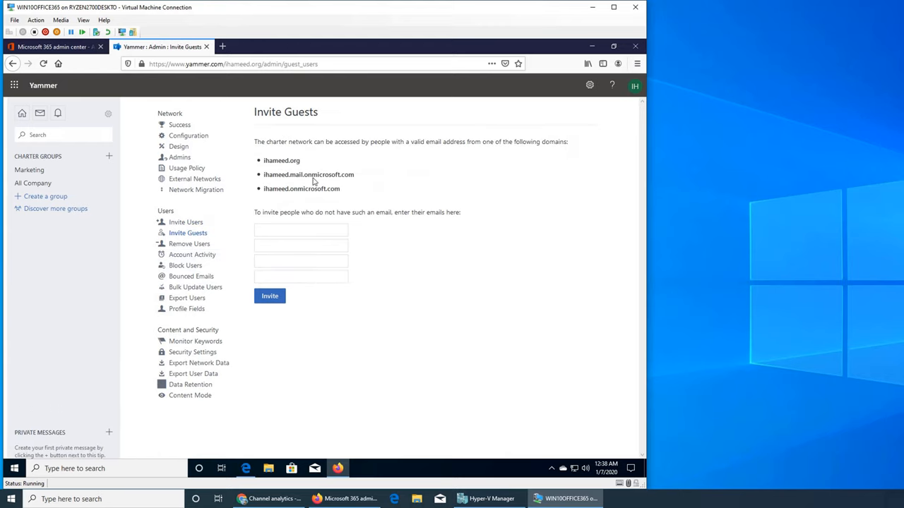
{"action": "mouse_move", "coordinate": [358, 229]}
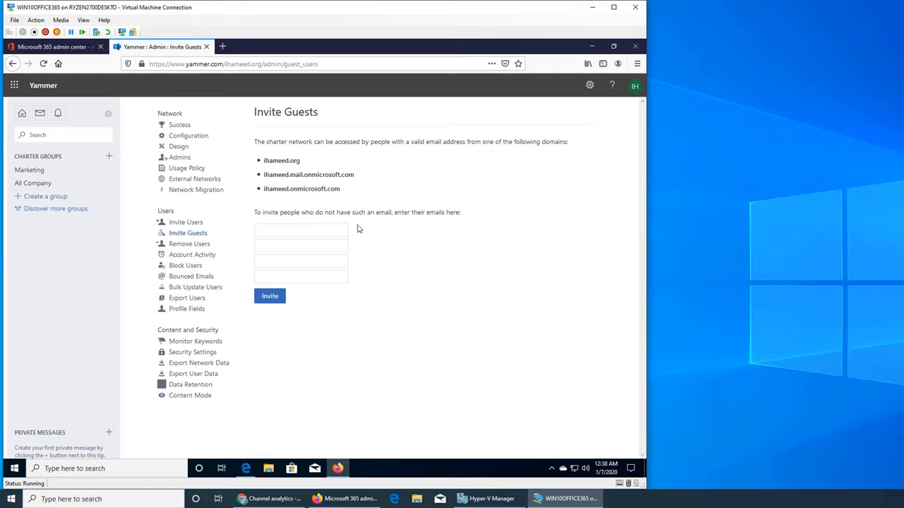
{"action": "mouse_move", "coordinate": [432, 275]}
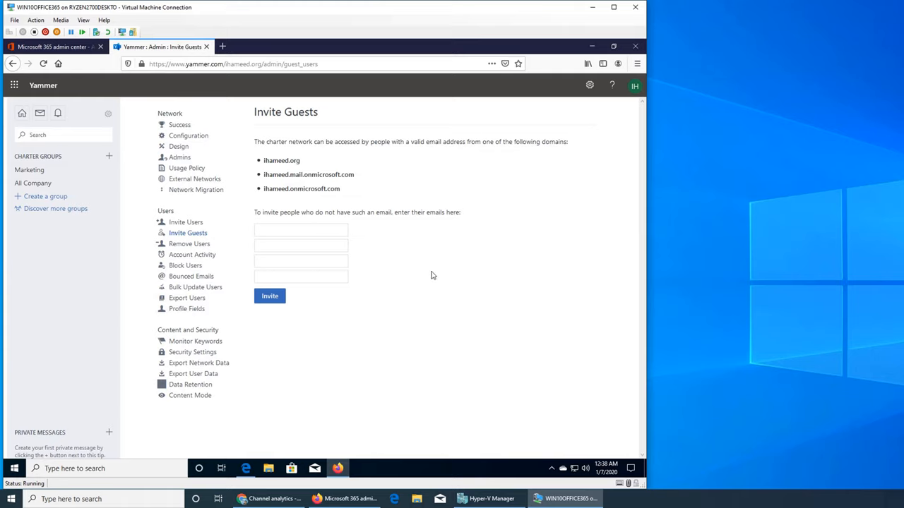
{"action": "mouse_move", "coordinate": [288, 172]}
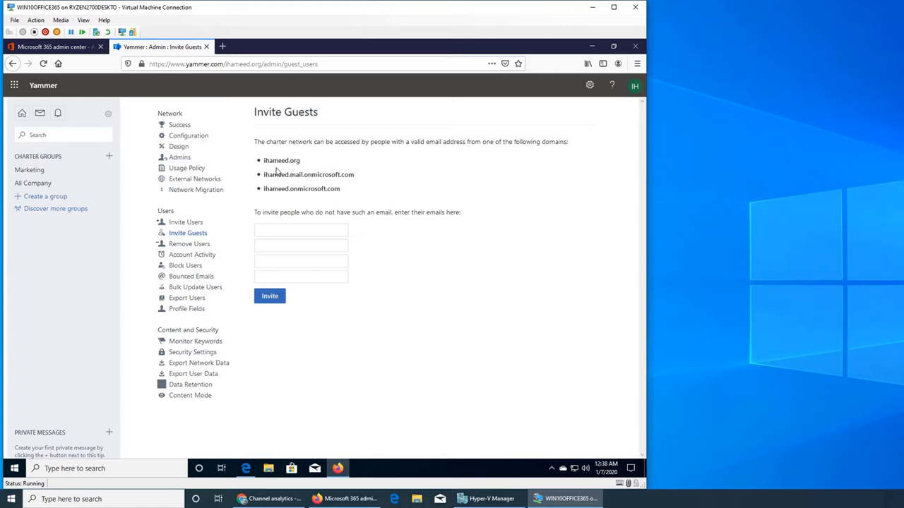
{"action": "mouse_move", "coordinate": [393, 196]}
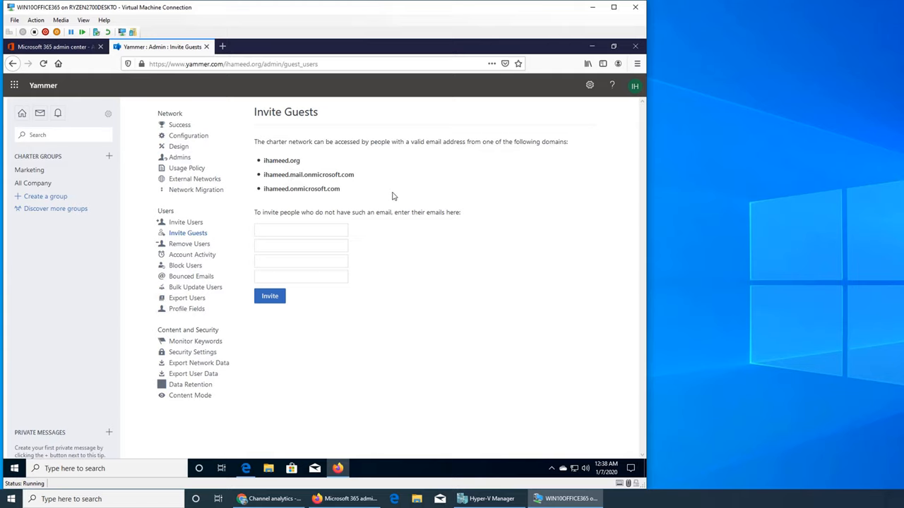
{"action": "mouse_move", "coordinate": [387, 225]}
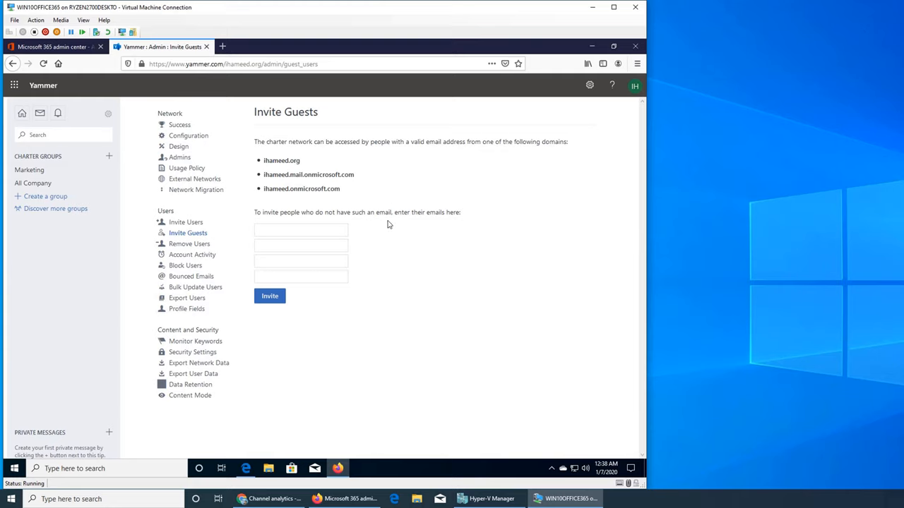
{"action": "mouse_move", "coordinate": [424, 195]}
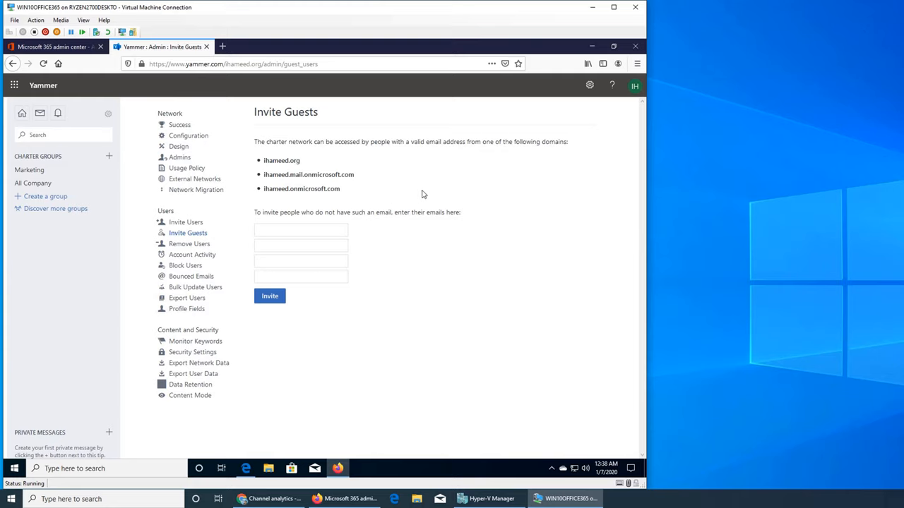
{"action": "mouse_move", "coordinate": [424, 216]}
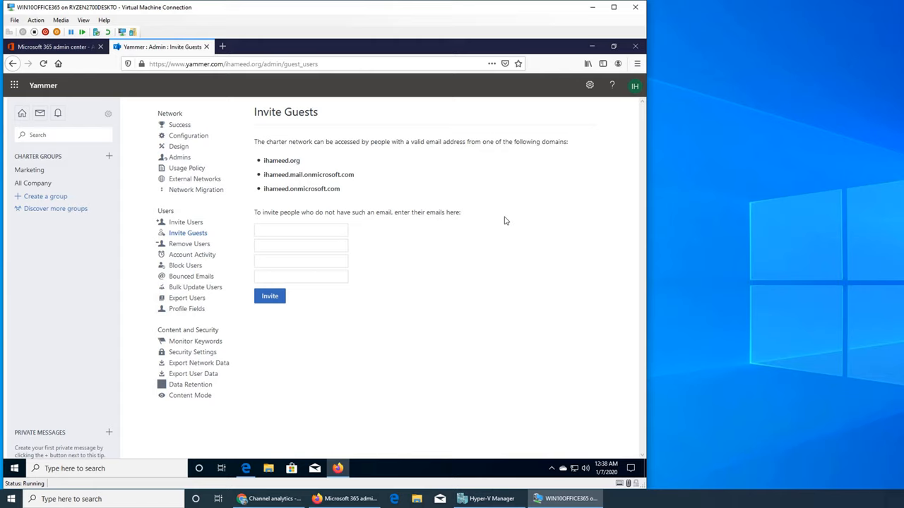
{"action": "left_click", "coordinate": [301, 230]}
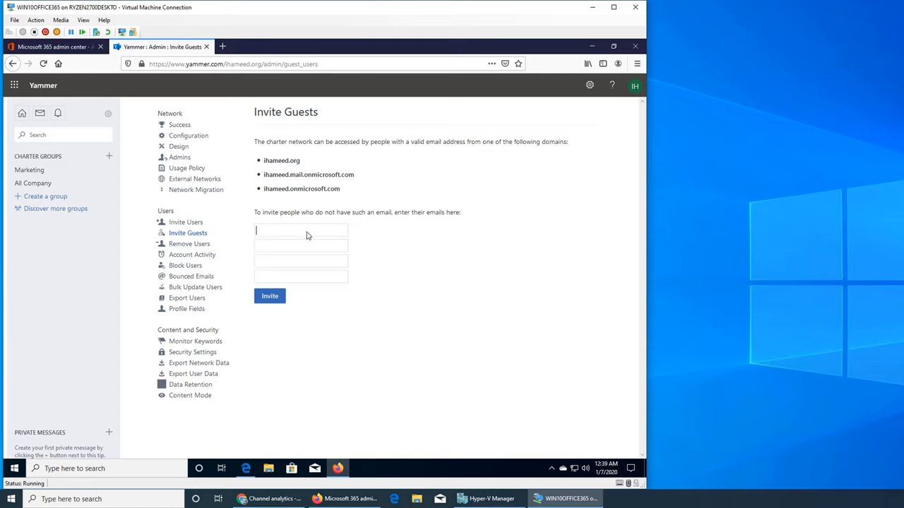
{"action": "mouse_move", "coordinate": [650, 271]}
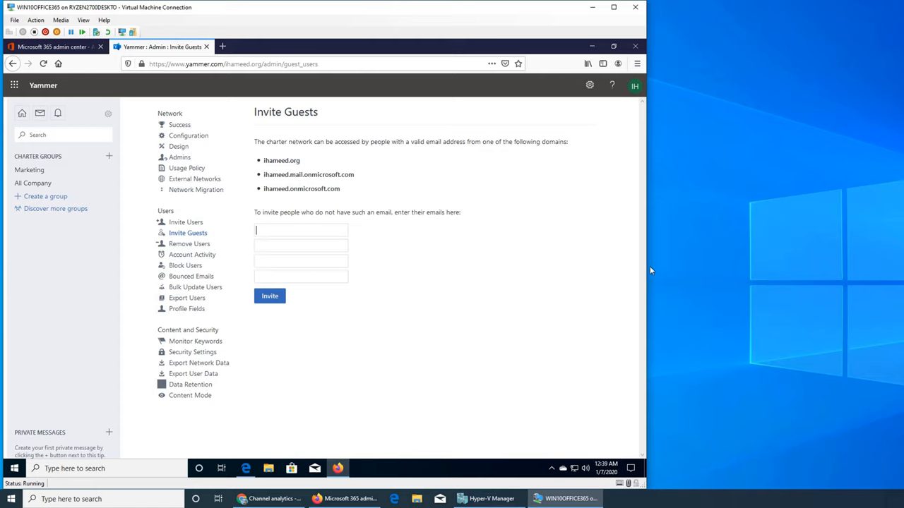
{"action": "mouse_move", "coordinate": [878, 385]}
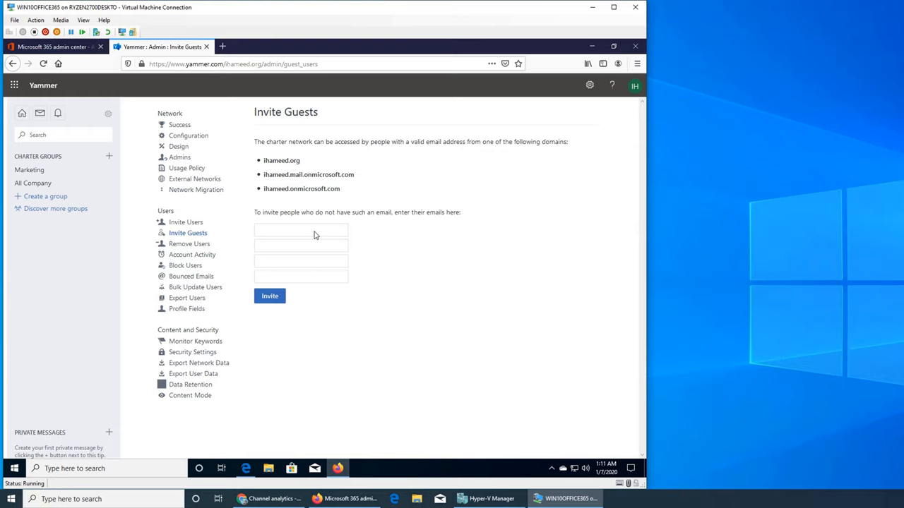
{"action": "left_click", "coordinate": [299, 230]}
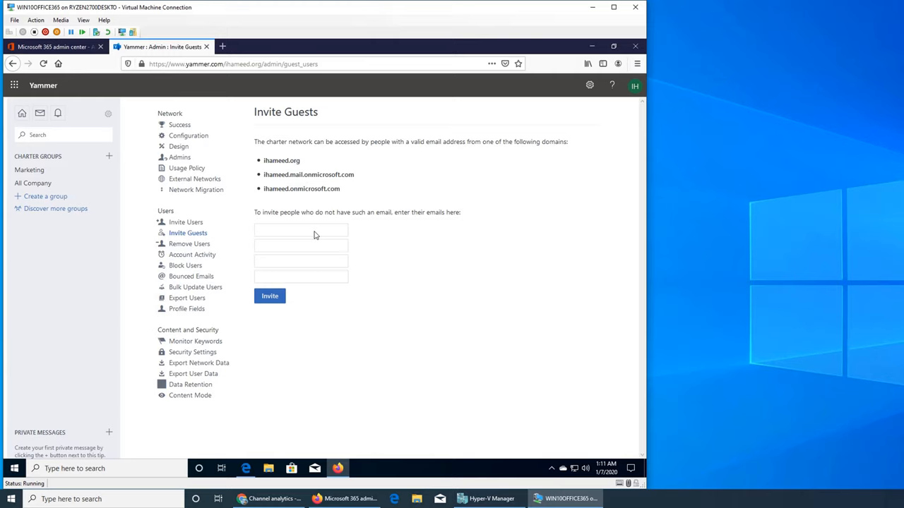
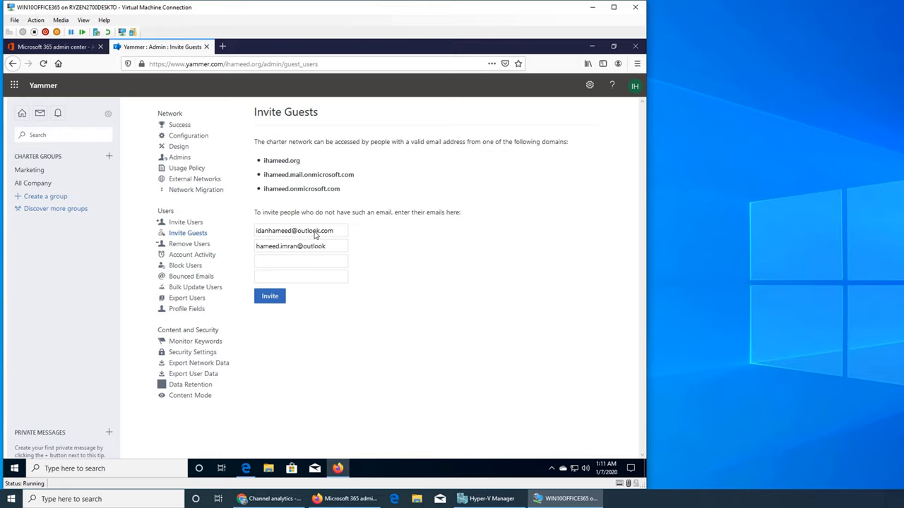
{"action": "left_click", "coordinate": [300, 261]}
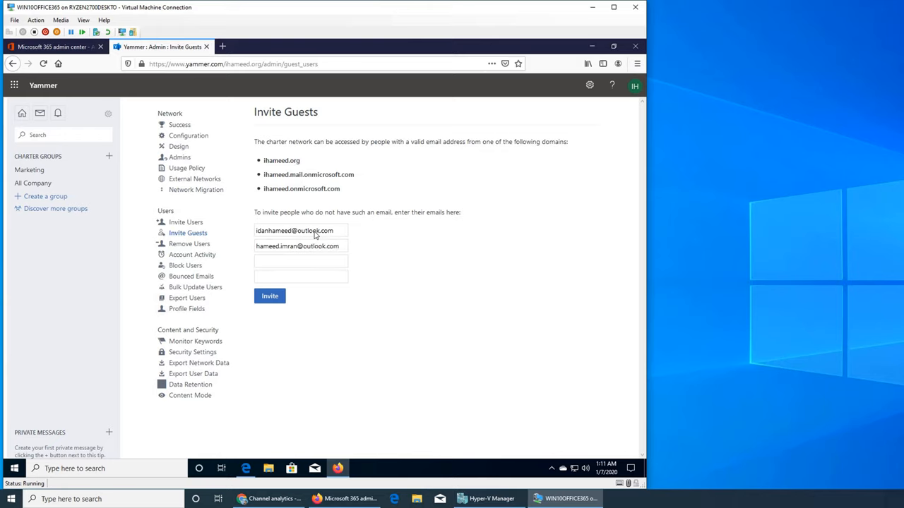
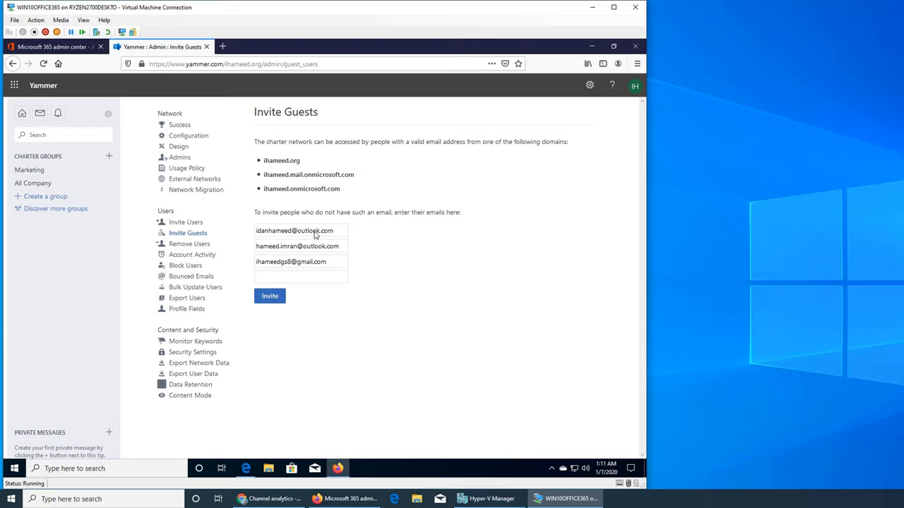
{"action": "type", "text": "aslan"}
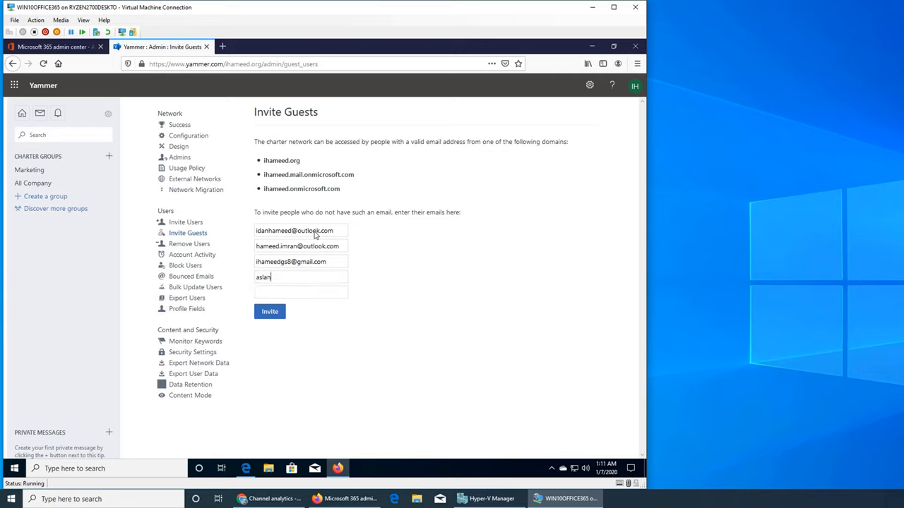
{"action": "key", "text": "Backspace"}
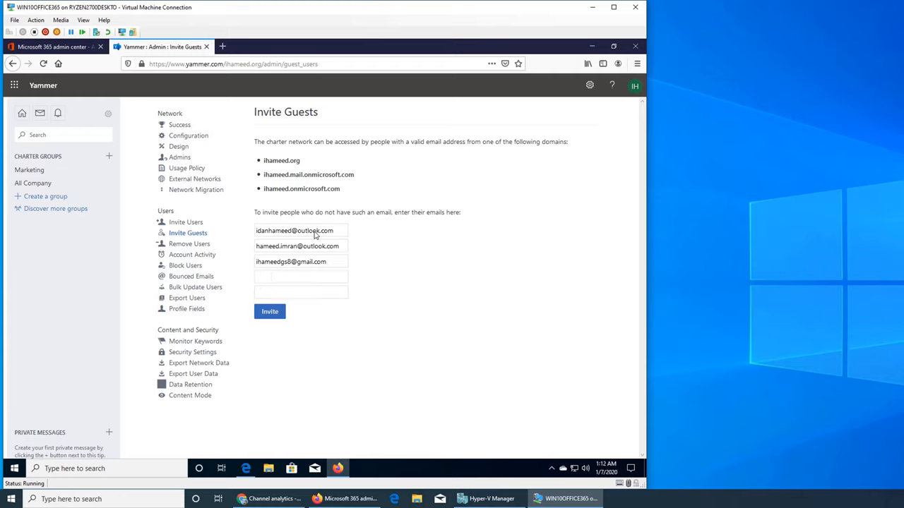
{"action": "left_click", "coordinate": [299, 276]}
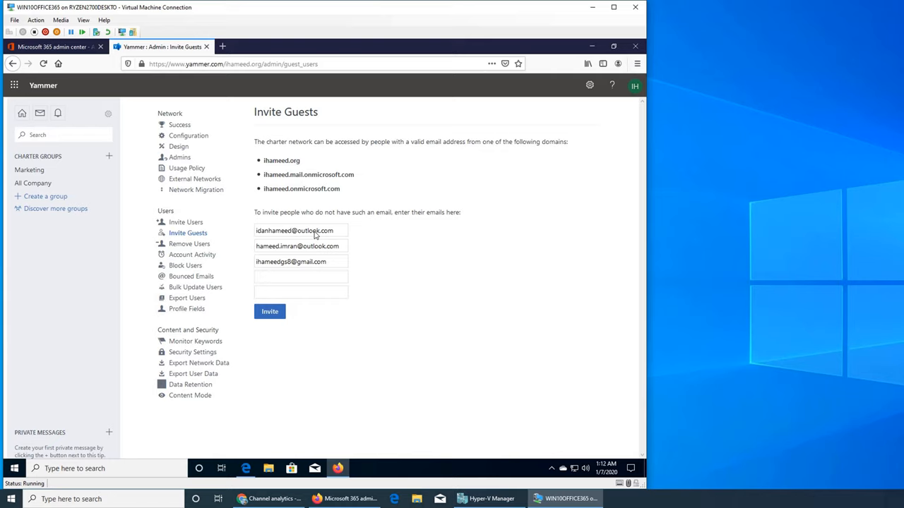
{"action": "type", "text": "z"}
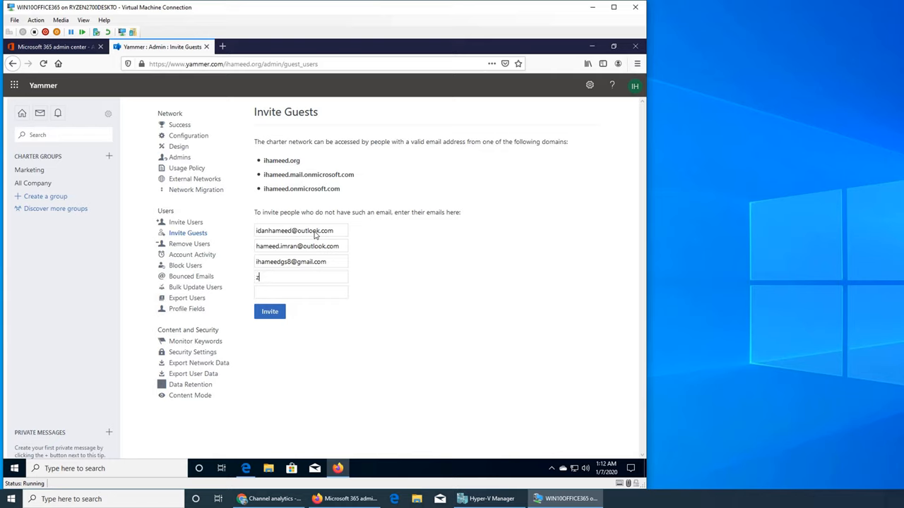
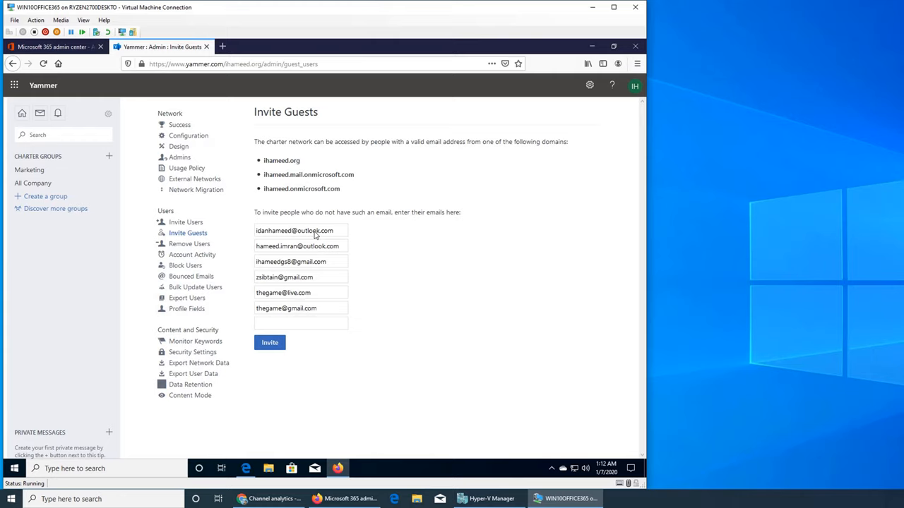
{"action": "left_click", "coordinate": [300, 321]}
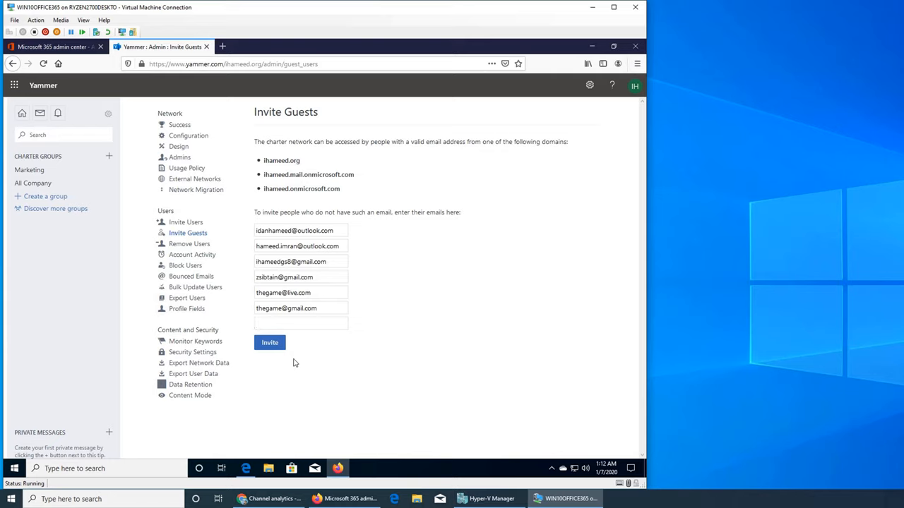
{"action": "mouse_move", "coordinate": [283, 360]}
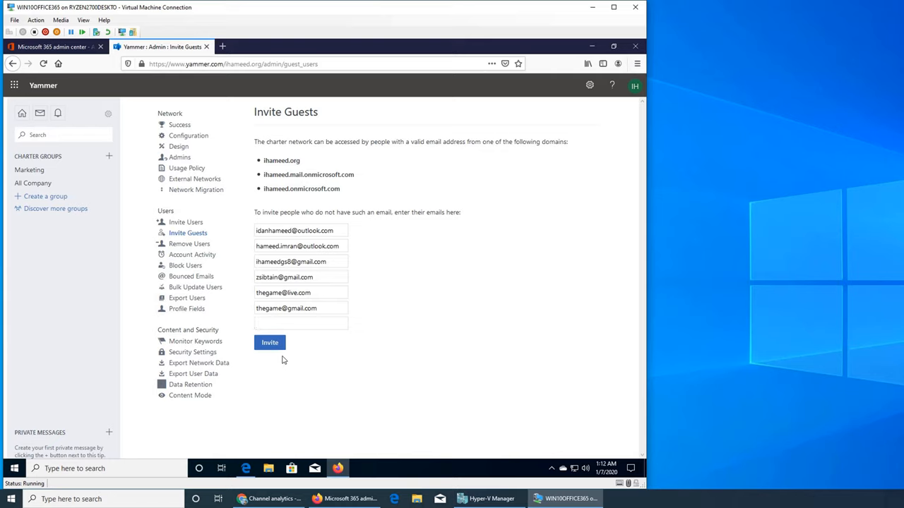
- Send invitations to the six guest emails, now listed as Pending under Guest Users
{"action": "left_click", "coordinate": [268, 343]}
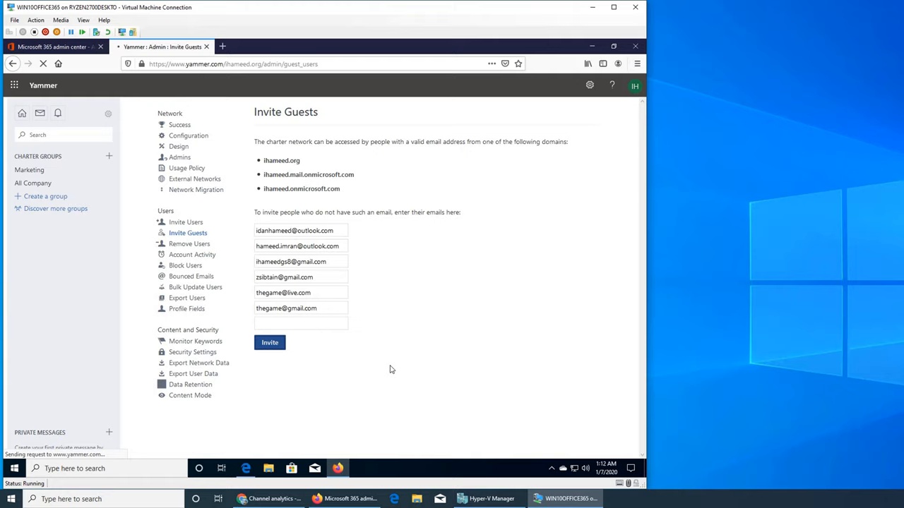
{"action": "left_click", "coordinate": [269, 343]}
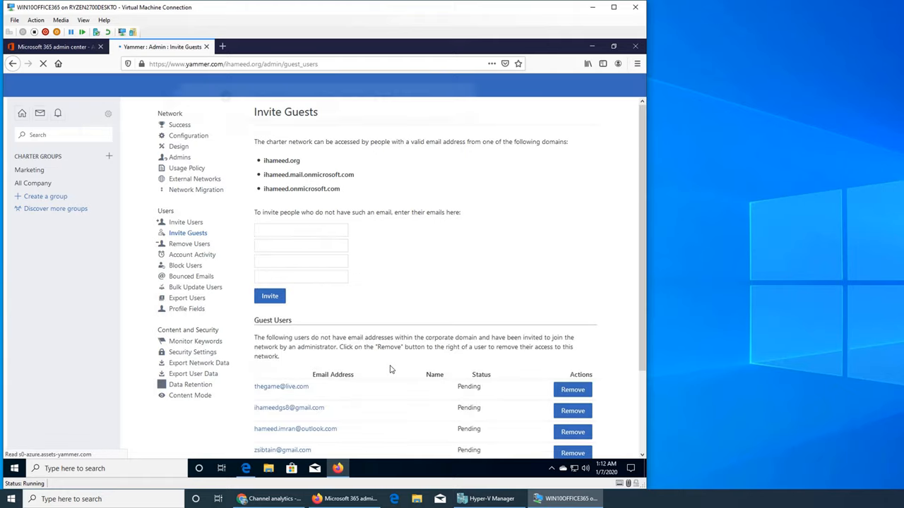
{"action": "left_click", "coordinate": [268, 296]}
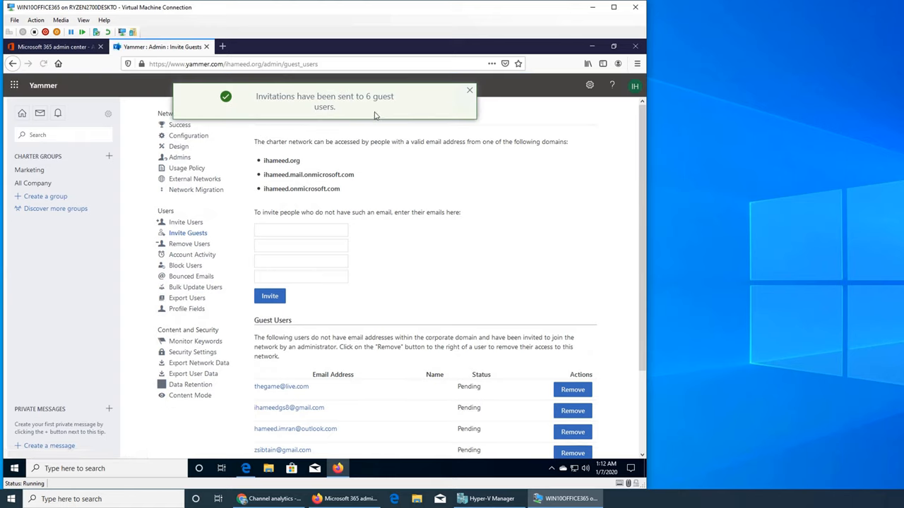
{"action": "mouse_move", "coordinate": [471, 88]}
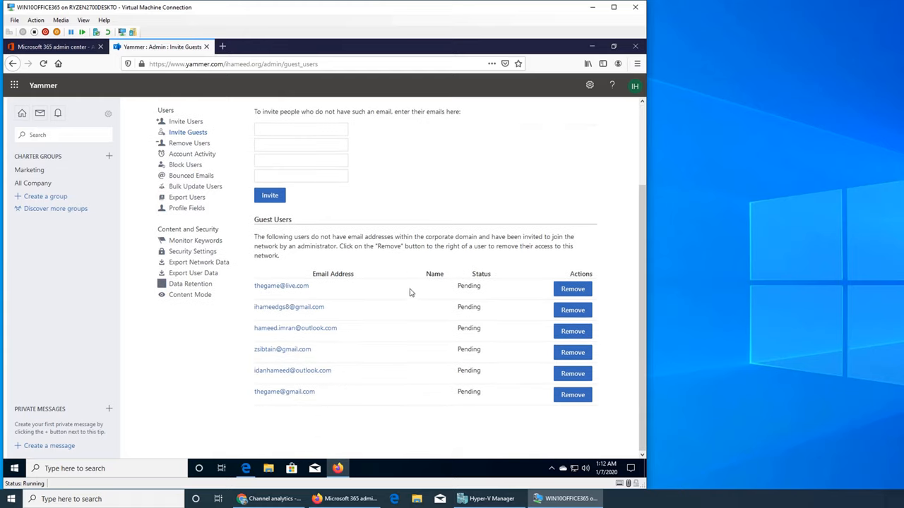
{"action": "mouse_move", "coordinate": [323, 246]}
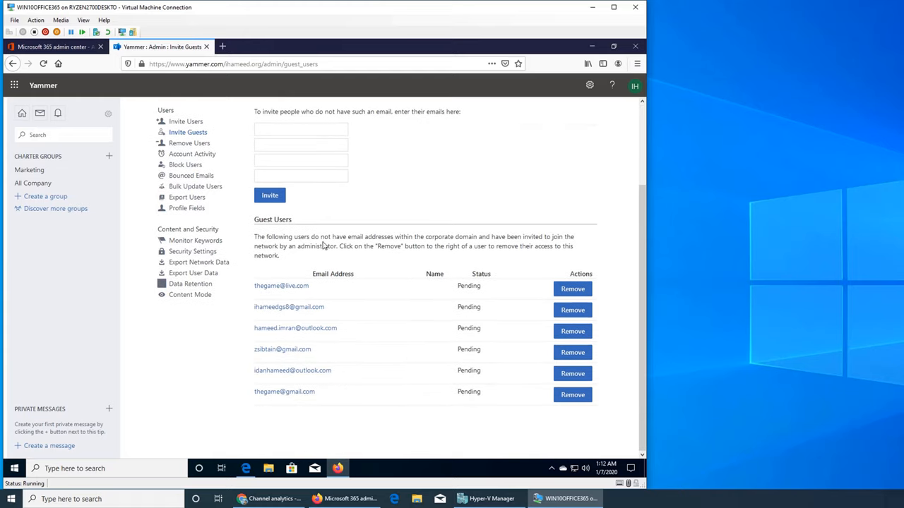
{"action": "mouse_move", "coordinate": [497, 327]}
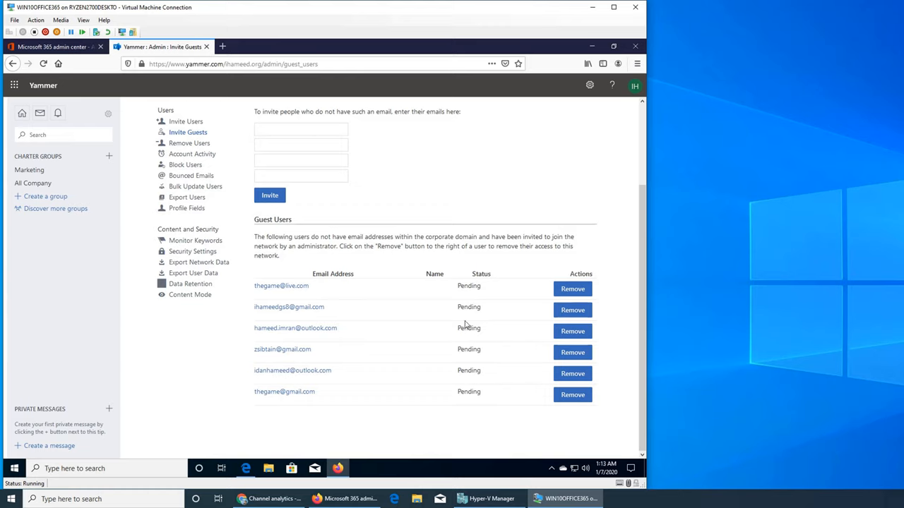
{"action": "mouse_move", "coordinate": [463, 360]}
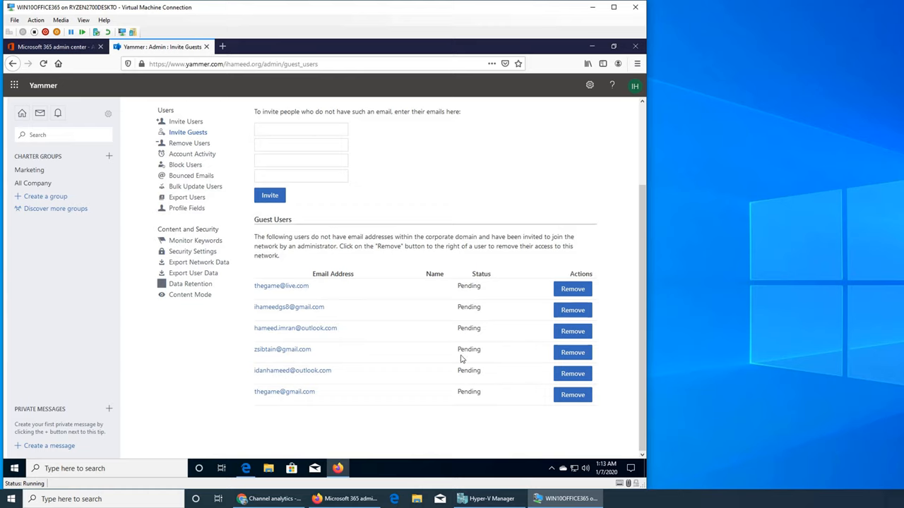
{"action": "mouse_move", "coordinate": [468, 360]}
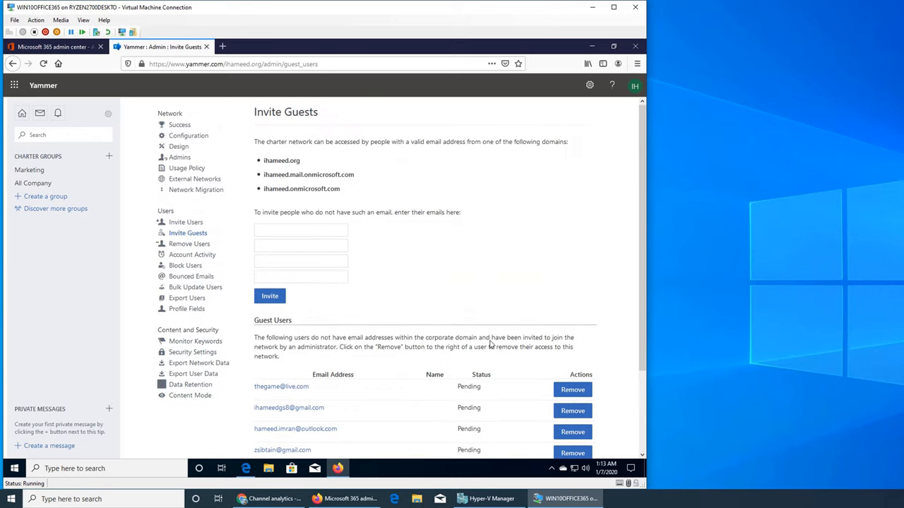
{"action": "mouse_move", "coordinate": [188, 233]}
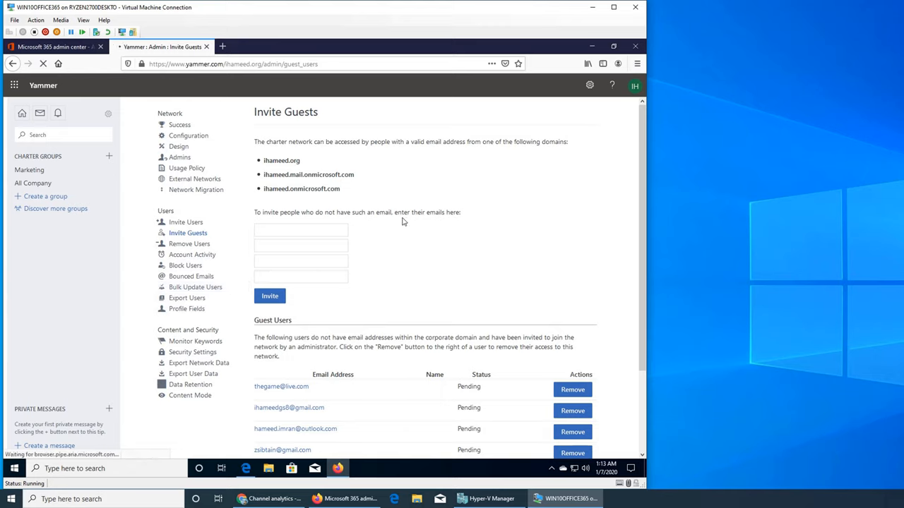
- Go to Invite Users and briefly open, then dismiss, the address book import option without a file
{"action": "left_click", "coordinate": [186, 221]}
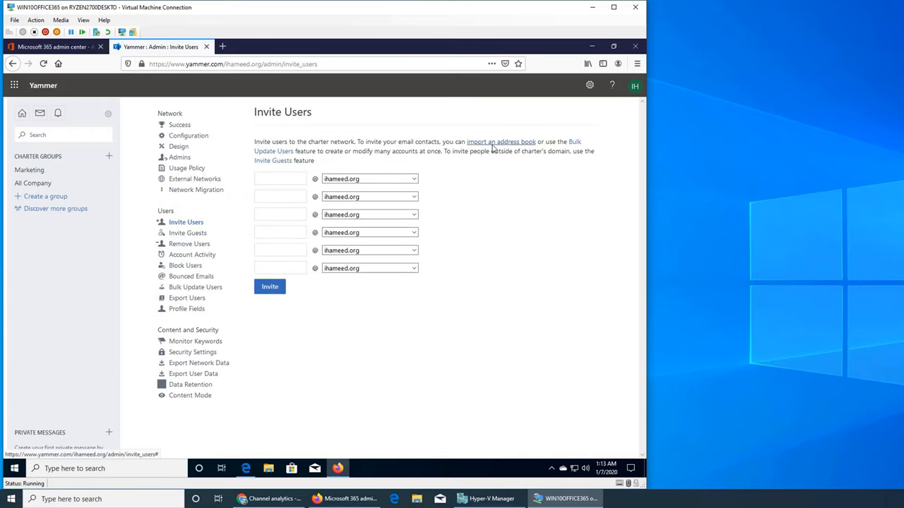
{"action": "mouse_move", "coordinate": [500, 141]}
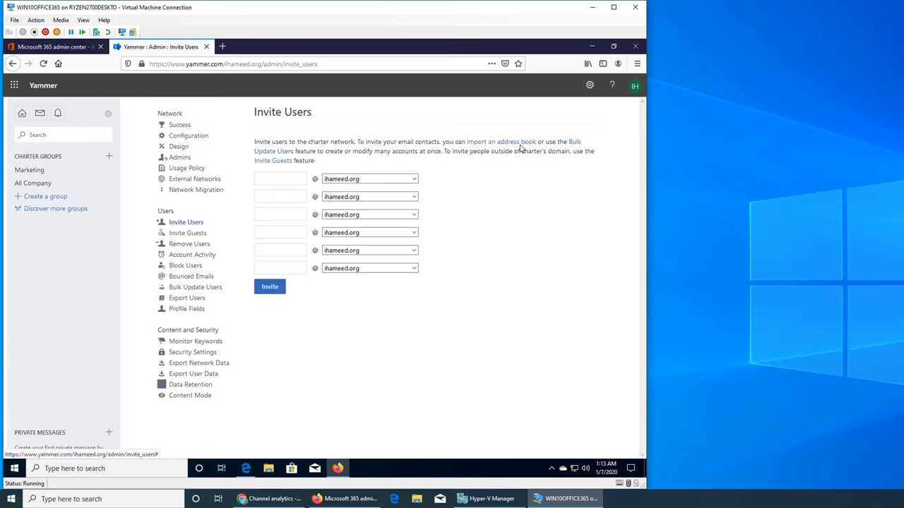
{"action": "left_click", "coordinate": [502, 142]}
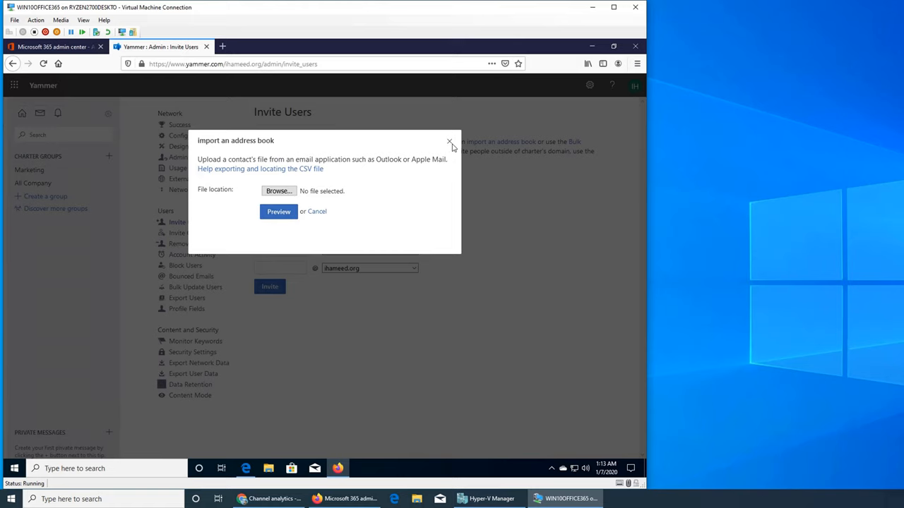
{"action": "left_click", "coordinate": [449, 141]}
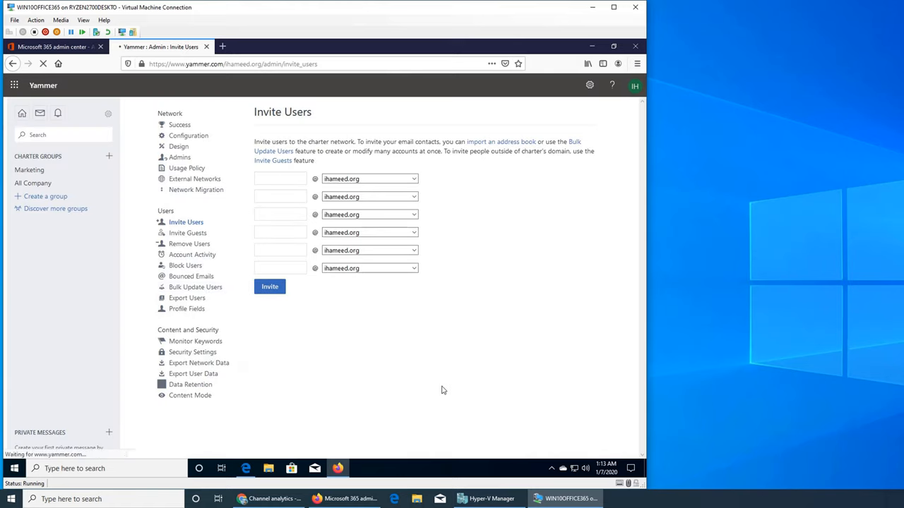
{"action": "left_click", "coordinate": [194, 287]}
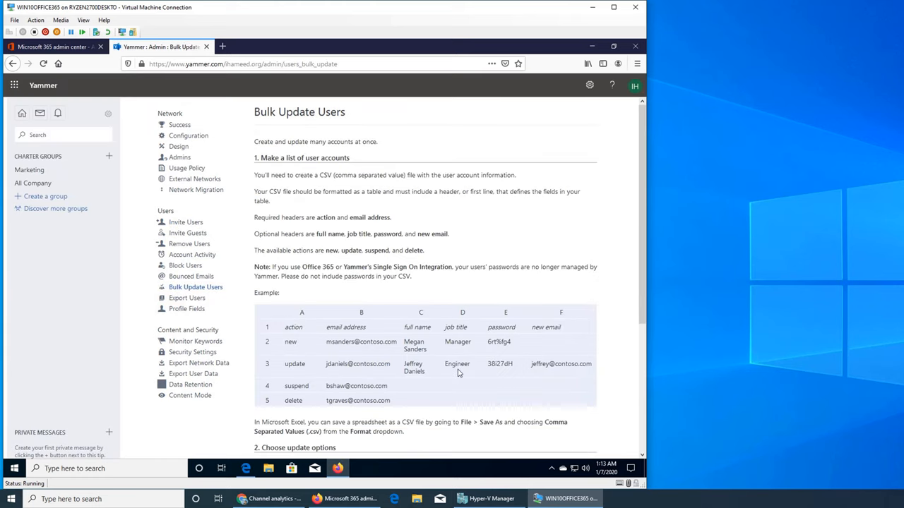
{"action": "mouse_move", "coordinate": [307, 229]}
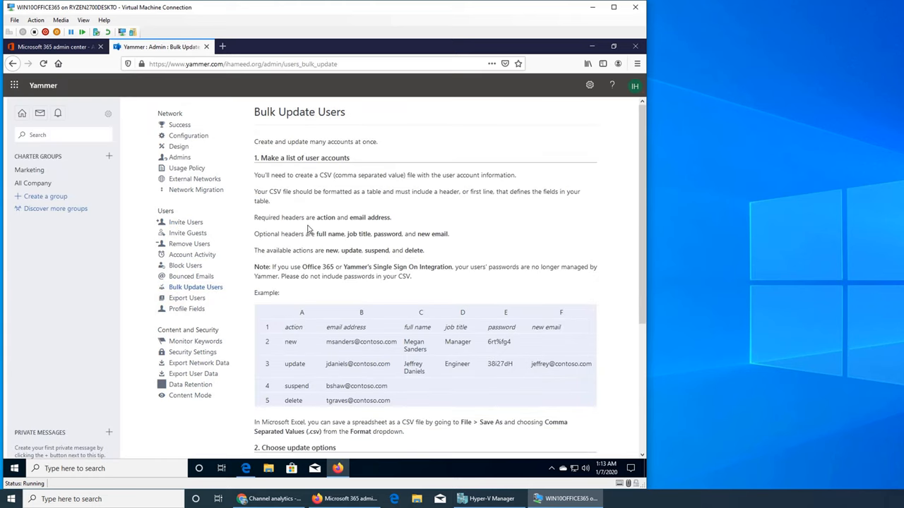
{"action": "scroll", "scroll_direction": "down", "scroll_amount": 3}
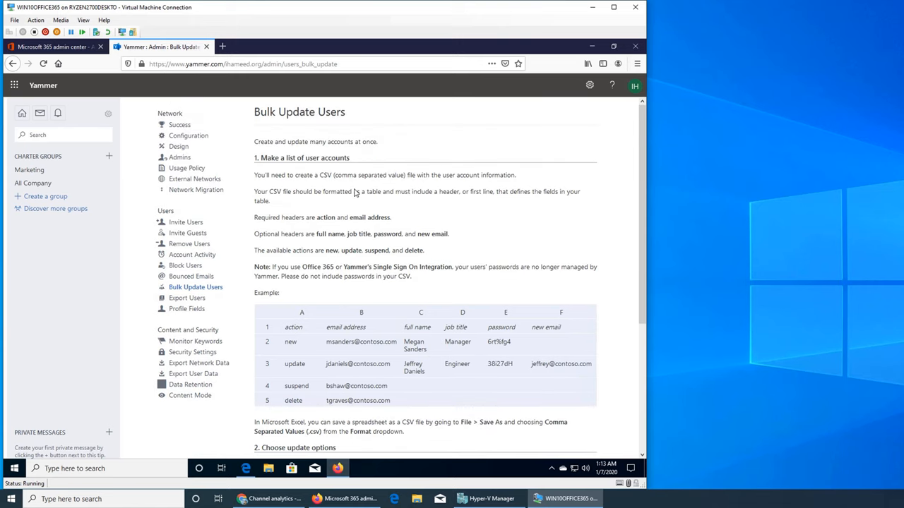
{"action": "mouse_move", "coordinate": [393, 180]}
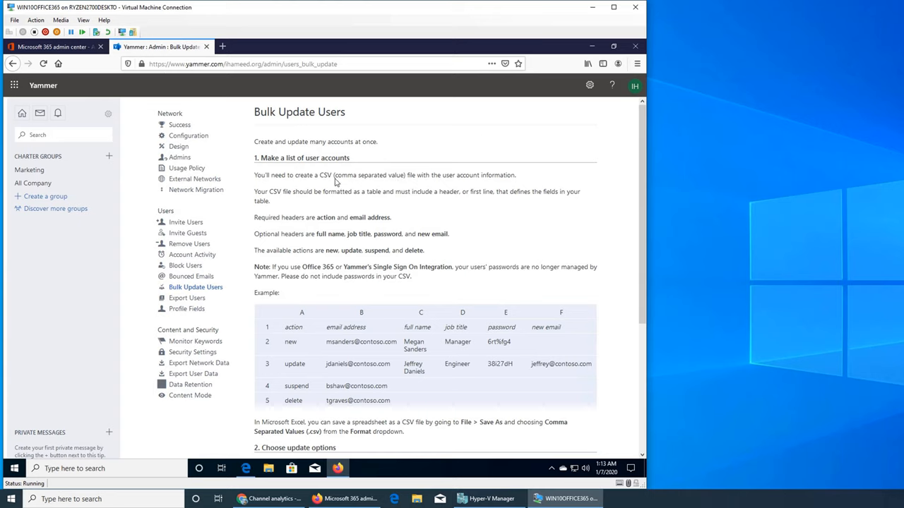
{"action": "mouse_move", "coordinate": [325, 186]}
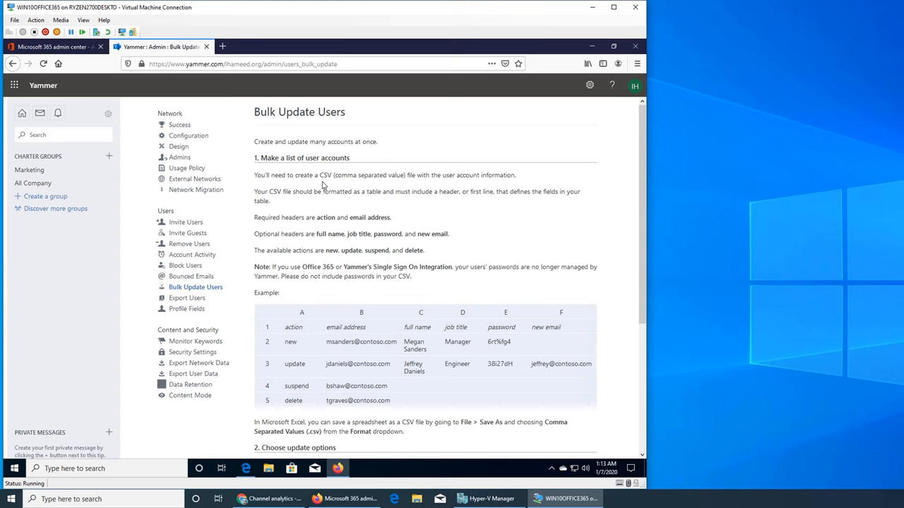
{"action": "mouse_move", "coordinate": [331, 185]}
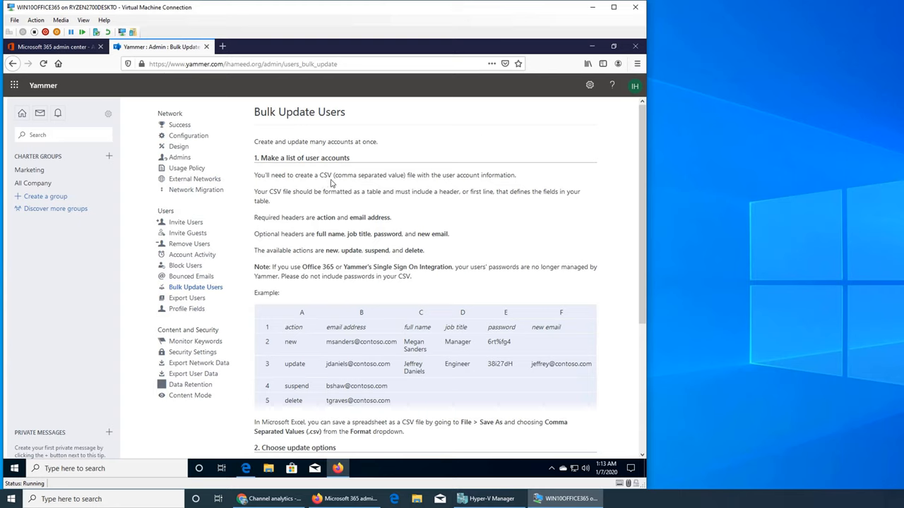
{"action": "mouse_move", "coordinate": [331, 185]}
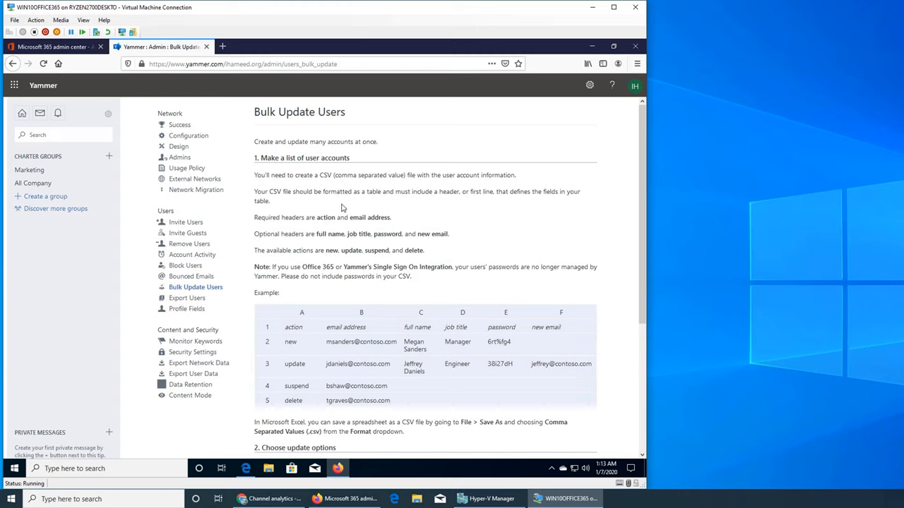
{"action": "mouse_move", "coordinate": [387, 279]}
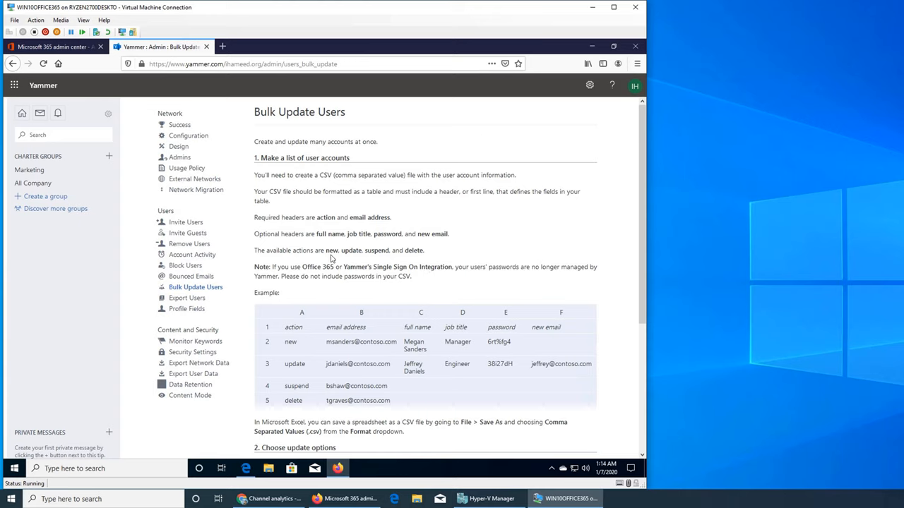
{"action": "mouse_move", "coordinate": [355, 243]}
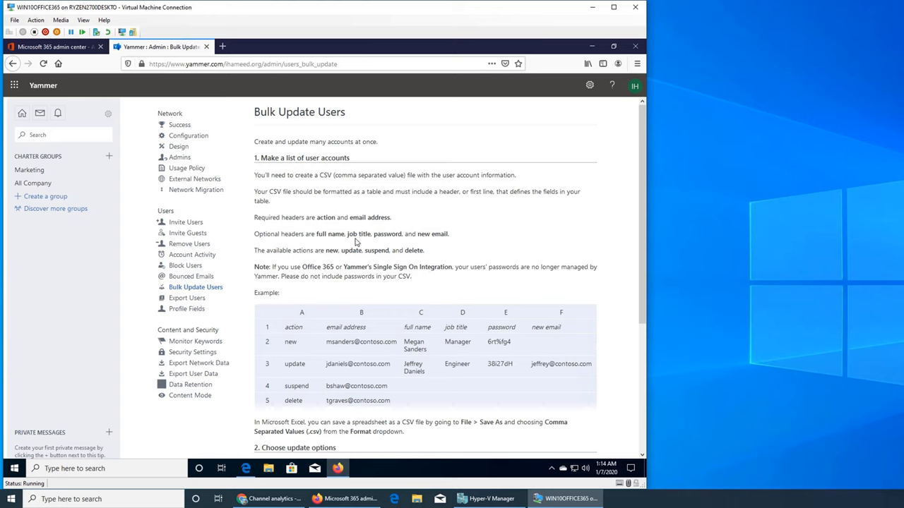
{"action": "mouse_move", "coordinate": [397, 250]}
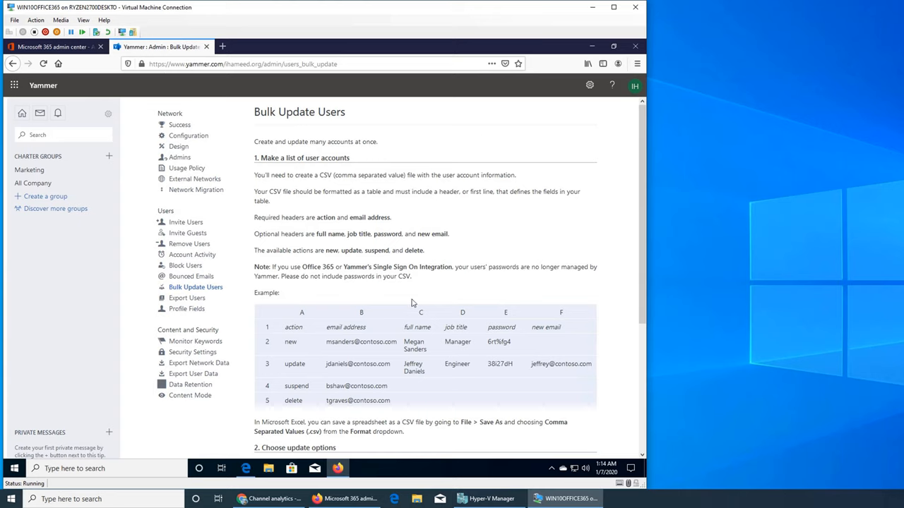
{"action": "mouse_move", "coordinate": [461, 285]}
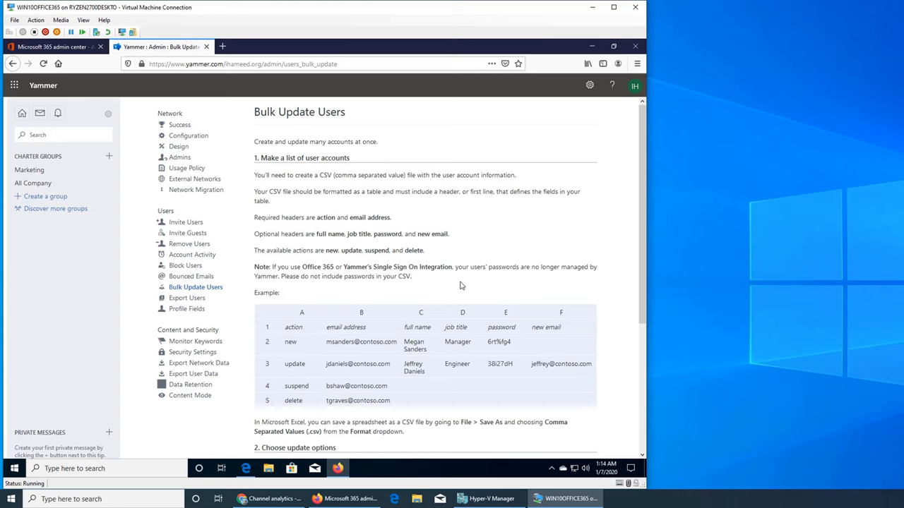
{"action": "mouse_move", "coordinate": [426, 360]}
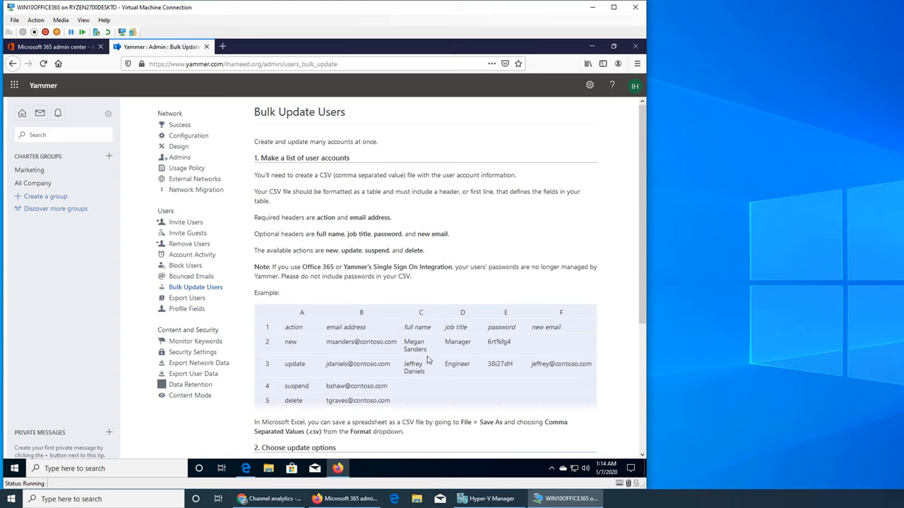
{"action": "mouse_move", "coordinate": [604, 331]}
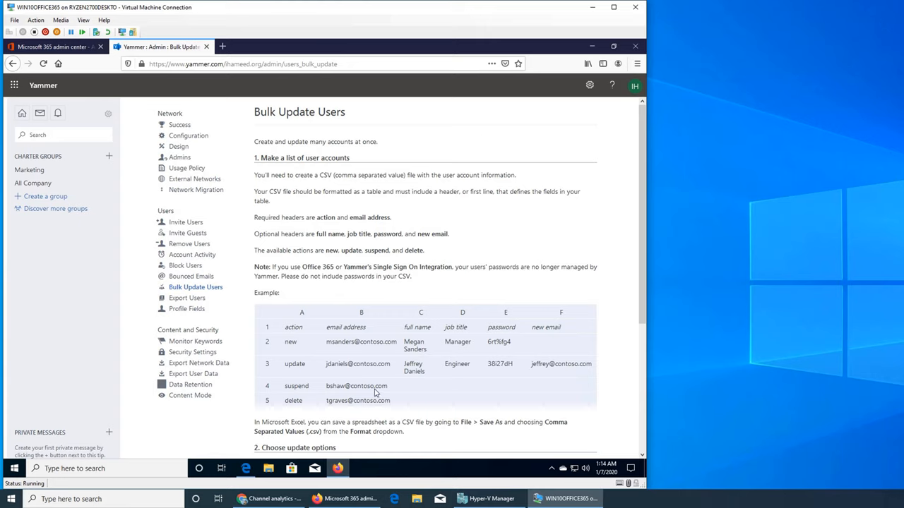
{"action": "mouse_move", "coordinate": [426, 305]}
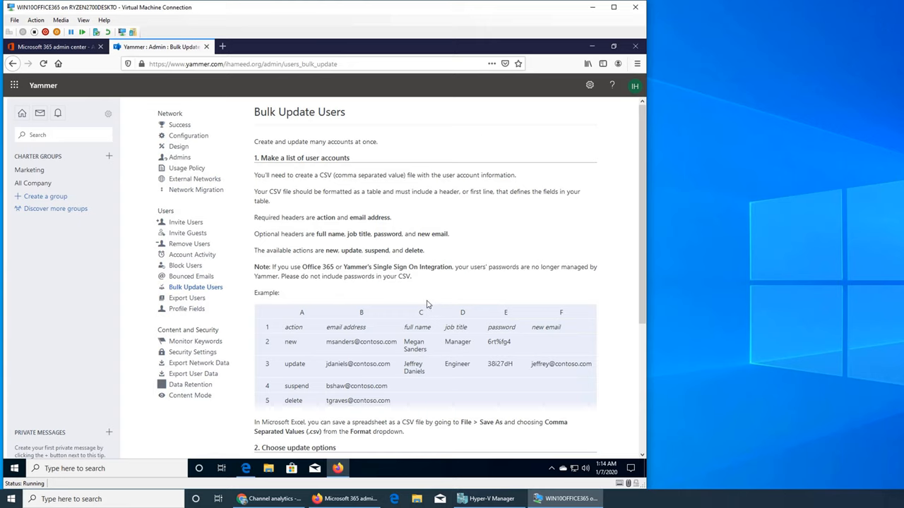
{"action": "mouse_move", "coordinate": [535, 291]}
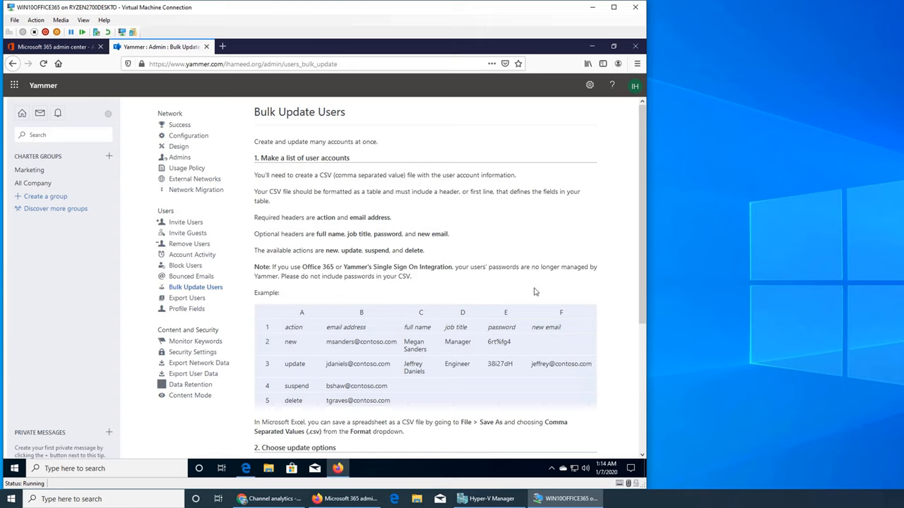
{"action": "mouse_move", "coordinate": [401, 314]}
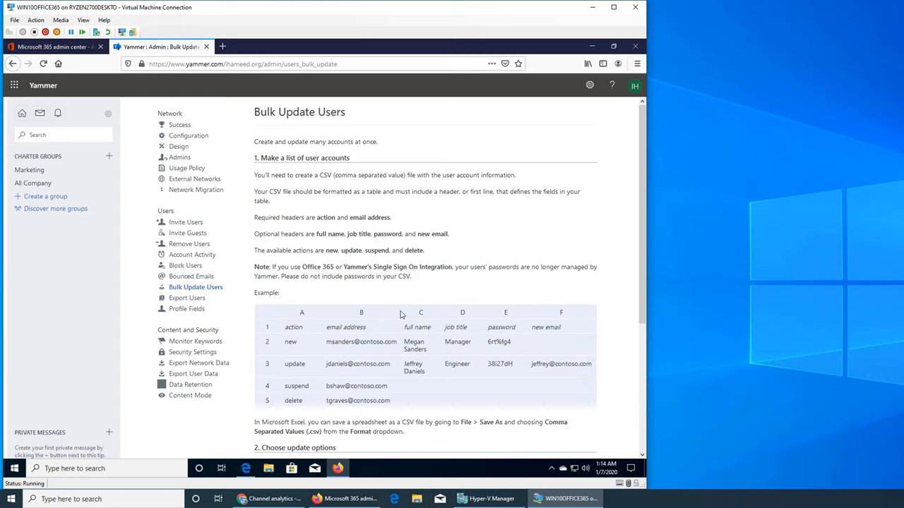
{"action": "mouse_move", "coordinate": [446, 339]}
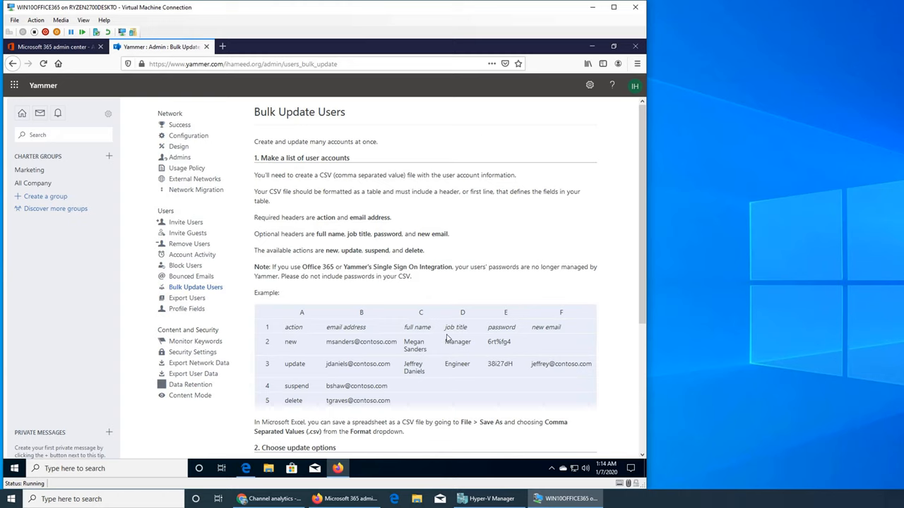
{"action": "mouse_move", "coordinate": [445, 356]}
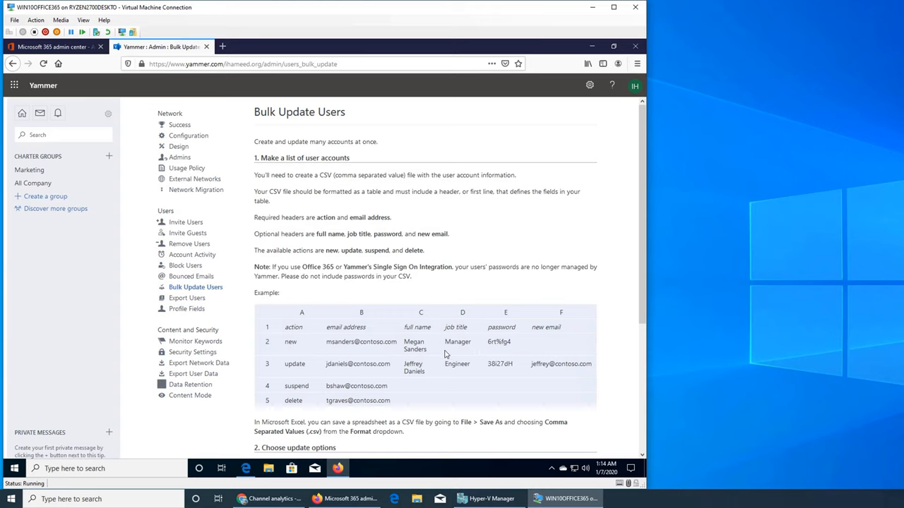
{"action": "mouse_move", "coordinate": [311, 350]}
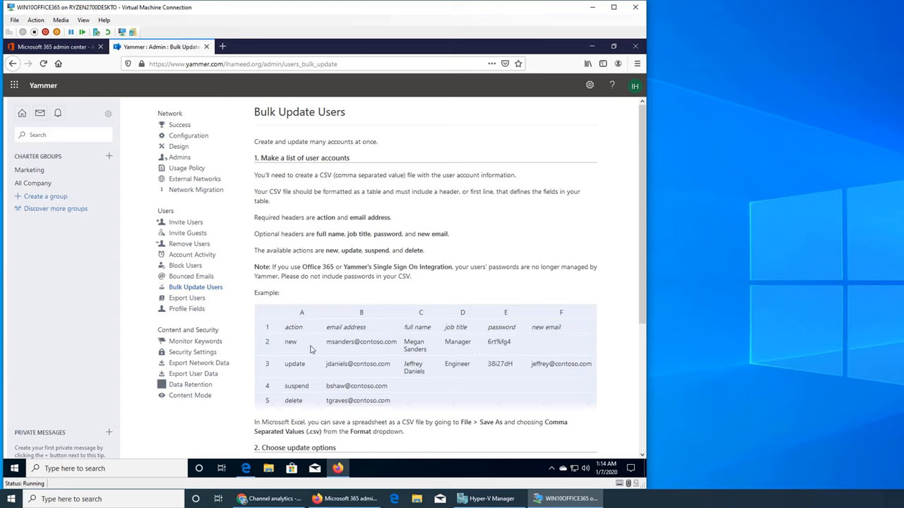
{"action": "mouse_move", "coordinate": [525, 353]}
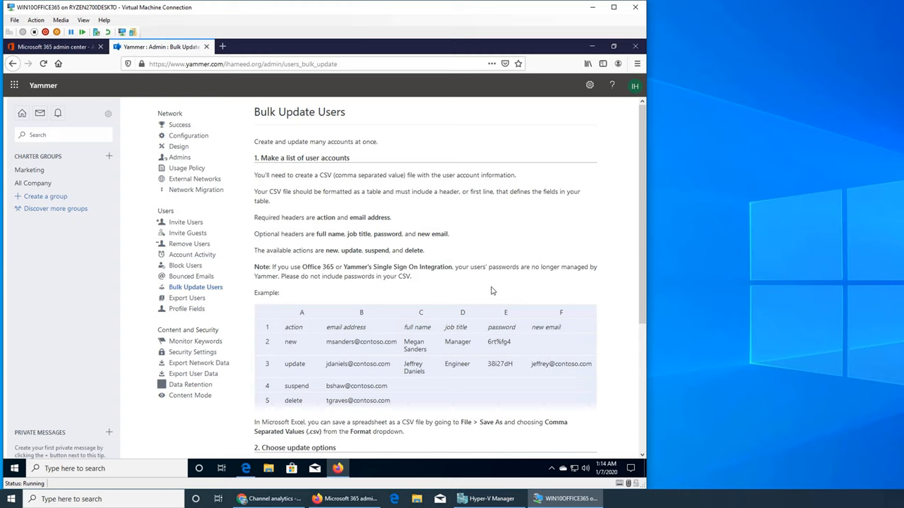
{"action": "mouse_move", "coordinate": [503, 297]}
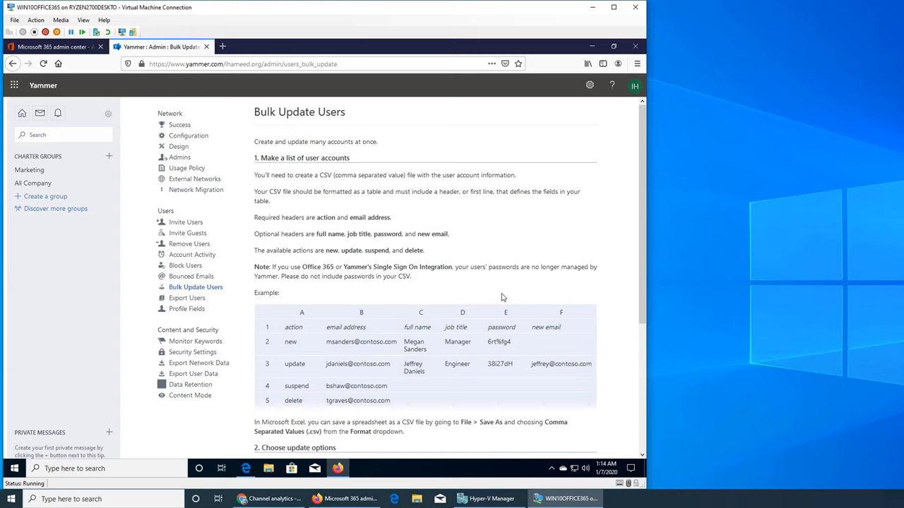
{"action": "mouse_move", "coordinate": [319, 328]}
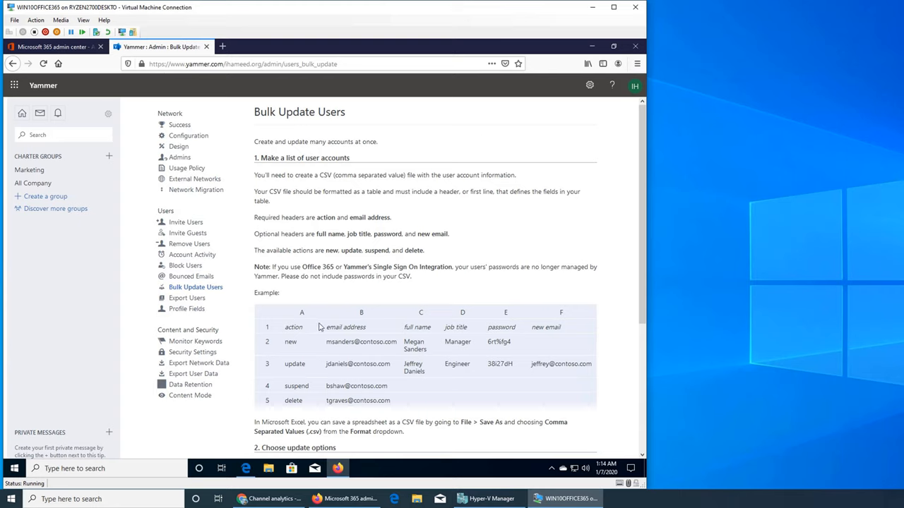
{"action": "mouse_move", "coordinate": [296, 336]}
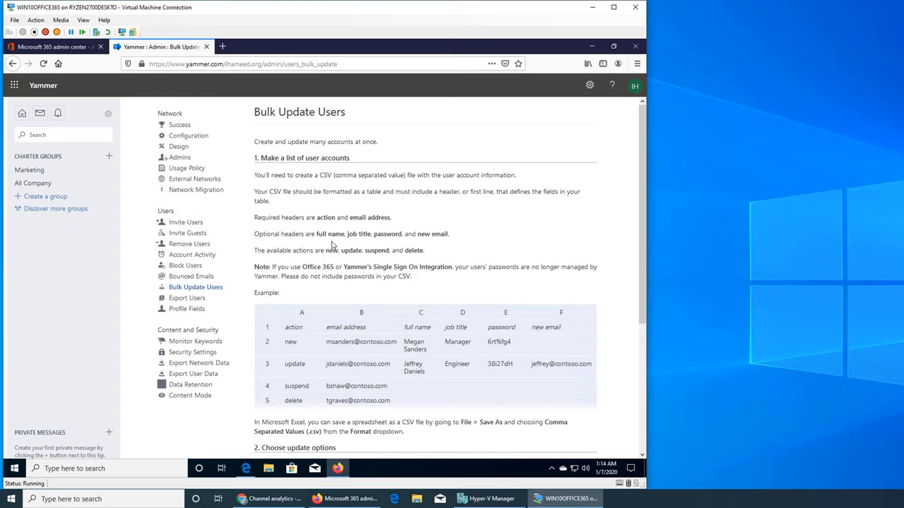
{"action": "mouse_move", "coordinate": [345, 268]}
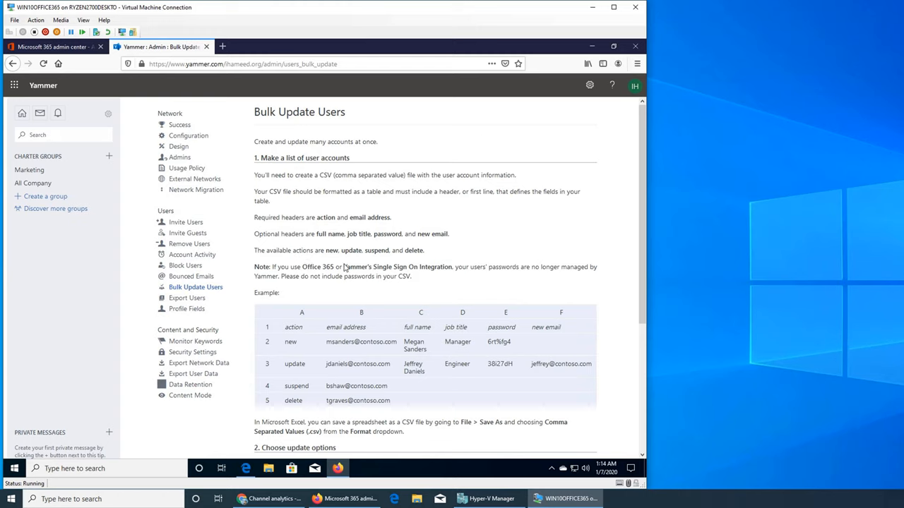
{"action": "mouse_move", "coordinate": [328, 344]}
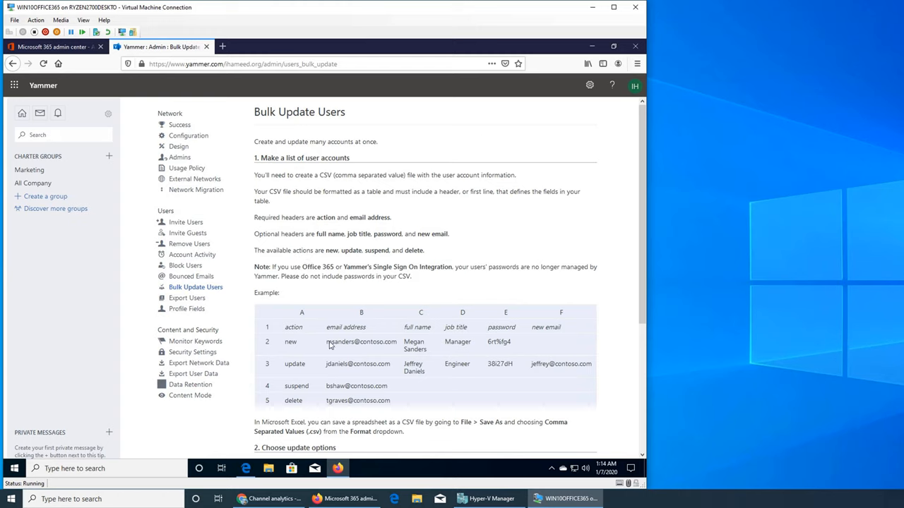
{"action": "mouse_move", "coordinate": [291, 346]}
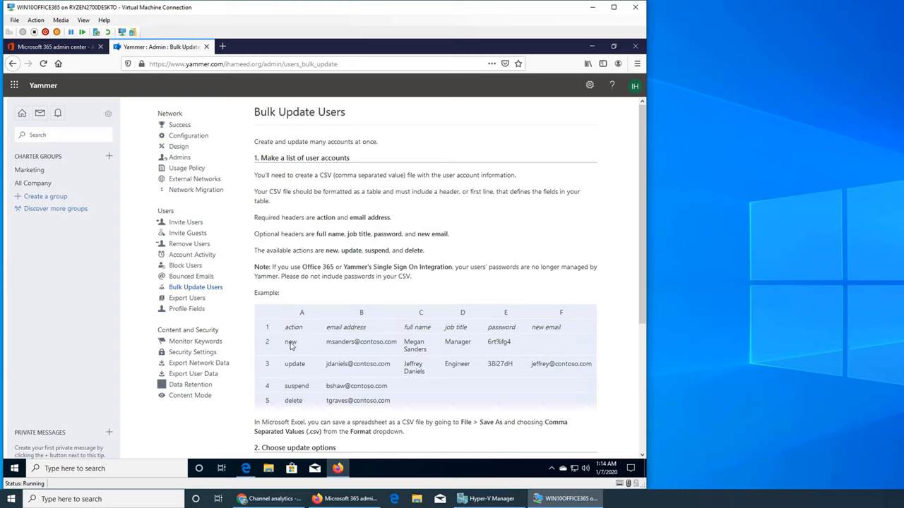
{"action": "mouse_move", "coordinate": [339, 333]}
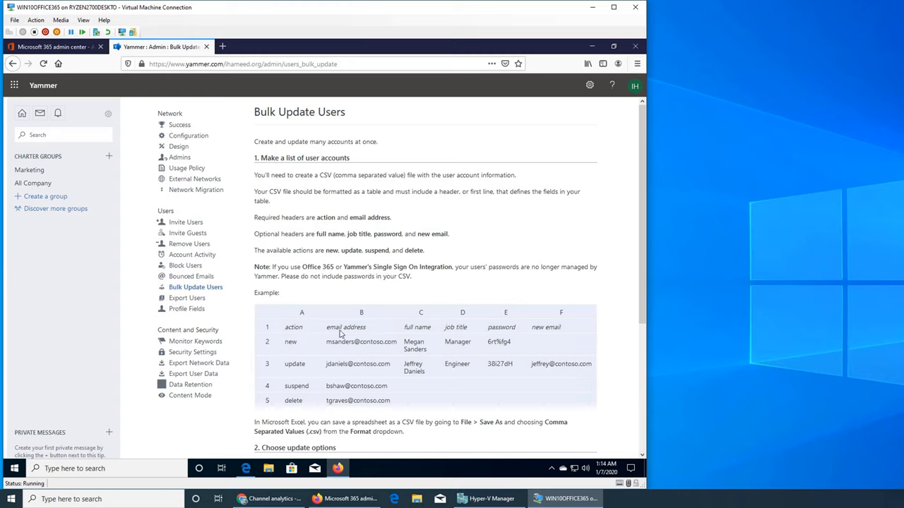
{"action": "mouse_move", "coordinate": [403, 338]}
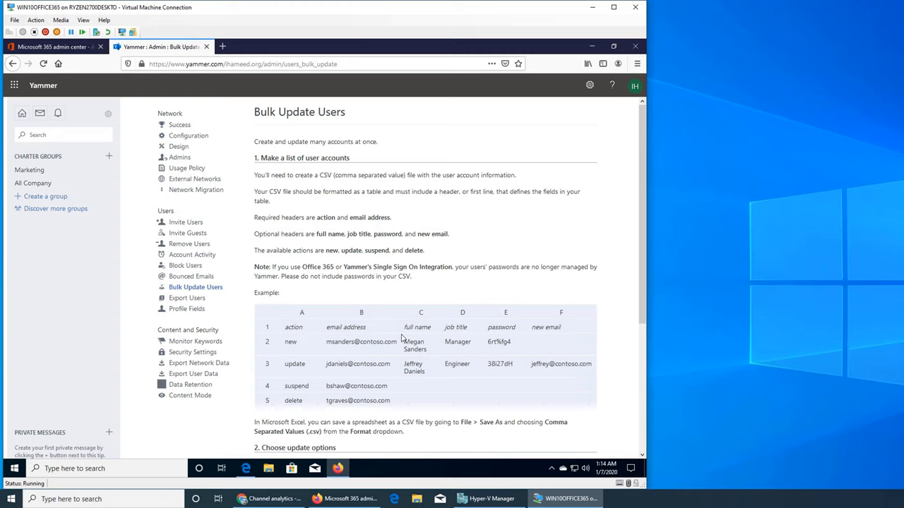
{"action": "mouse_move", "coordinate": [413, 356]}
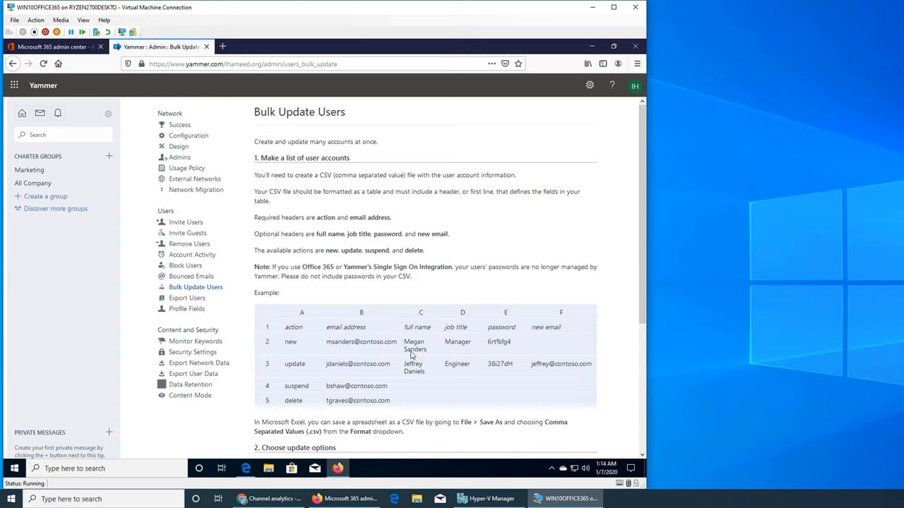
{"action": "mouse_move", "coordinate": [311, 347]}
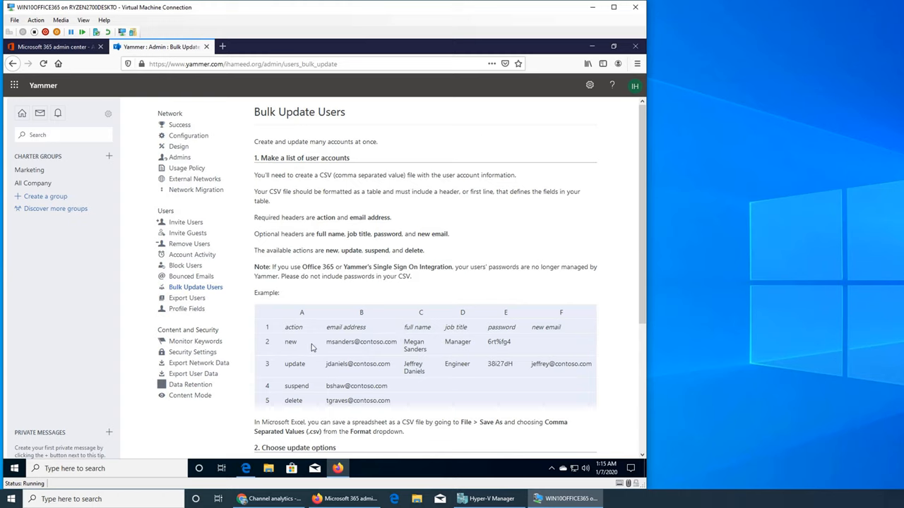
{"action": "mouse_move", "coordinate": [386, 363]}
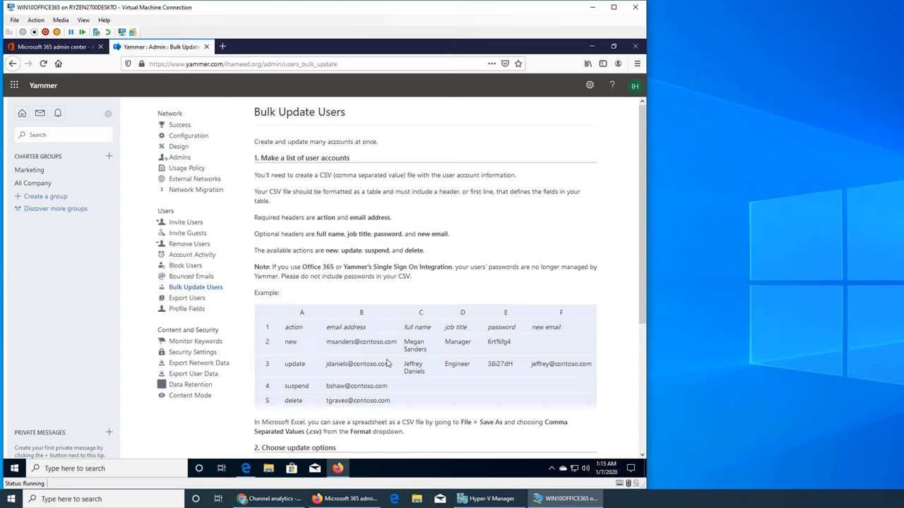
{"action": "mouse_move", "coordinate": [473, 344]}
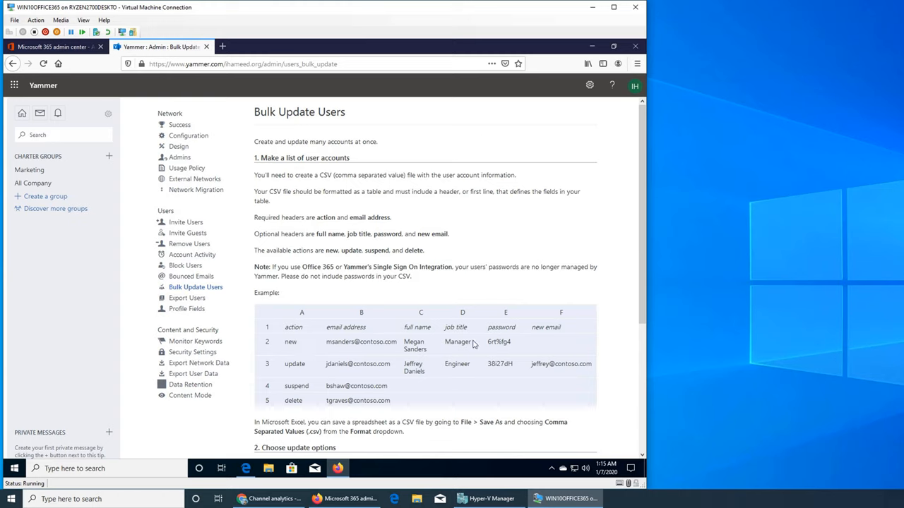
{"action": "mouse_move", "coordinate": [574, 345]}
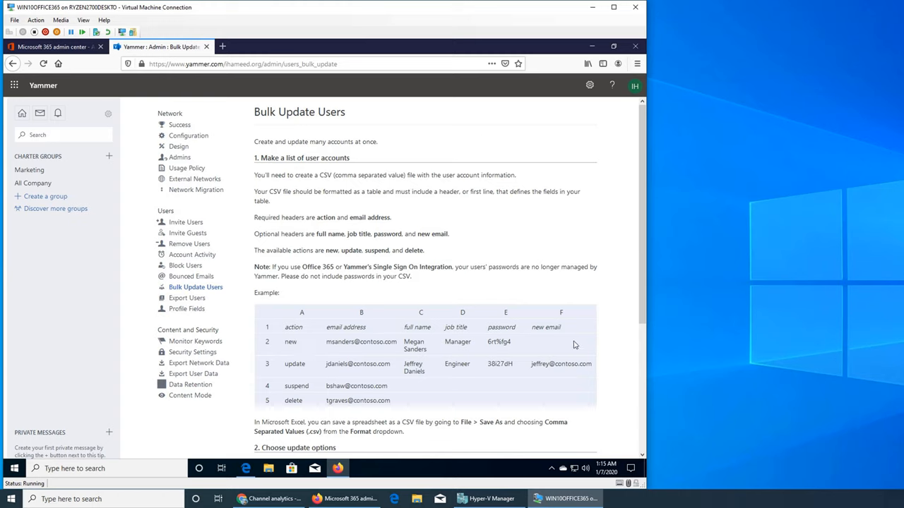
{"action": "mouse_move", "coordinate": [553, 362]}
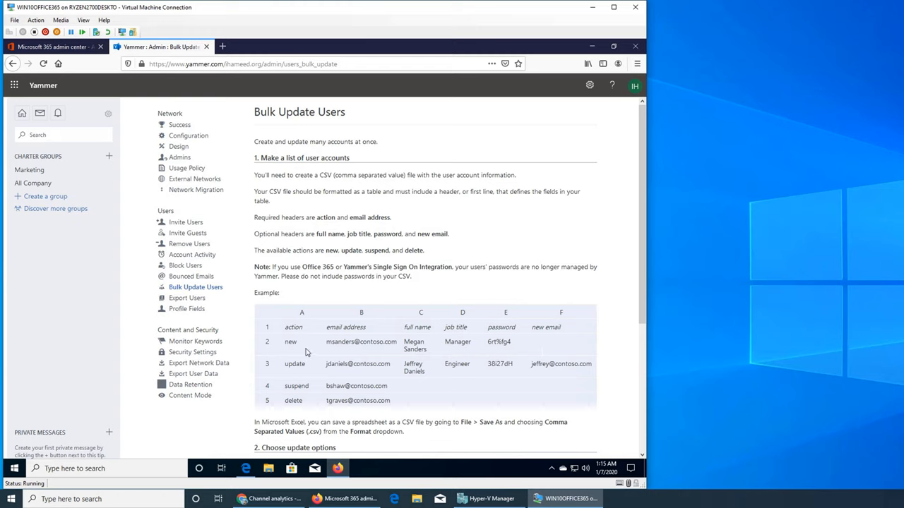
{"action": "mouse_move", "coordinate": [331, 350]}
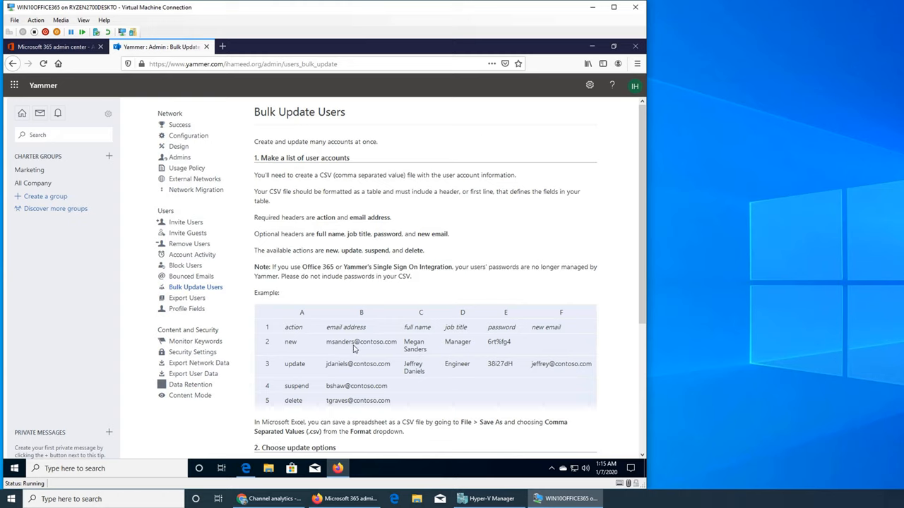
{"action": "mouse_move", "coordinate": [357, 346]}
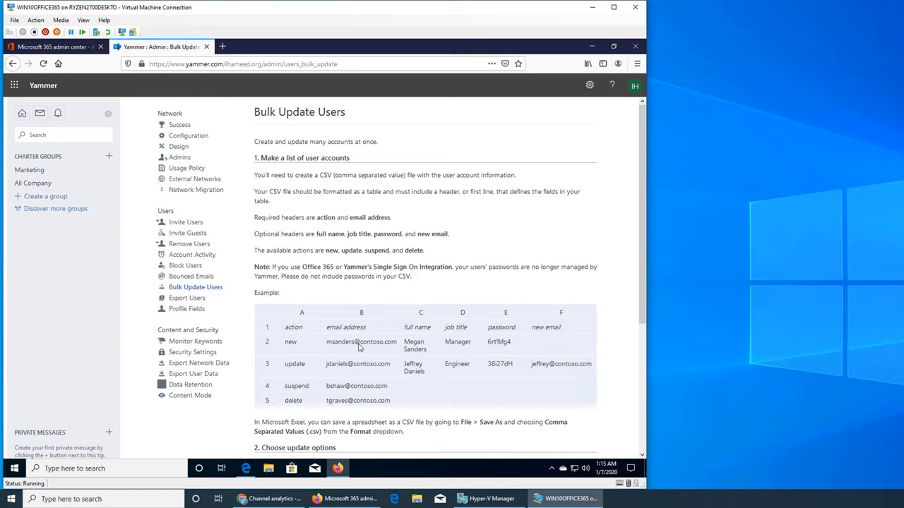
{"action": "mouse_move", "coordinate": [417, 356]}
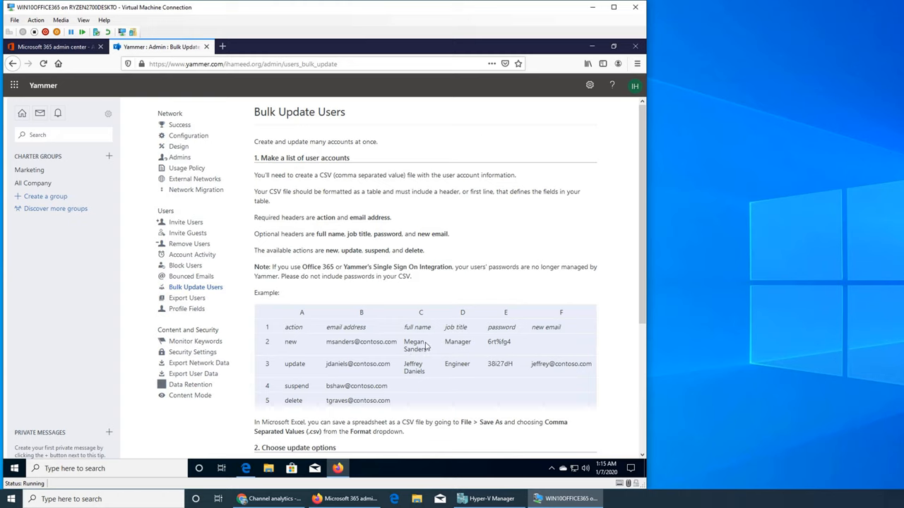
{"action": "mouse_move", "coordinate": [457, 349]}
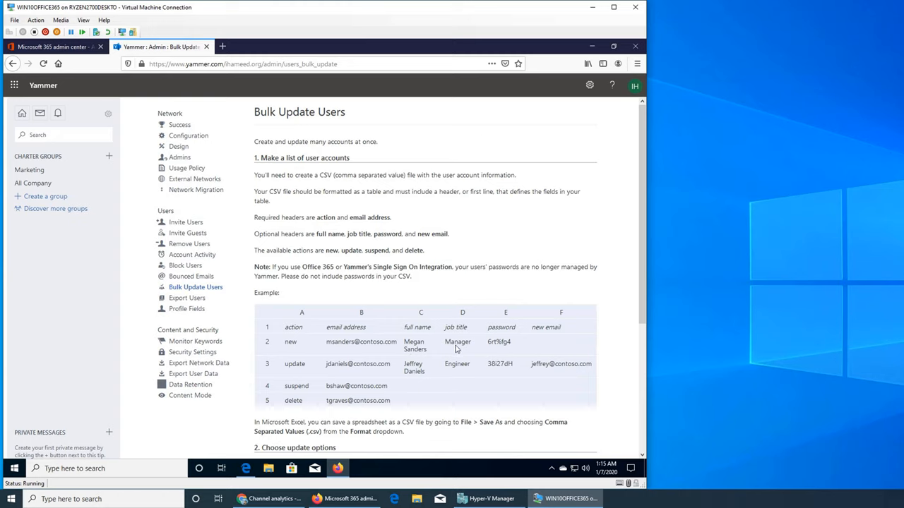
{"action": "mouse_move", "coordinate": [505, 349]}
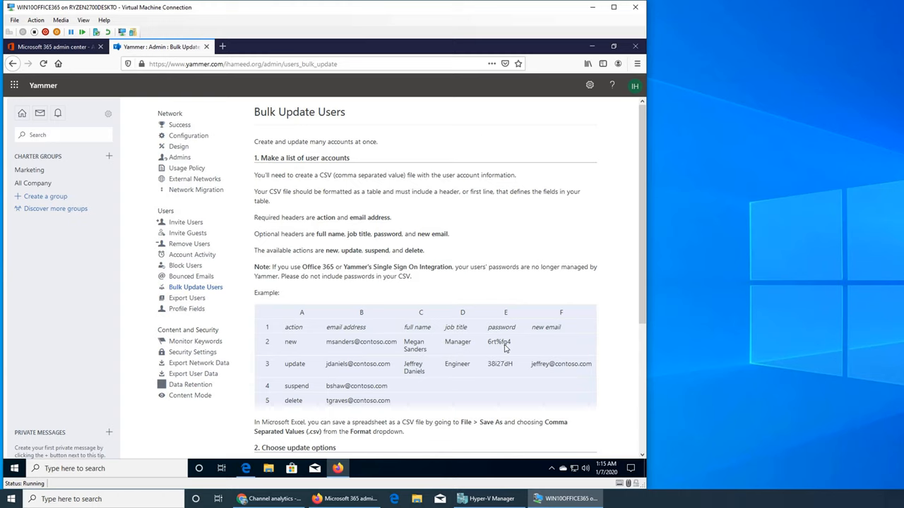
{"action": "mouse_move", "coordinate": [296, 373]}
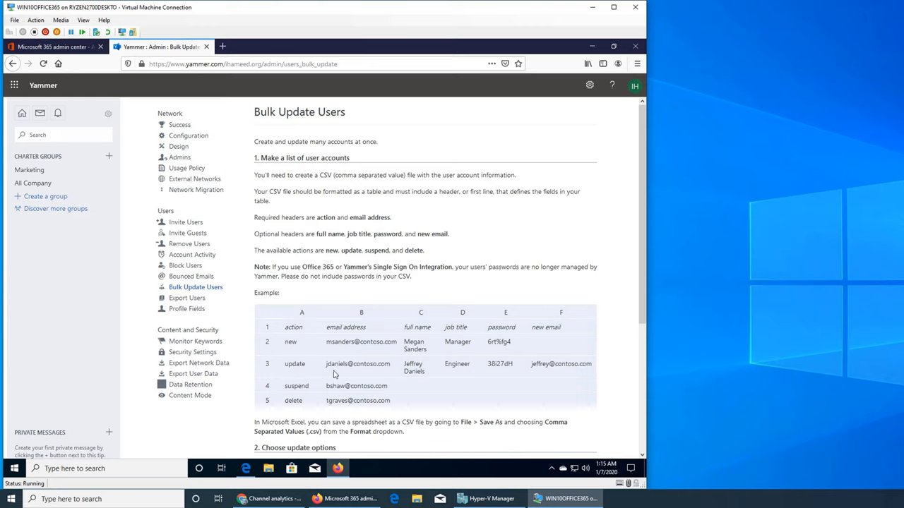
{"action": "mouse_move", "coordinate": [388, 376]}
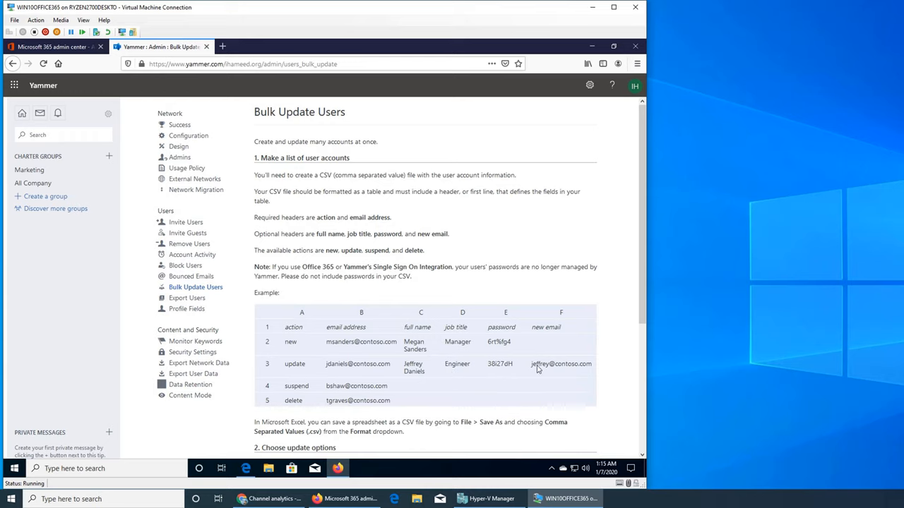
{"action": "scroll", "scroll_direction": "down", "scroll_amount": 3}
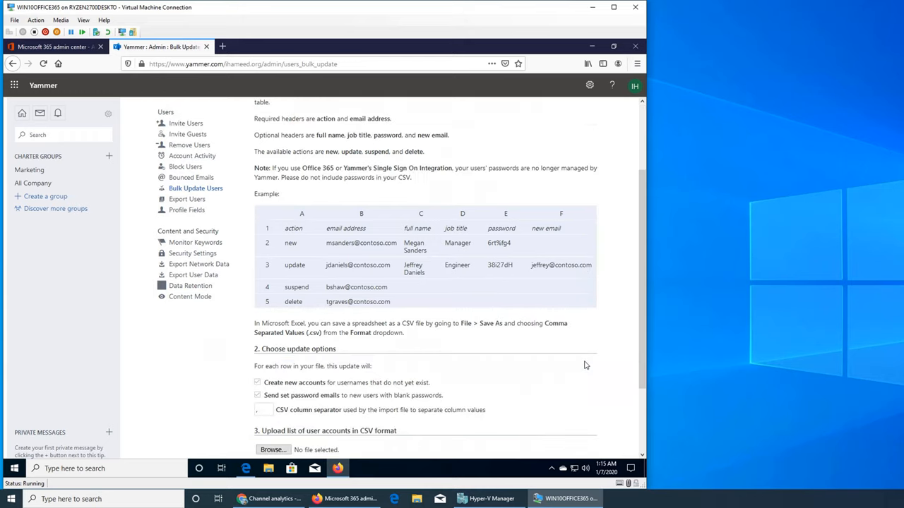
{"action": "scroll", "scroll_direction": "down", "scroll_amount": 3}
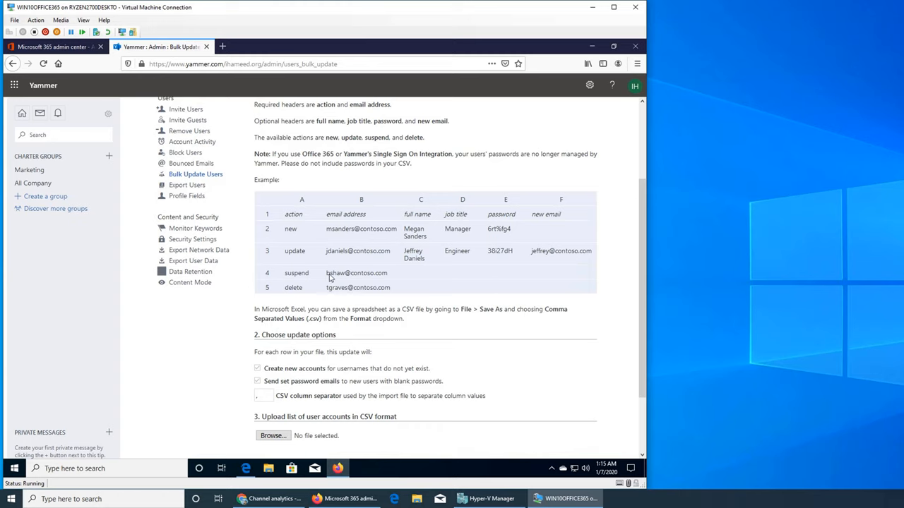
{"action": "mouse_move", "coordinate": [313, 279]}
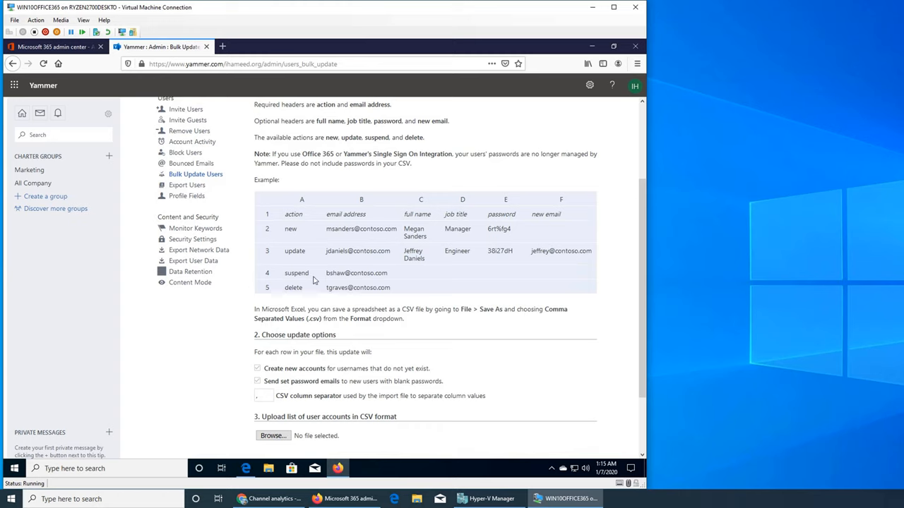
{"action": "mouse_move", "coordinate": [336, 292]}
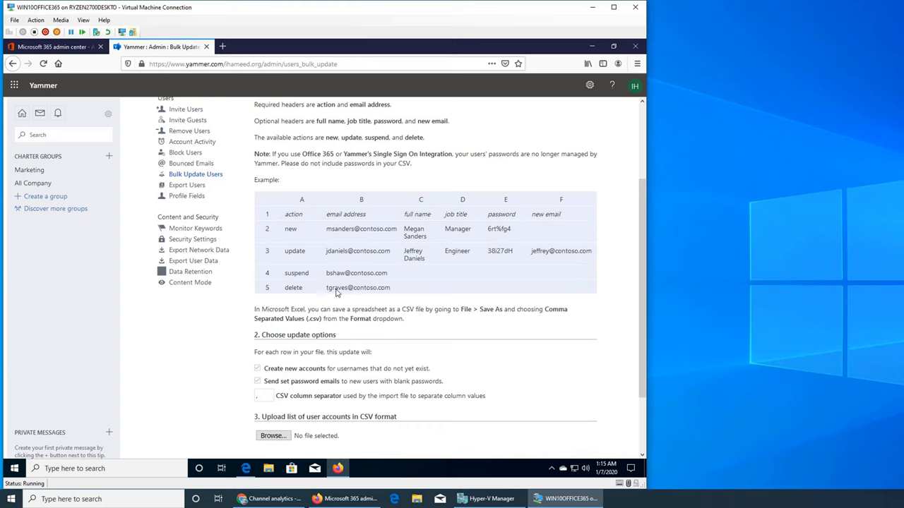
{"action": "scroll", "scroll_direction": "down", "scroll_amount": 3}
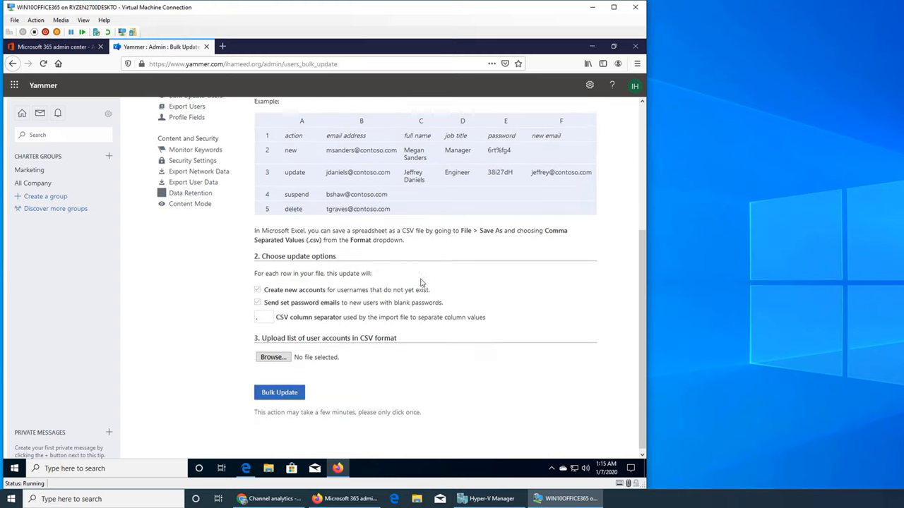
{"action": "scroll", "scroll_direction": "down", "scroll_amount": 3}
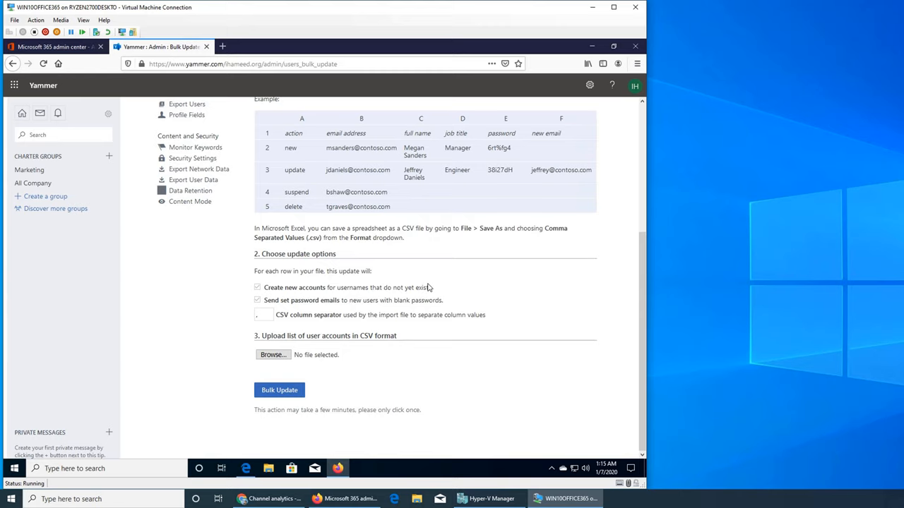
{"action": "mouse_move", "coordinate": [457, 277]}
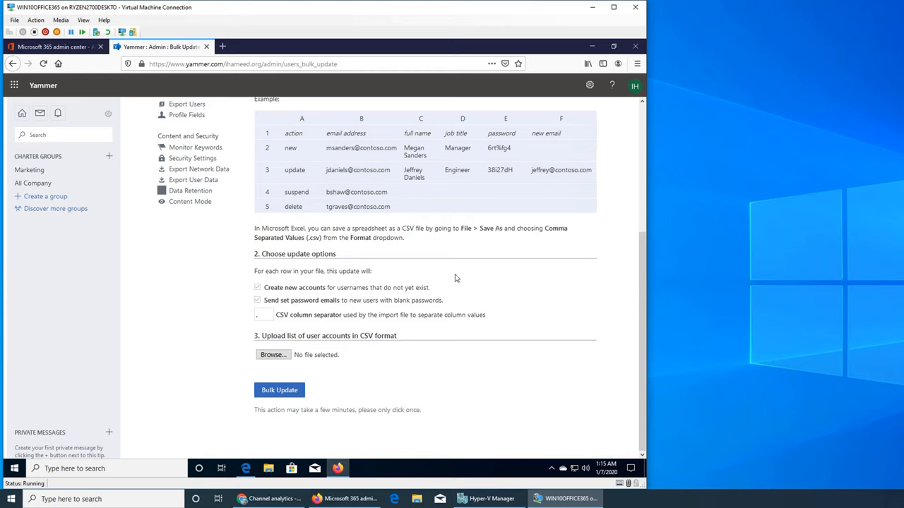
{"action": "mouse_move", "coordinate": [592, 333]}
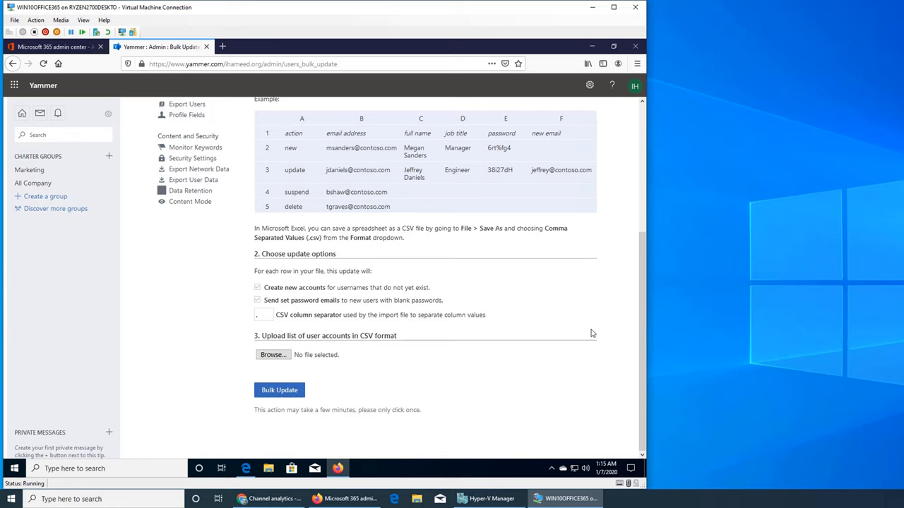
{"action": "mouse_move", "coordinate": [605, 368]}
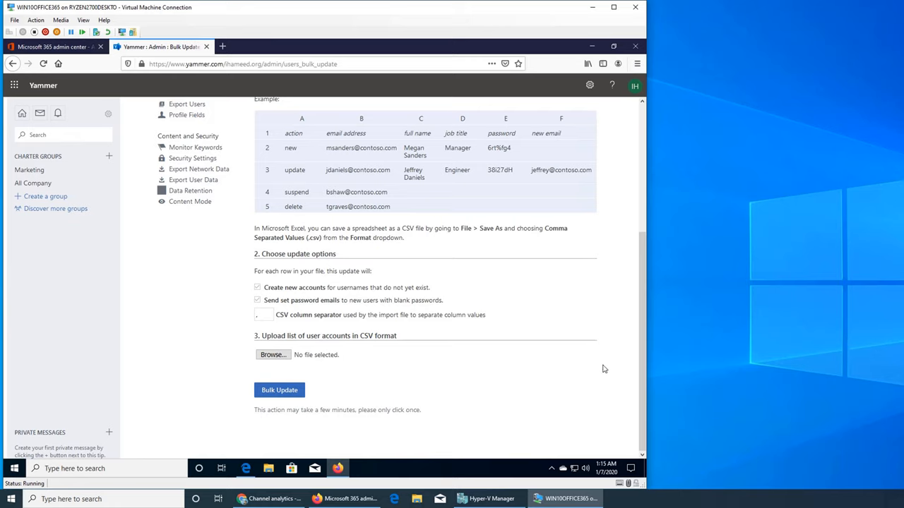
{"action": "mouse_move", "coordinate": [568, 327]}
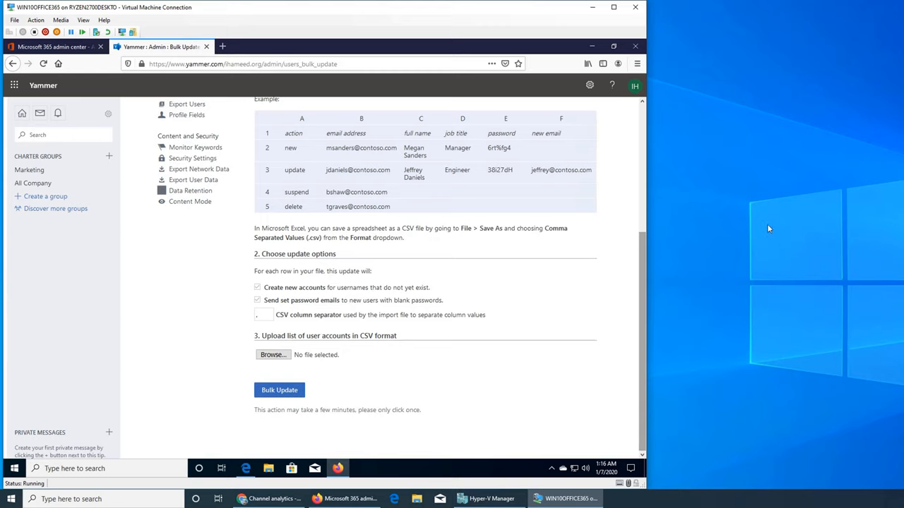
{"action": "mouse_move", "coordinate": [525, 292]}
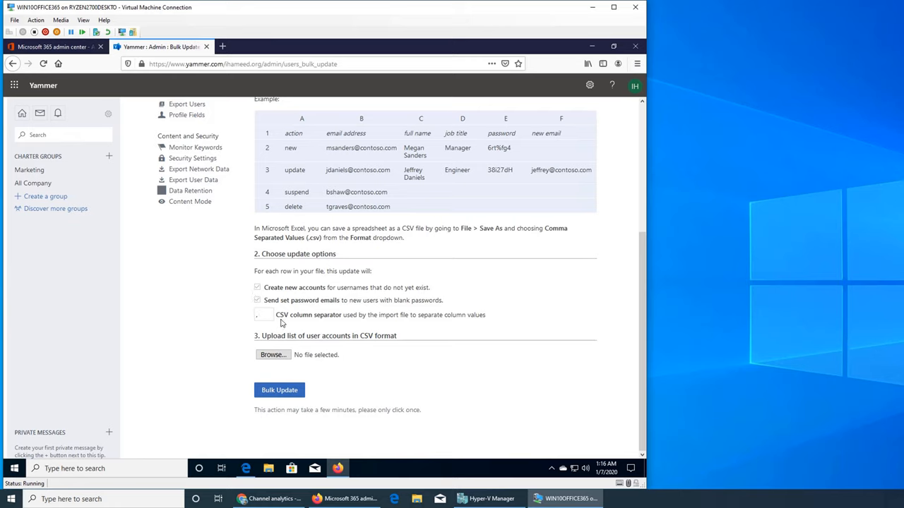
{"action": "mouse_move", "coordinate": [262, 319]}
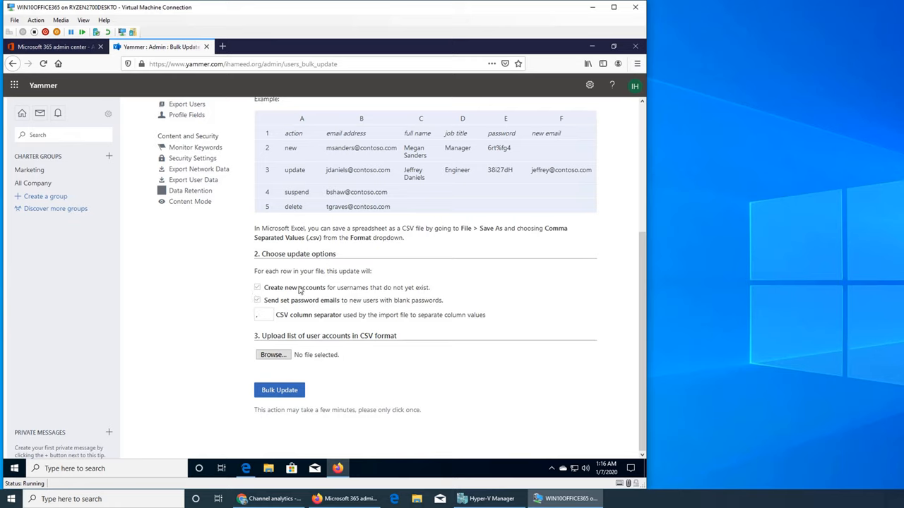
{"action": "mouse_move", "coordinate": [297, 322]}
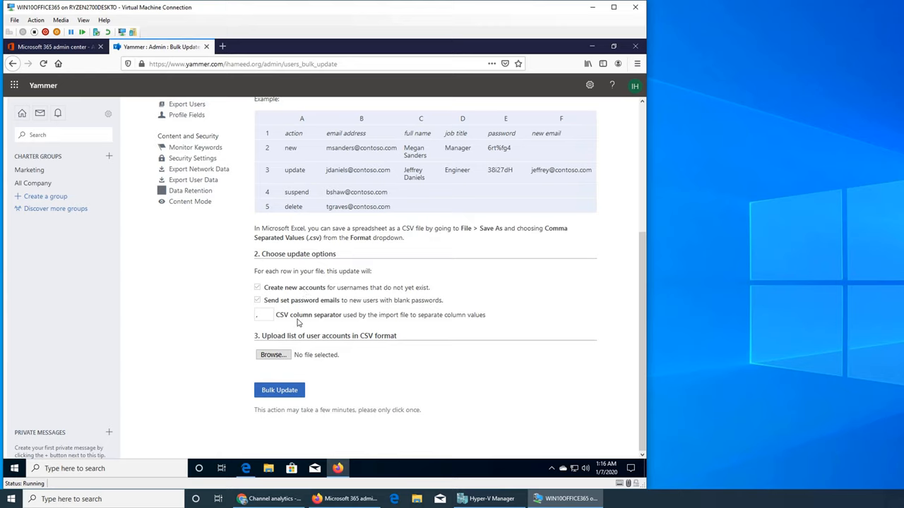
{"action": "mouse_move", "coordinate": [424, 325]}
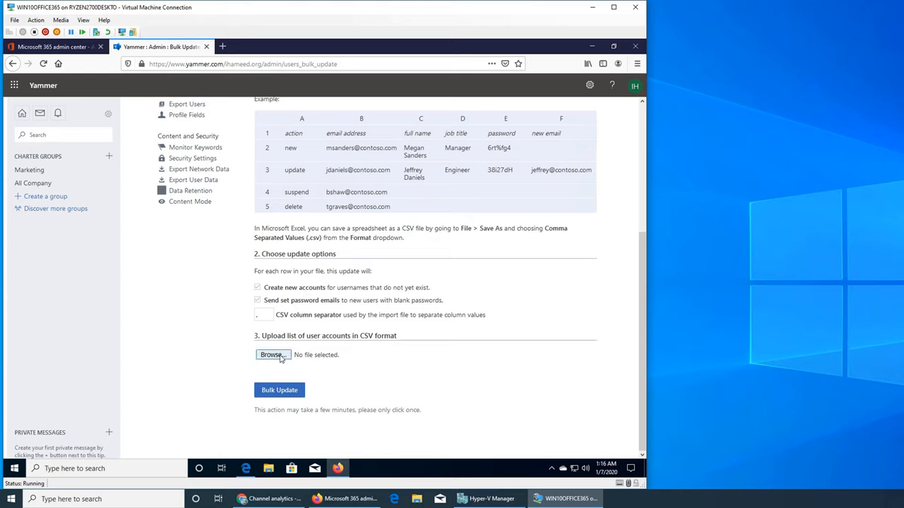
{"action": "left_click", "coordinate": [271, 354]}
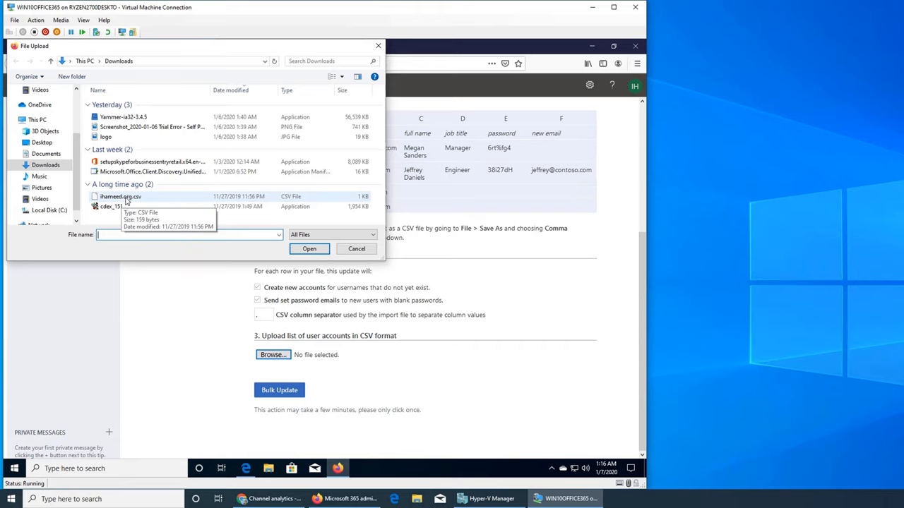
{"action": "left_click", "coordinate": [309, 248]}
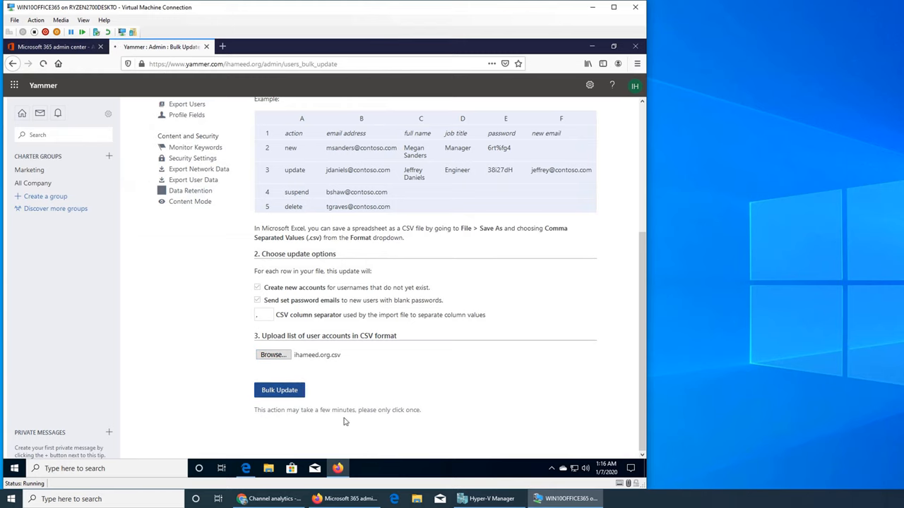
{"action": "left_click", "coordinate": [280, 390]}
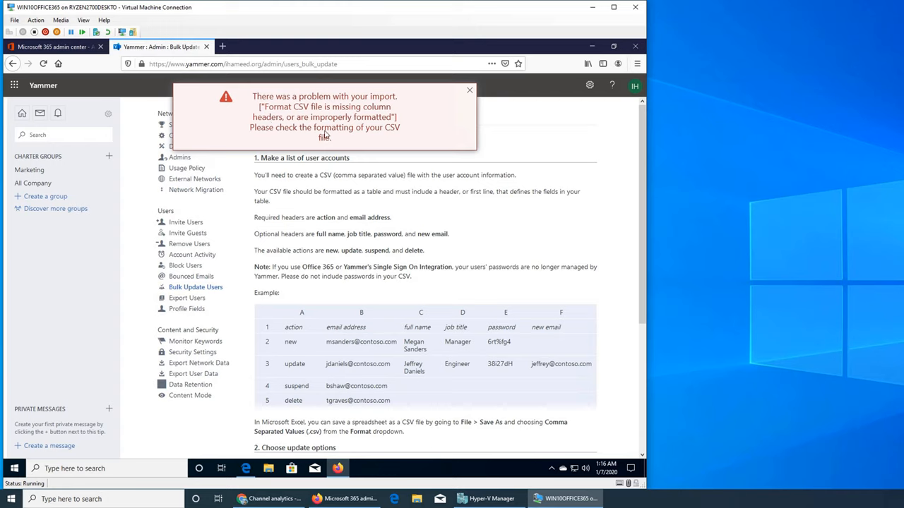
{"action": "mouse_move", "coordinate": [443, 197]}
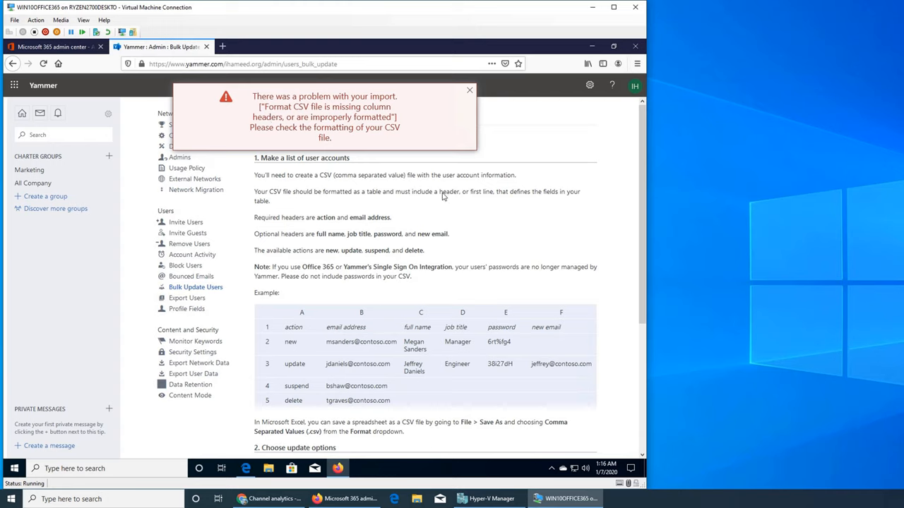
{"action": "mouse_move", "coordinate": [445, 201]}
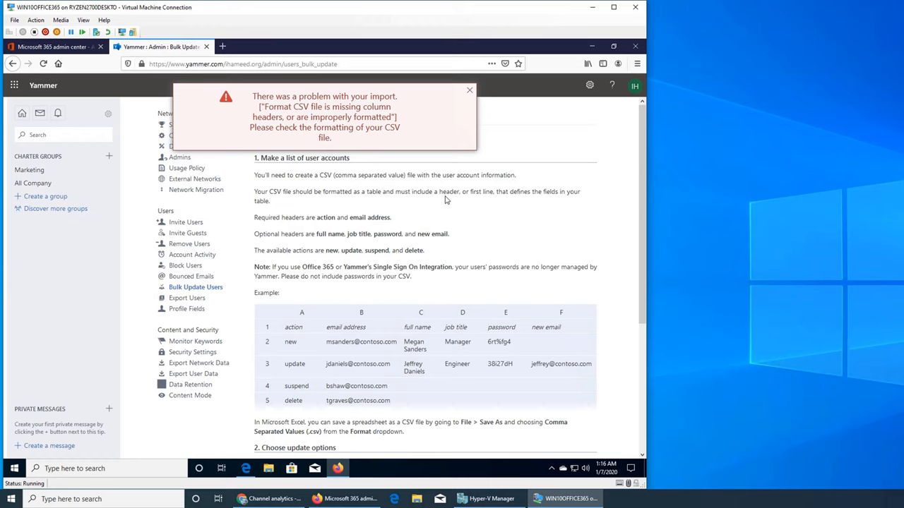
{"action": "mouse_move", "coordinate": [454, 123]}
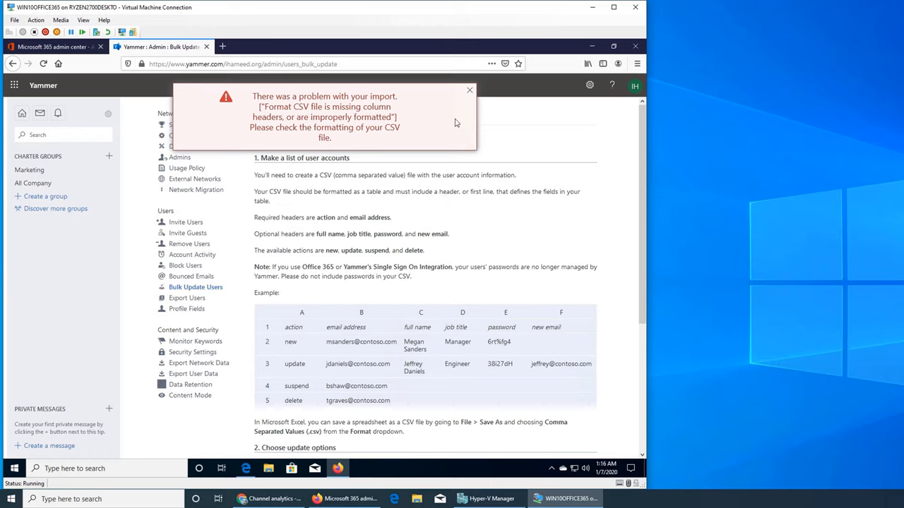
{"action": "left_click", "coordinate": [469, 90]}
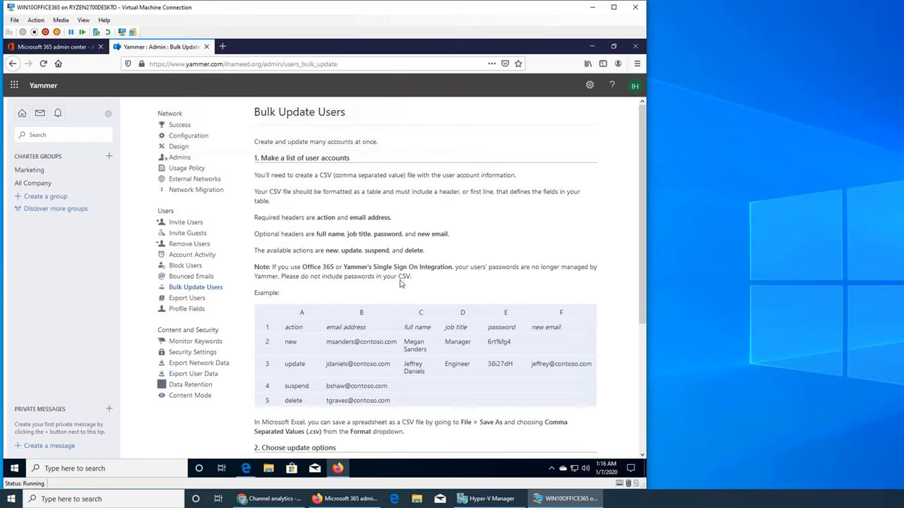
{"action": "mouse_move", "coordinate": [379, 362]}
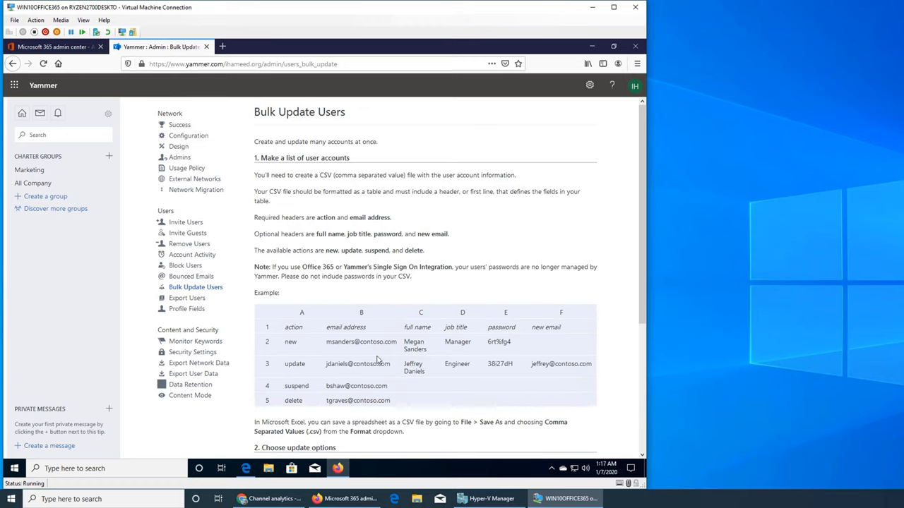
{"action": "mouse_move", "coordinate": [445, 380]}
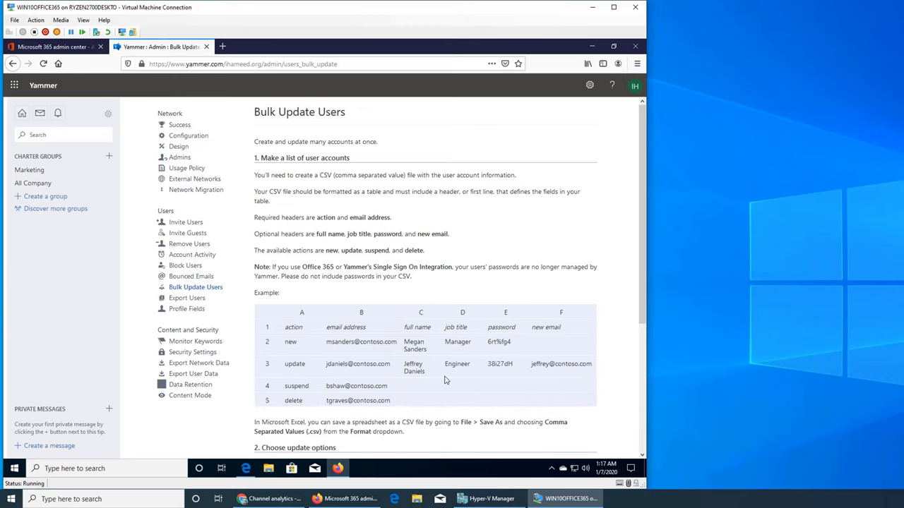
{"action": "scroll", "scroll_direction": "down", "scroll_amount": 3}
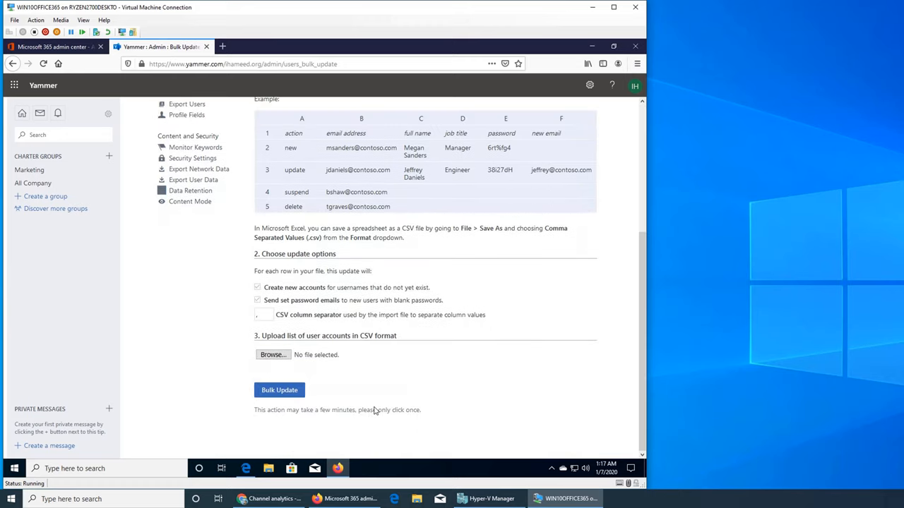
{"action": "scroll", "scroll_direction": "up", "scroll_amount": 3}
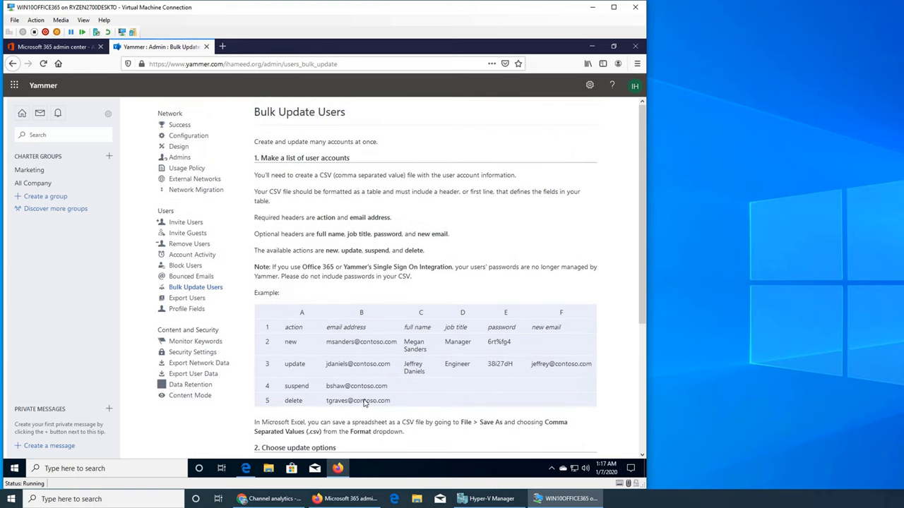
{"action": "left_click", "coordinate": [186, 296]}
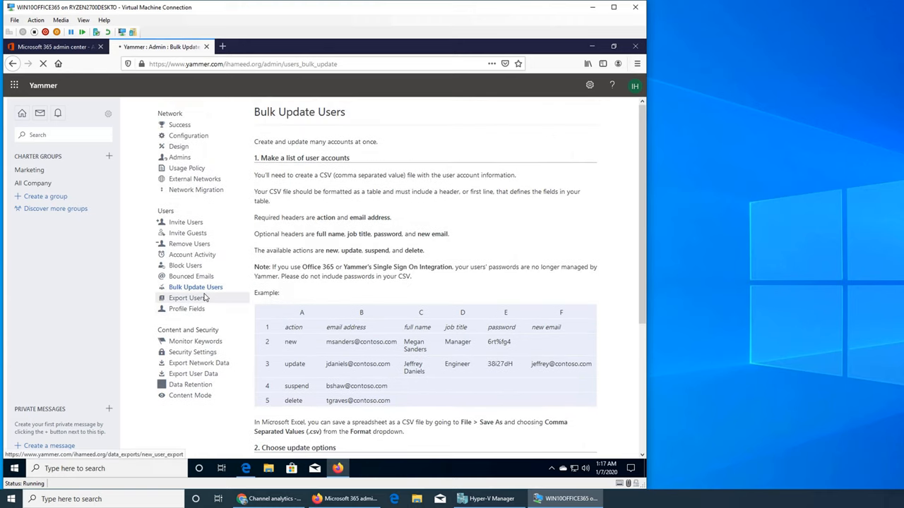
- On Export Users choose export since a date and set it to 01/01/2019
{"action": "left_click", "coordinate": [186, 297]}
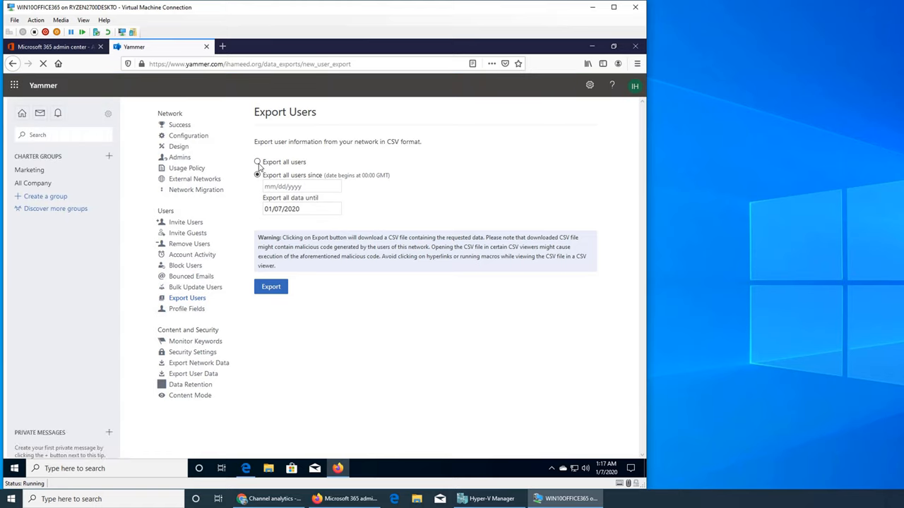
{"action": "left_click", "coordinate": [257, 161]}
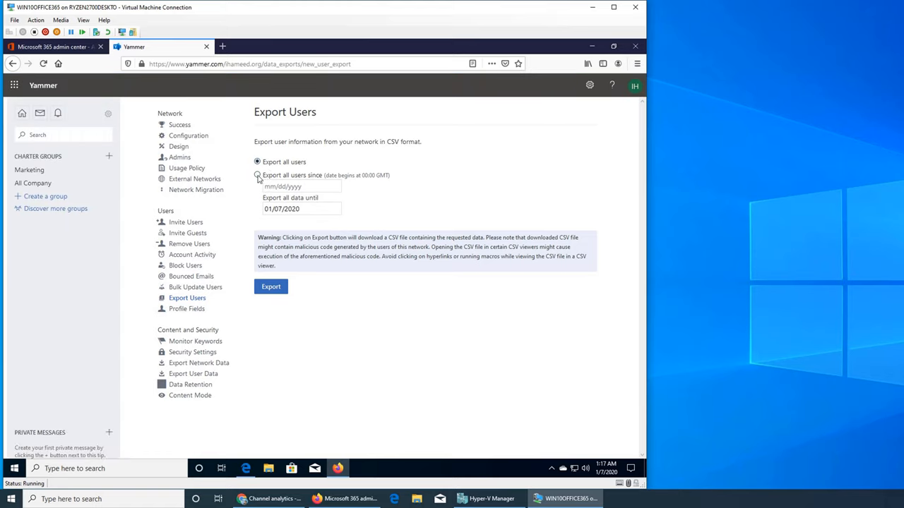
{"action": "left_click", "coordinate": [257, 175]}
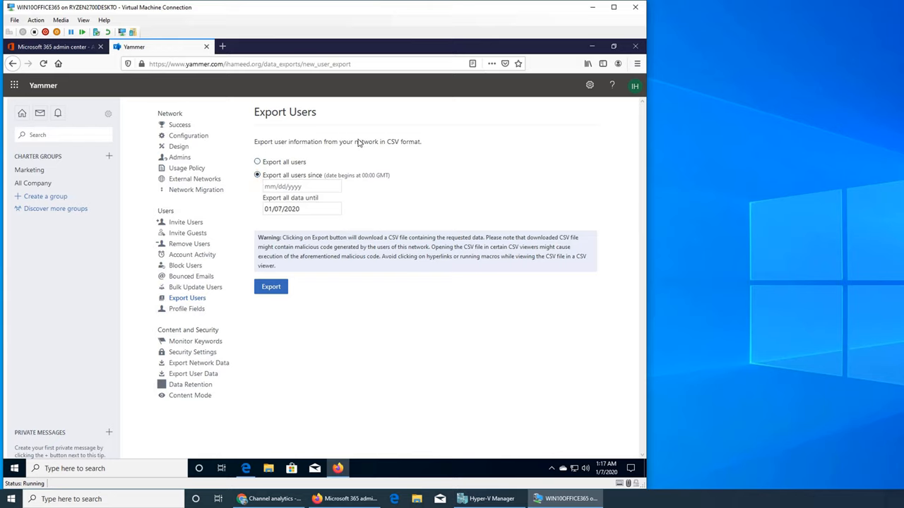
{"action": "mouse_move", "coordinate": [413, 152]}
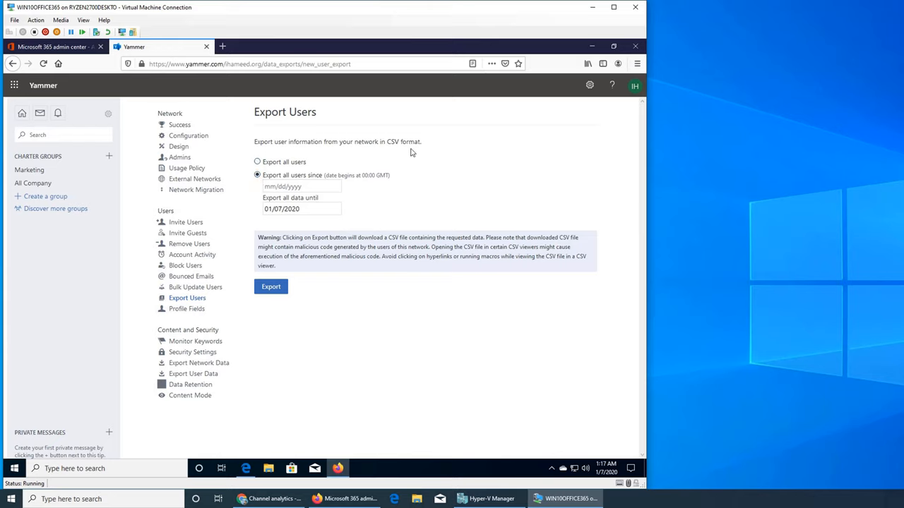
{"action": "mouse_move", "coordinate": [402, 152]}
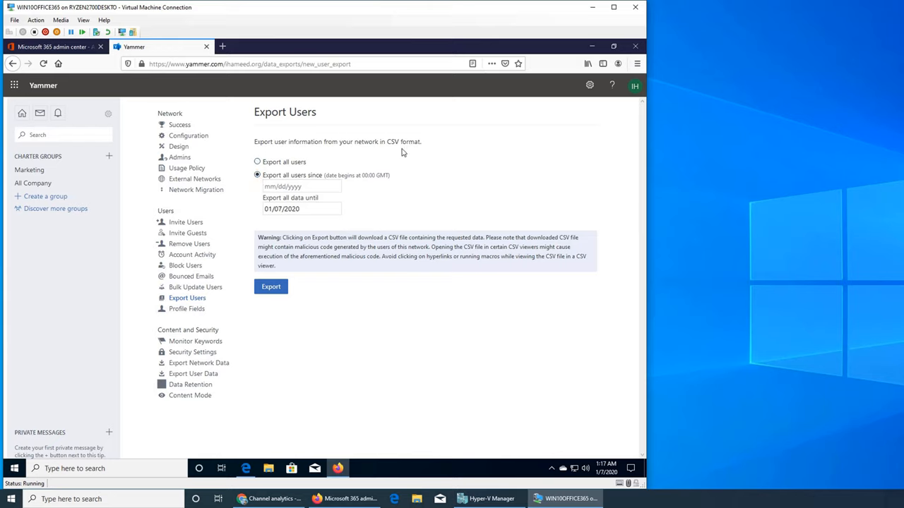
{"action": "mouse_move", "coordinate": [422, 207]}
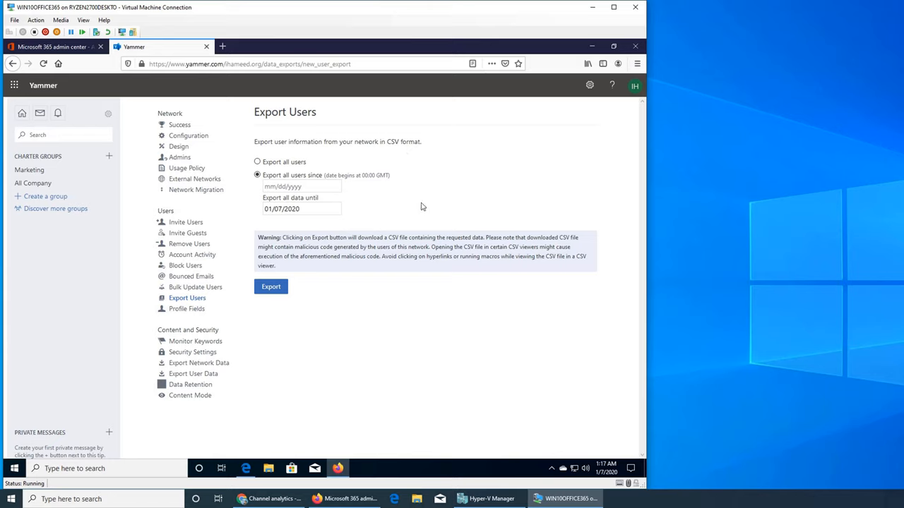
{"action": "mouse_move", "coordinate": [422, 206]}
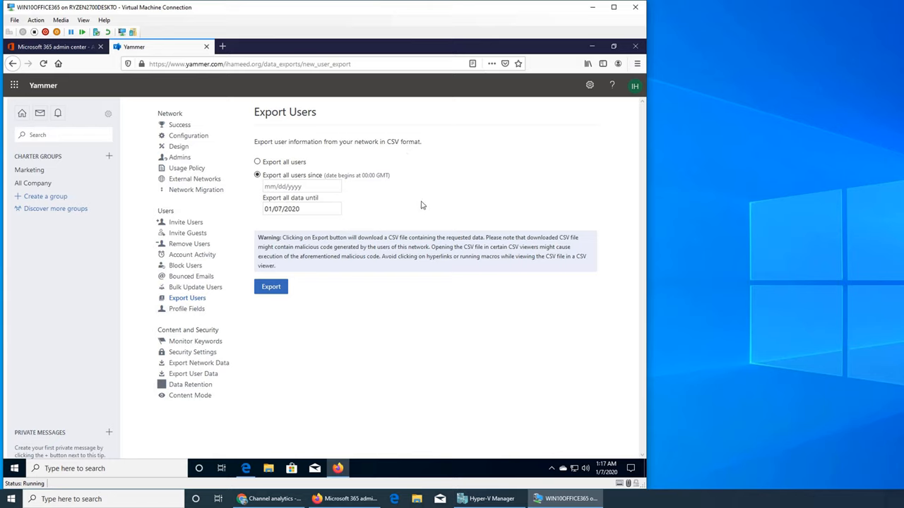
{"action": "mouse_move", "coordinate": [384, 220]}
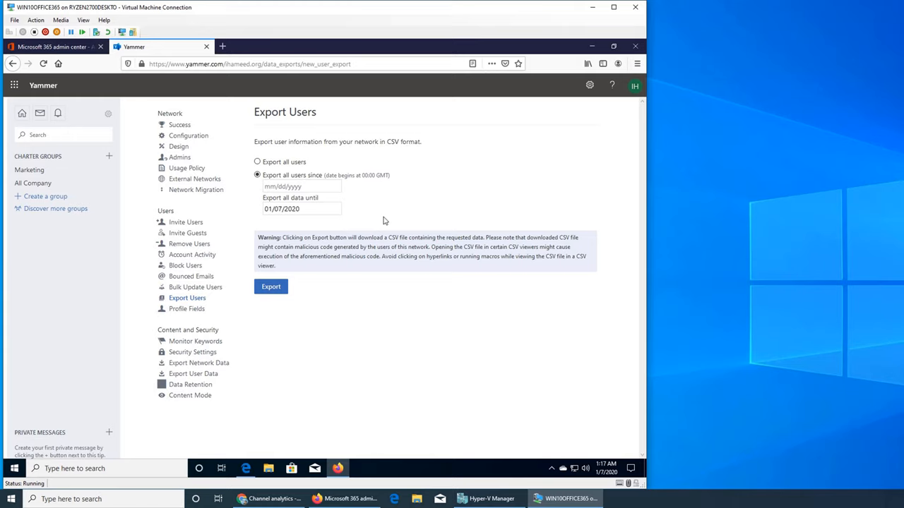
{"action": "mouse_move", "coordinate": [353, 234]}
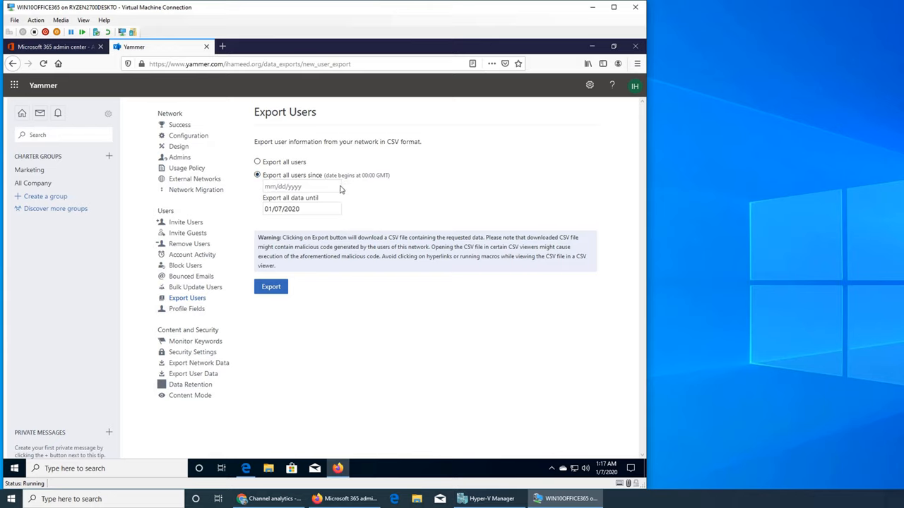
{"action": "left_click", "coordinate": [302, 187]}
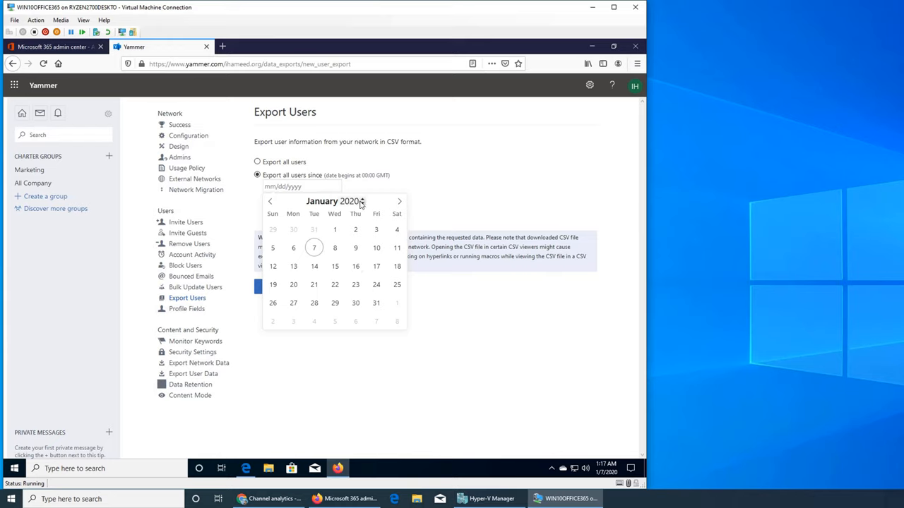
{"action": "left_click", "coordinate": [398, 201]}
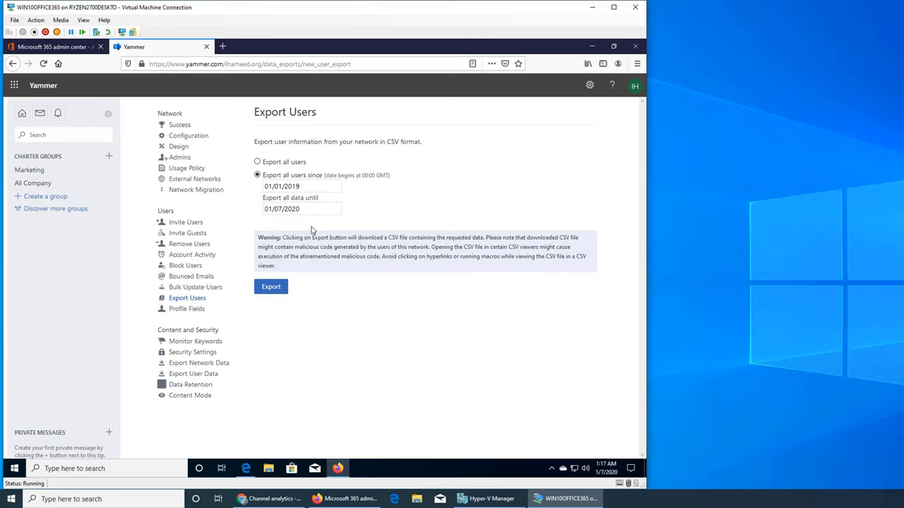
{"action": "mouse_move", "coordinate": [373, 308]}
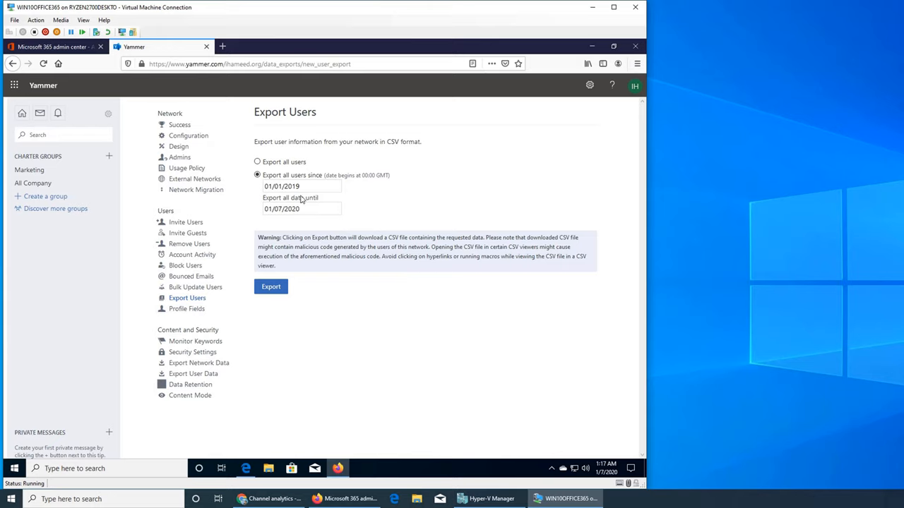
{"action": "mouse_move", "coordinate": [379, 312]}
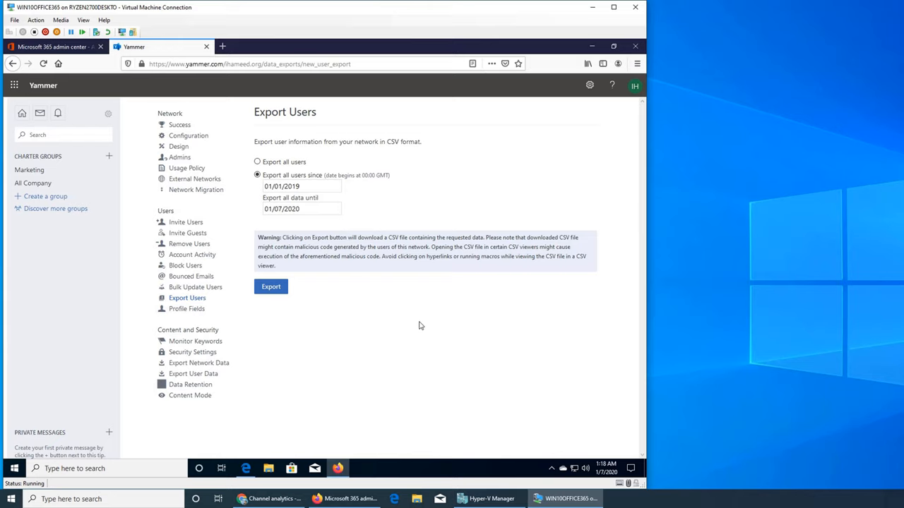
{"action": "mouse_move", "coordinate": [302, 275]}
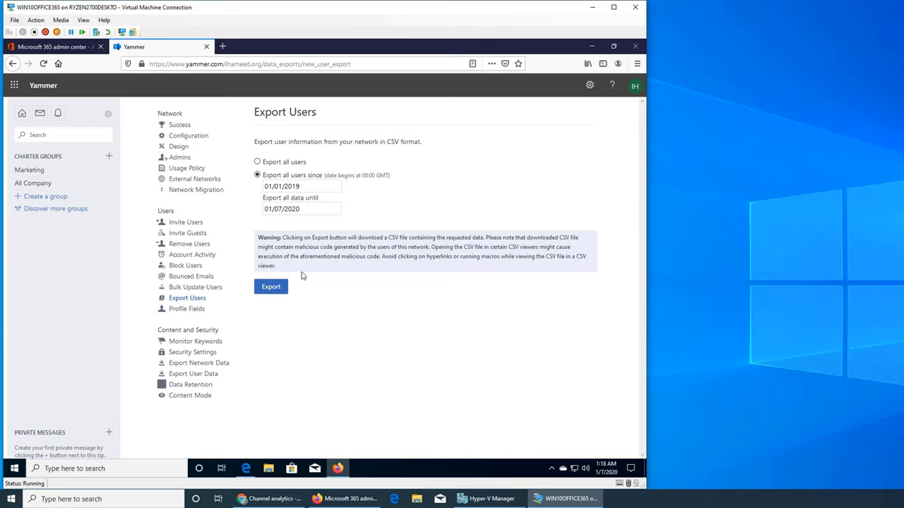
- Switch to Export all users and run the export to CSV
{"action": "left_click", "coordinate": [257, 161]}
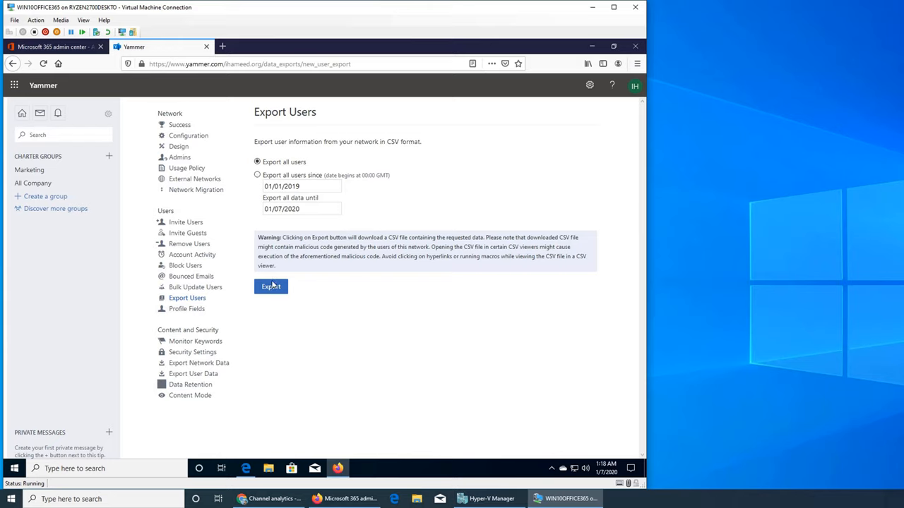
{"action": "left_click", "coordinate": [271, 285]}
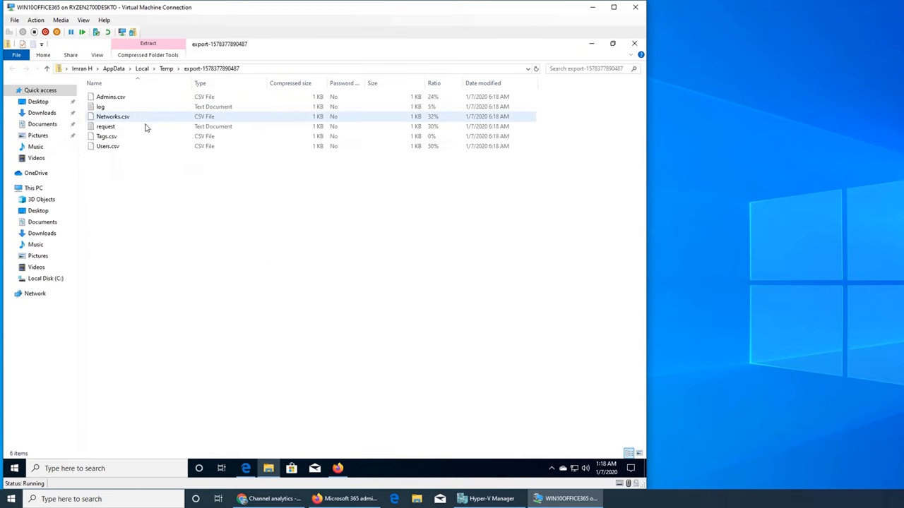
- View Users.csv from the export folder in Notepad — header row and two user records — then close it
{"action": "left_click", "coordinate": [108, 145]}
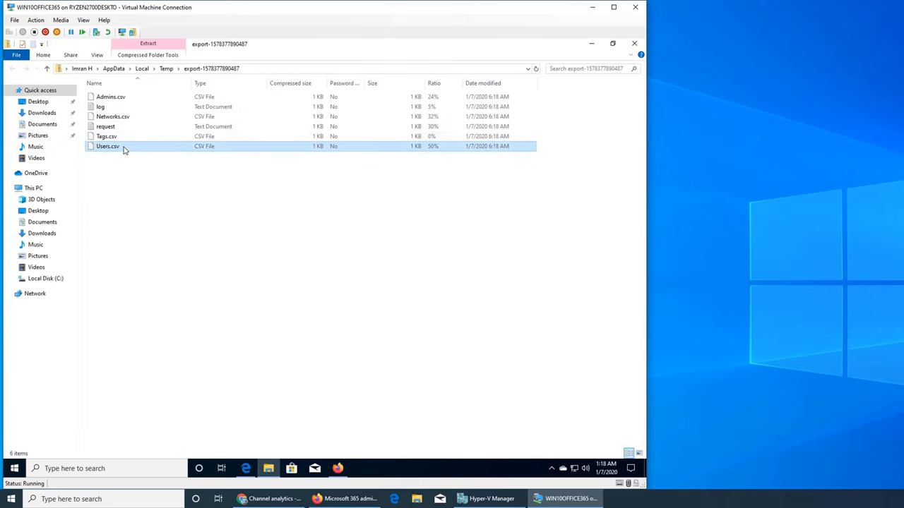
{"action": "left_click", "coordinate": [107, 145]}
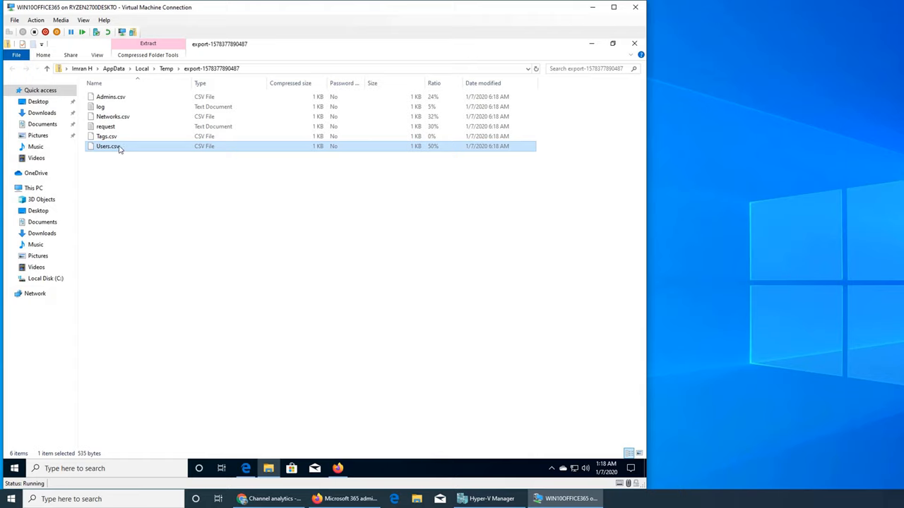
{"action": "double_click", "coordinate": [108, 145]}
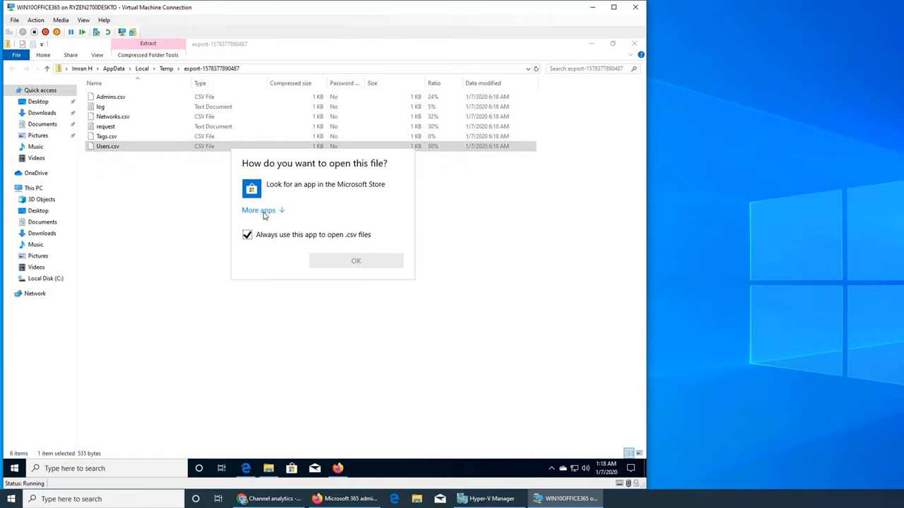
{"action": "left_click", "coordinate": [258, 209]}
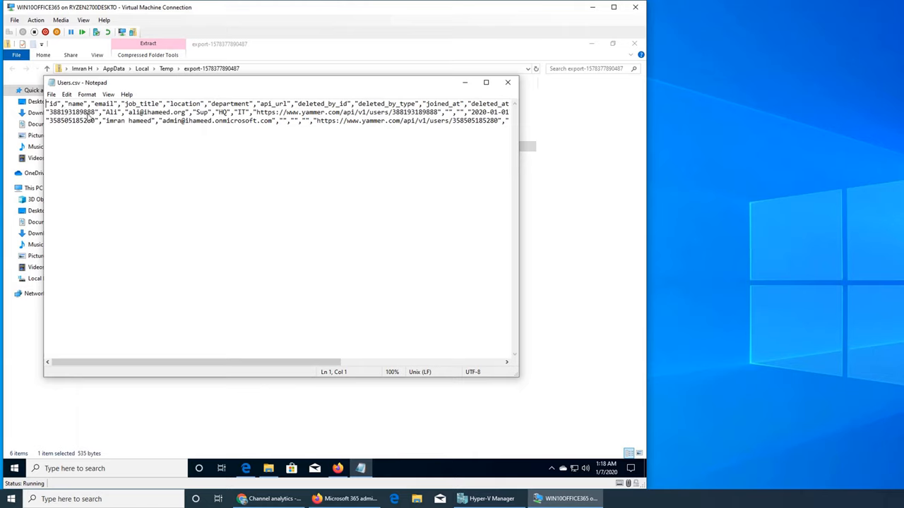
{"action": "mouse_move", "coordinate": [173, 111]}
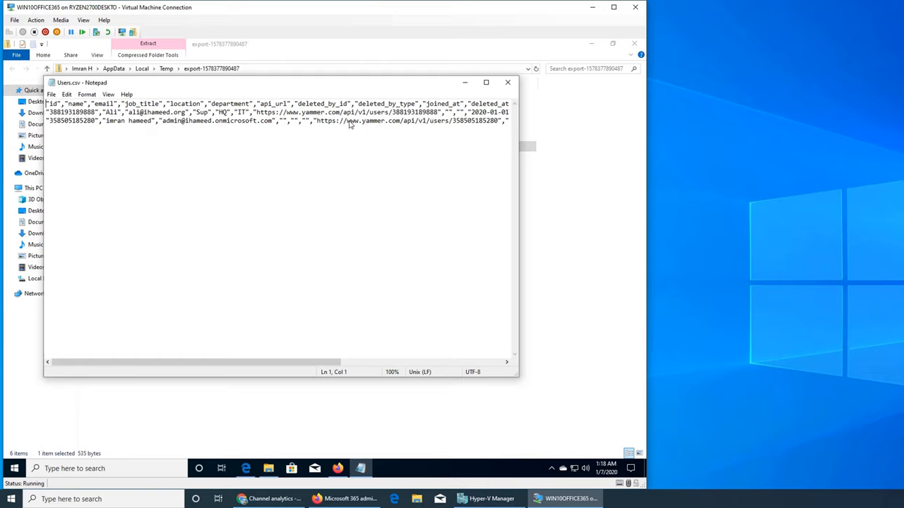
{"action": "mouse_move", "coordinate": [293, 113]}
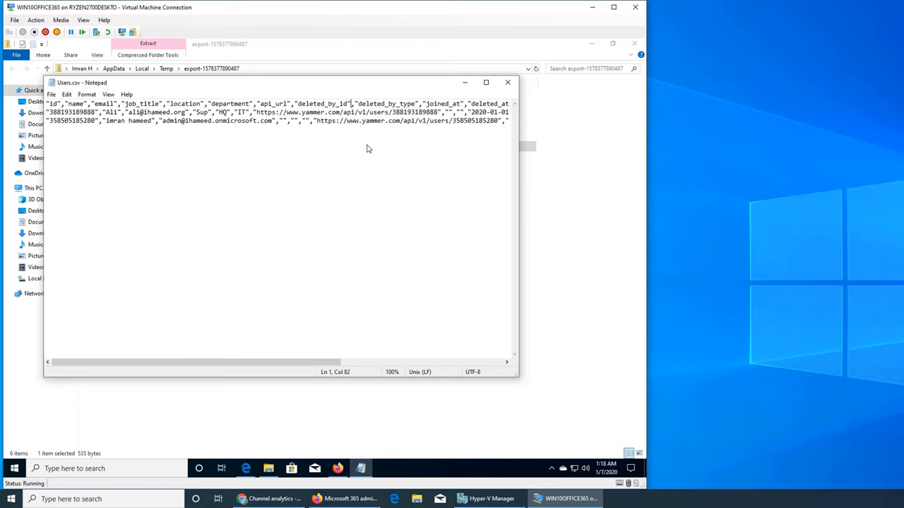
{"action": "mouse_move", "coordinate": [161, 131]}
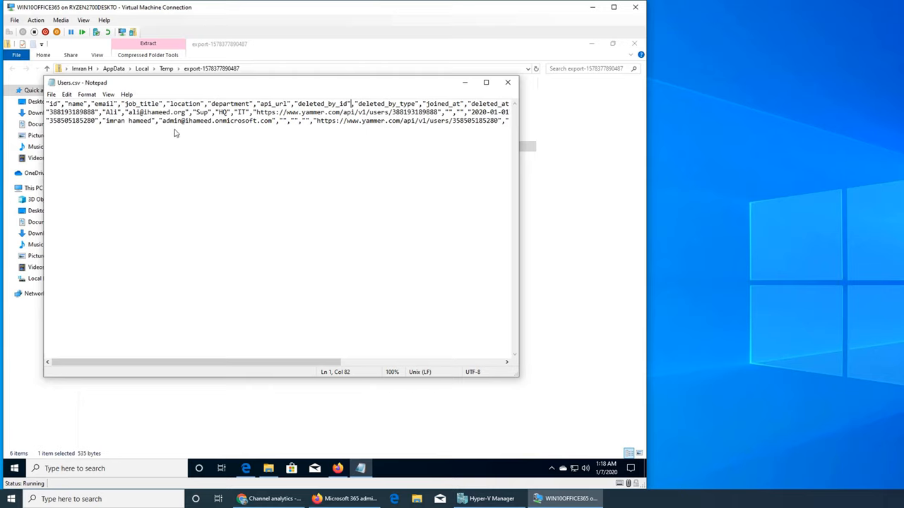
{"action": "mouse_move", "coordinate": [319, 382]}
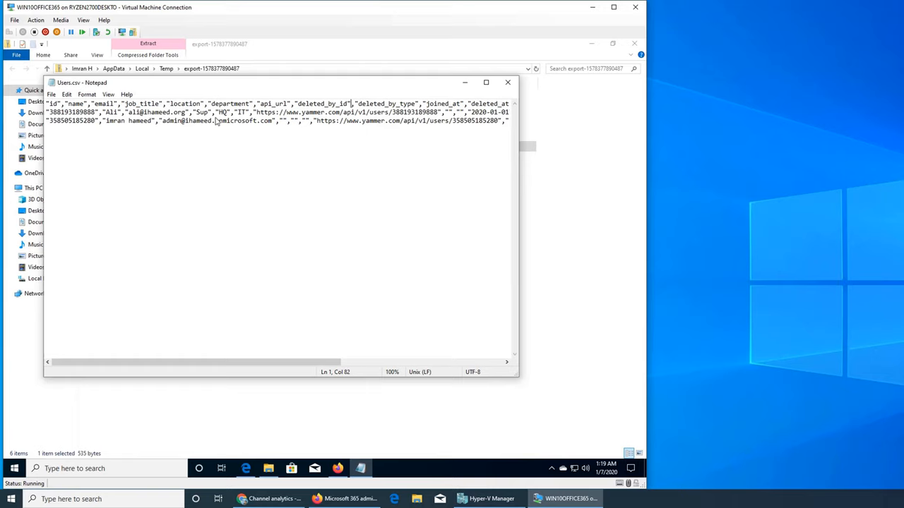
{"action": "mouse_move", "coordinate": [189, 120]}
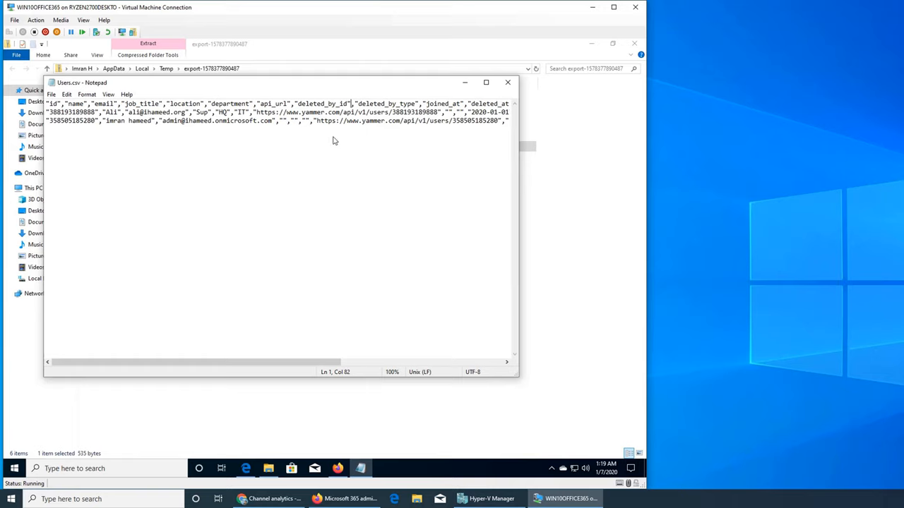
{"action": "mouse_move", "coordinate": [339, 152]}
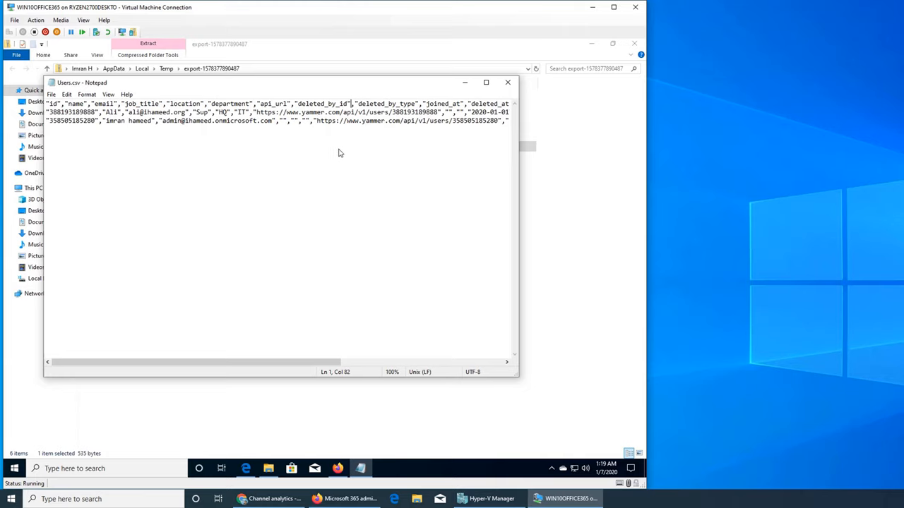
{"action": "mouse_move", "coordinate": [185, 129]}
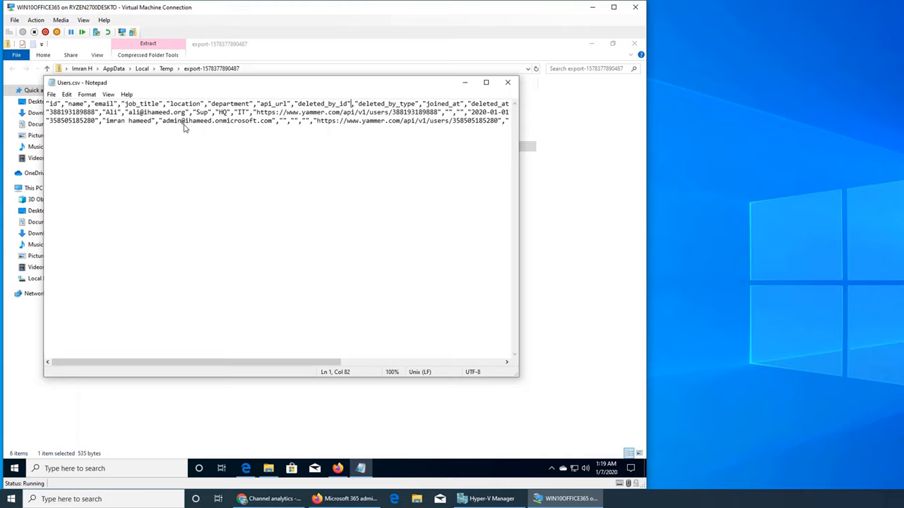
{"action": "mouse_move", "coordinate": [497, 102]}
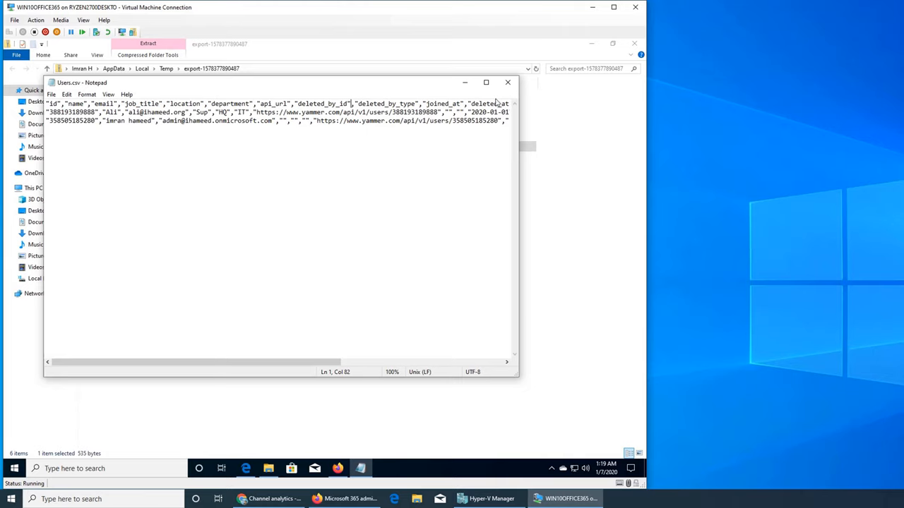
{"action": "left_click", "coordinate": [507, 82]}
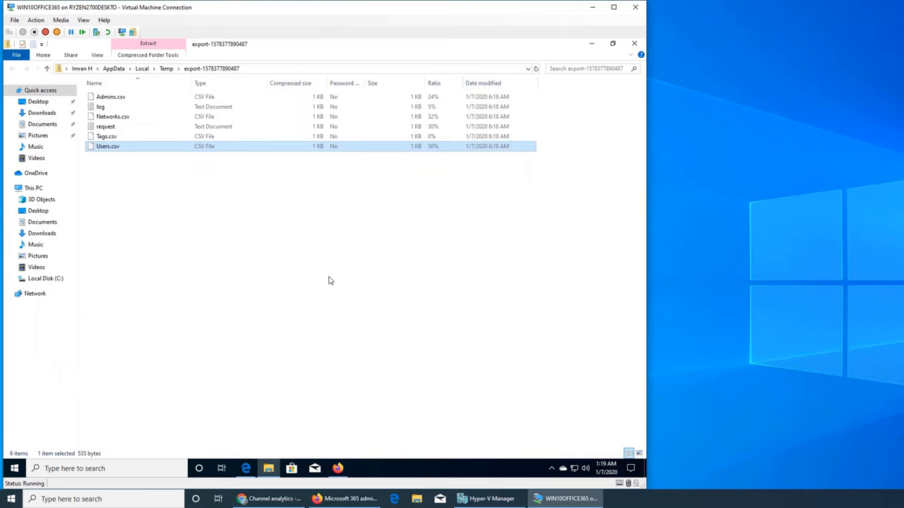
{"action": "mouse_move", "coordinate": [162, 79]}
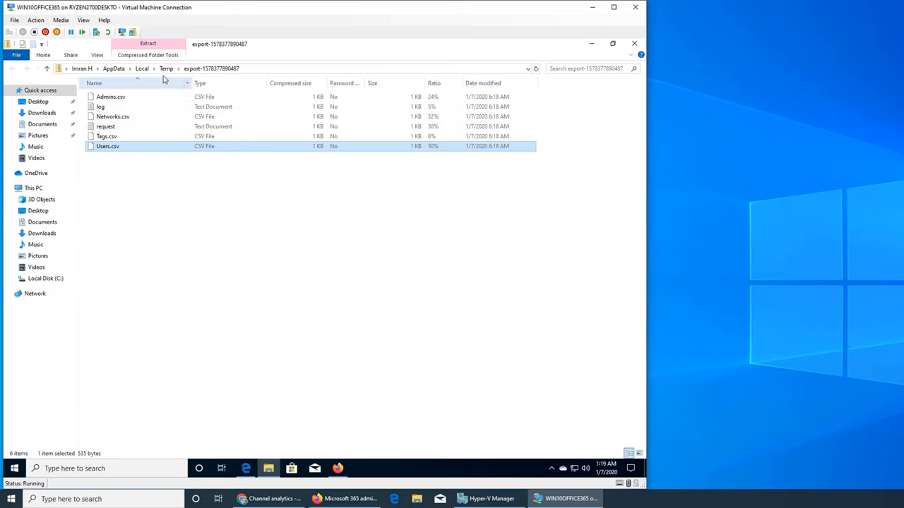
{"action": "mouse_move", "coordinate": [599, 52]}
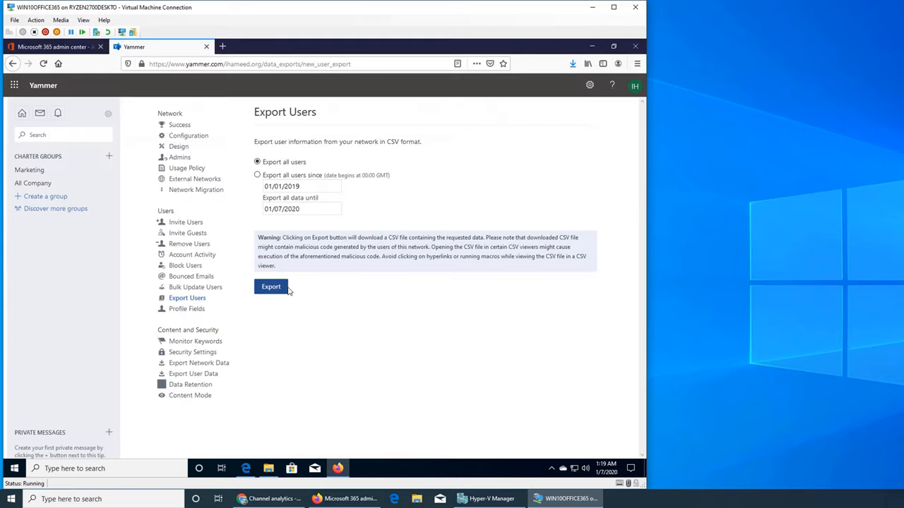
{"action": "mouse_move", "coordinate": [326, 350]}
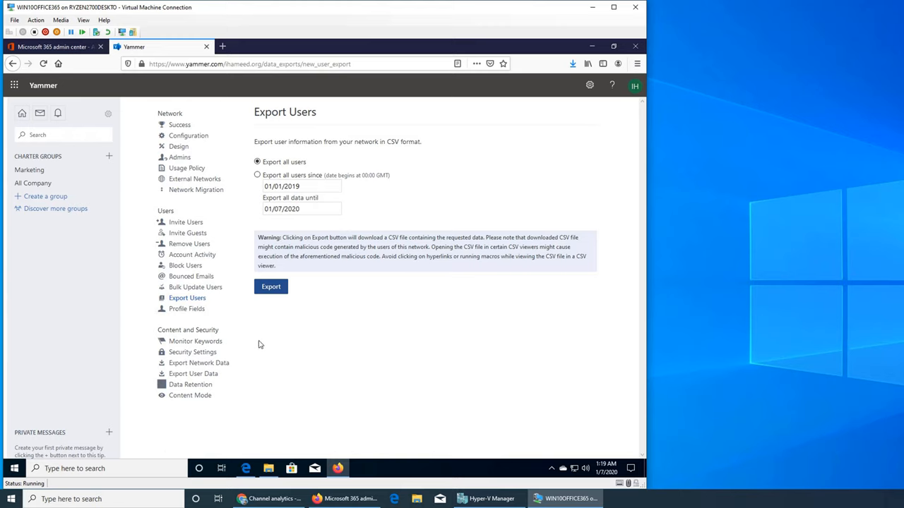
{"action": "mouse_move", "coordinate": [336, 347]}
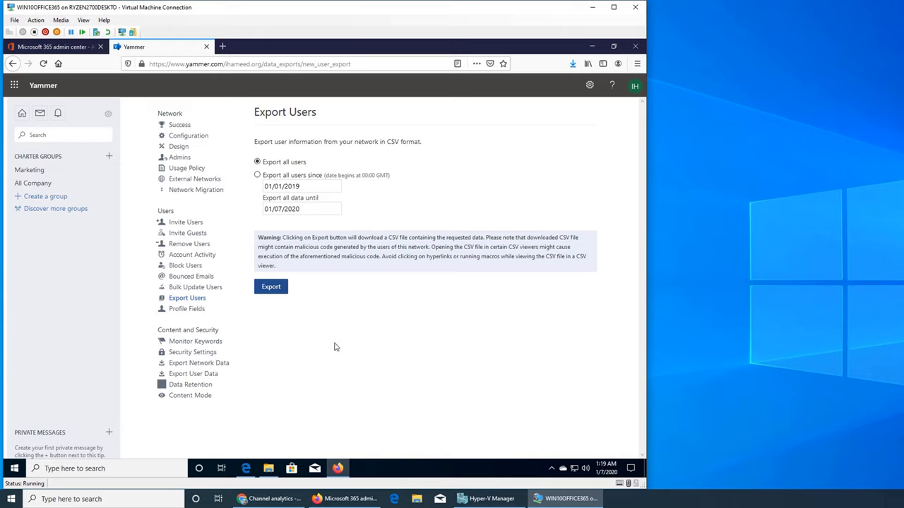
{"action": "mouse_move", "coordinate": [447, 347]}
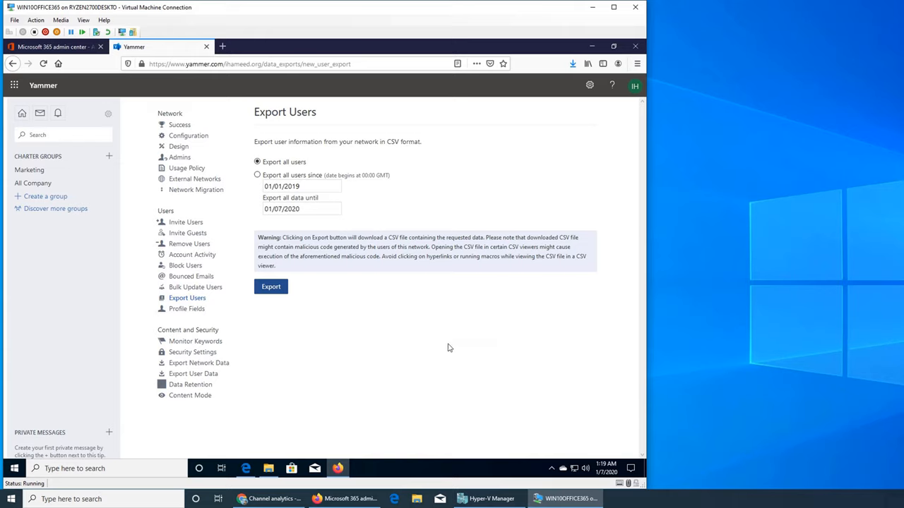